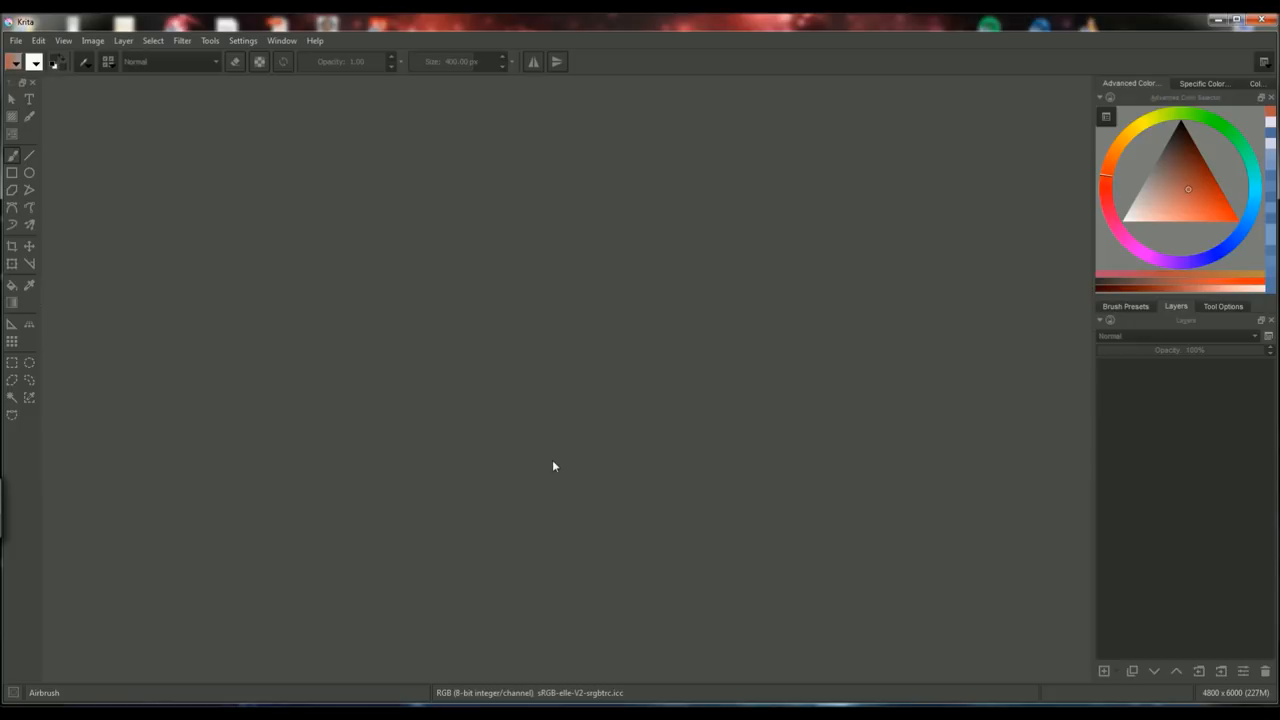
pyautogui.moveTo(16, 40)
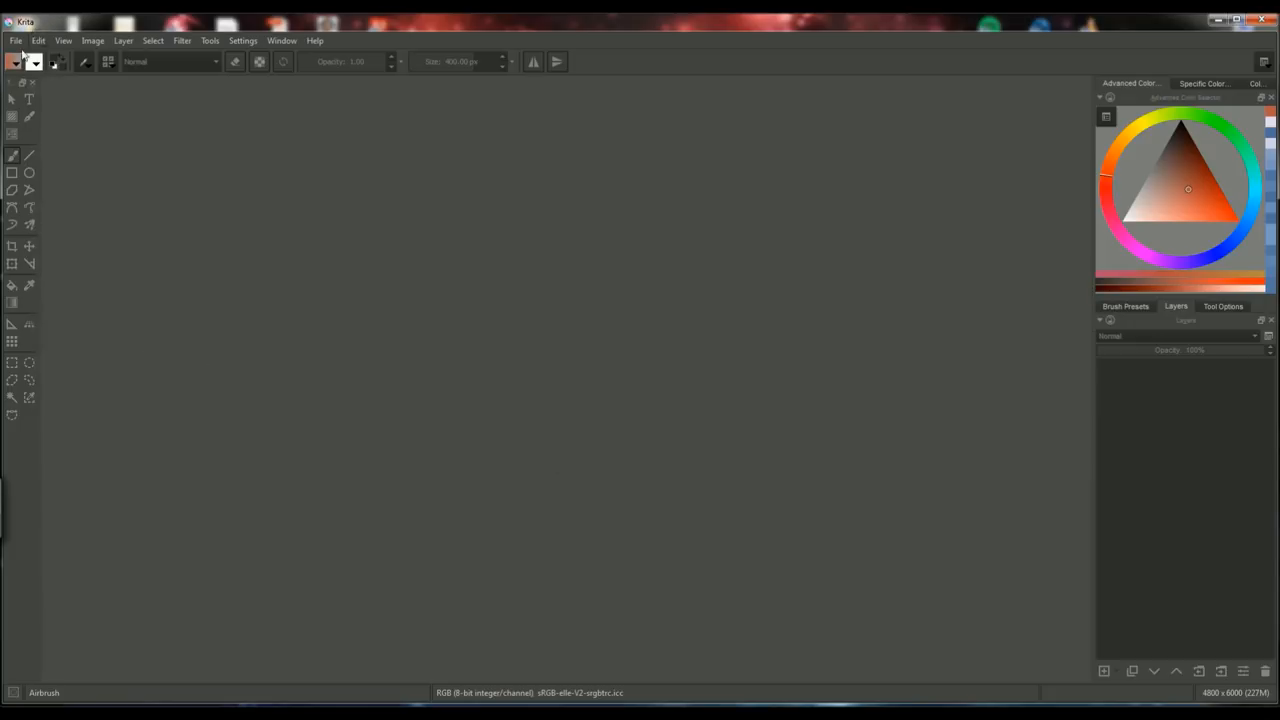
# Show the File menu commands to begin a new image
pyautogui.click(14, 40)
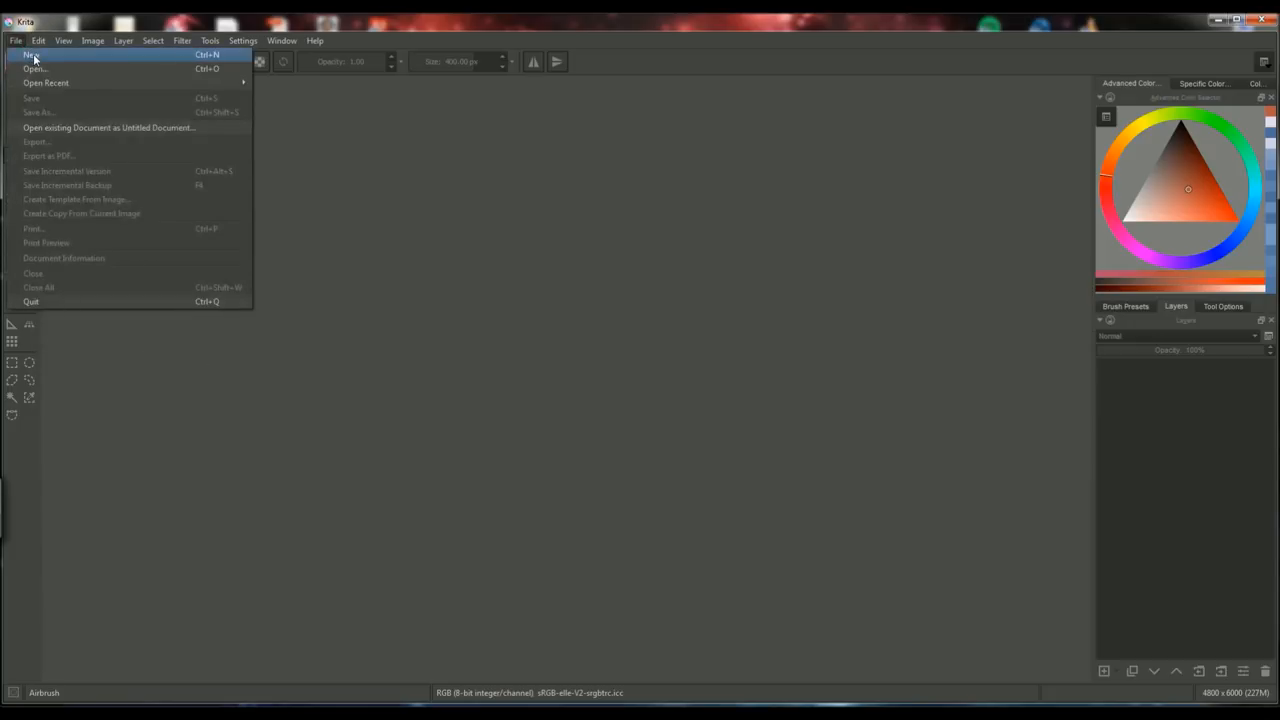
# Start a new 4800 by 6000 image, trying inches for size before returning width and height to pixels
pyautogui.click(28, 48)
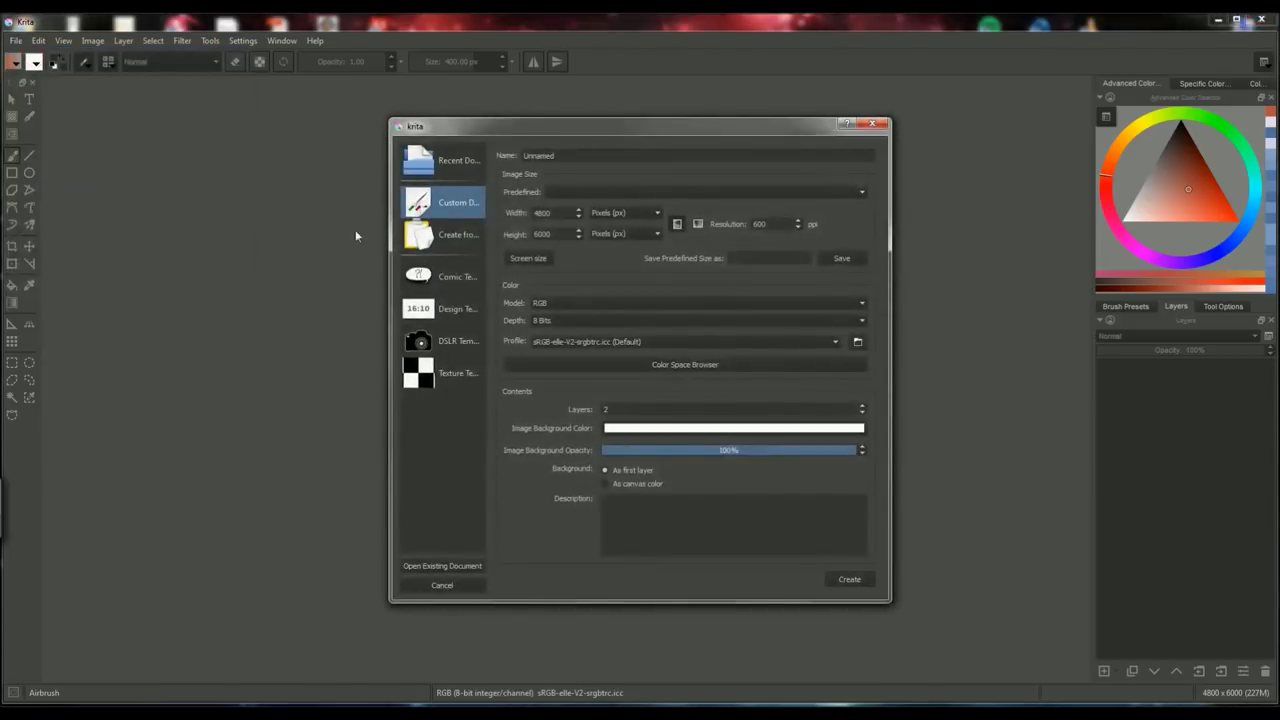
pyautogui.click(624, 212)
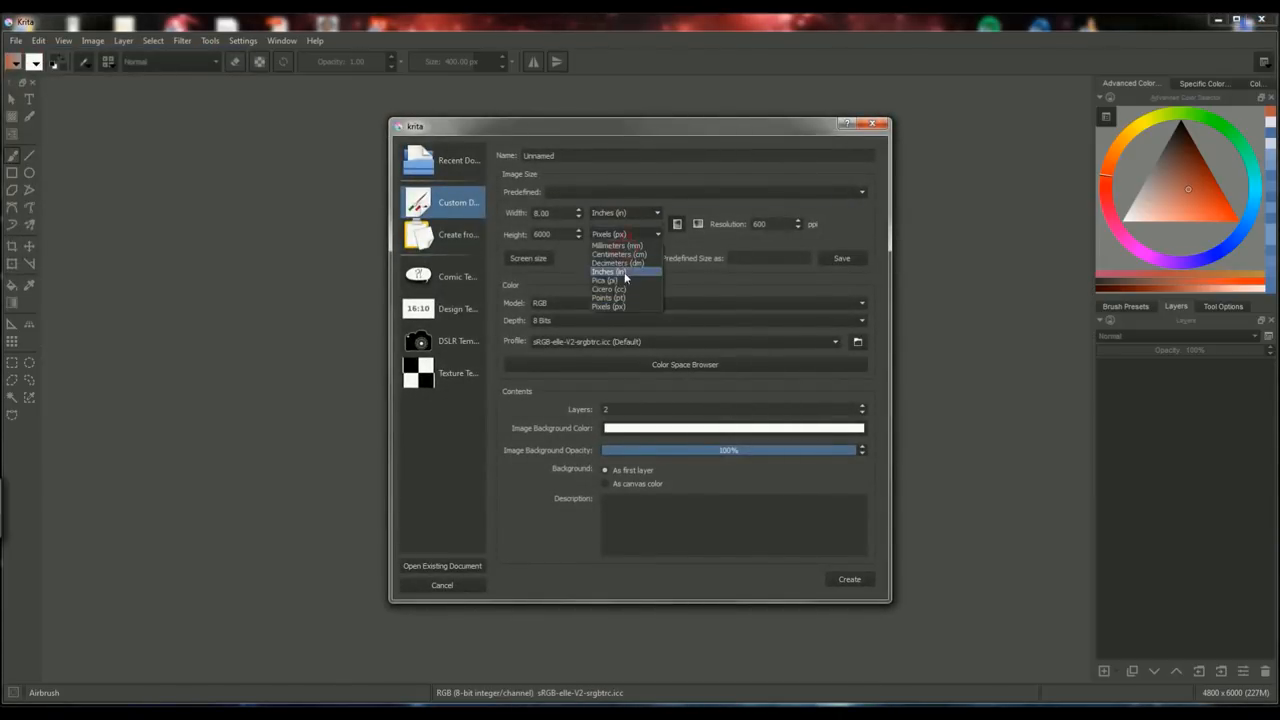
pyautogui.click(612, 272)
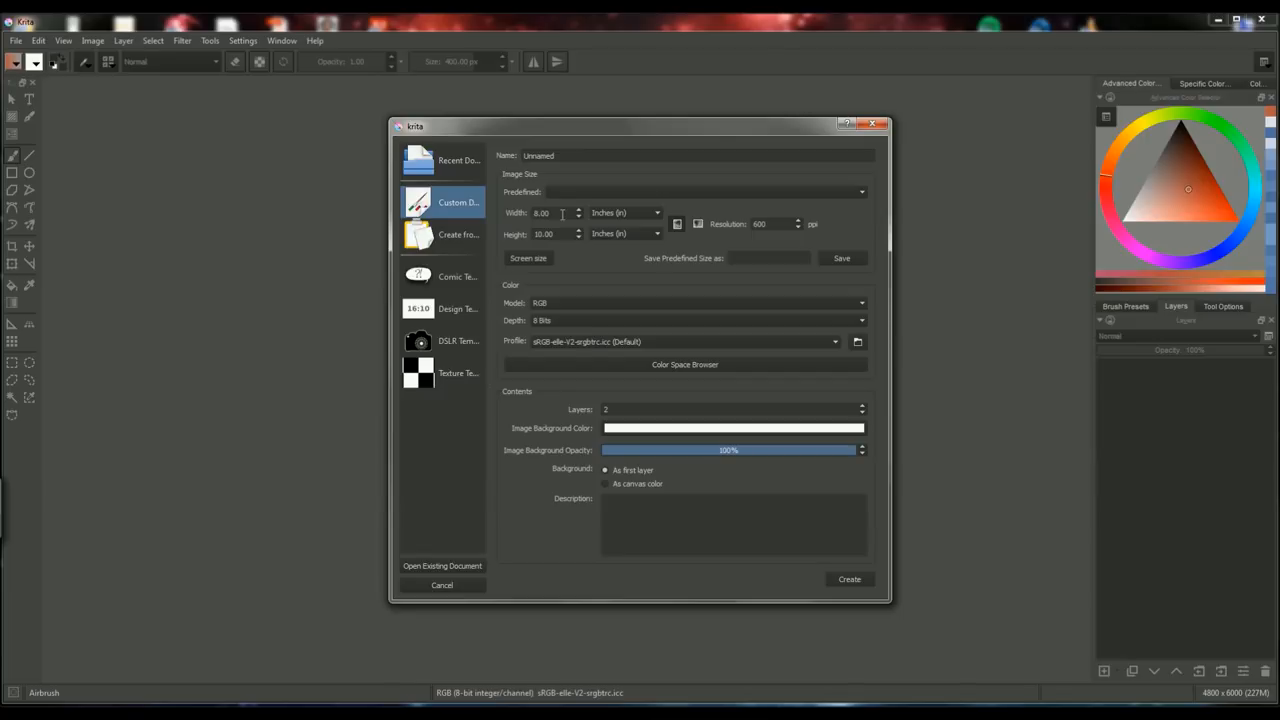
pyautogui.click(652, 212)
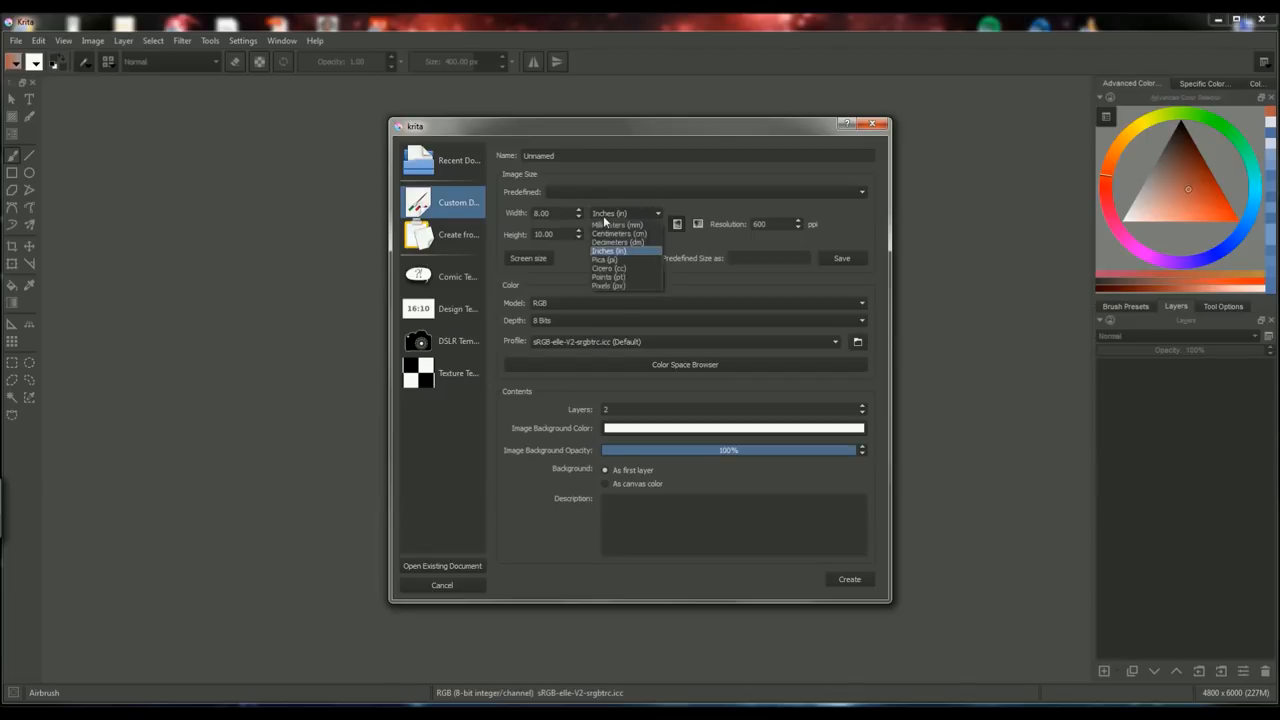
pyautogui.click(616, 284)
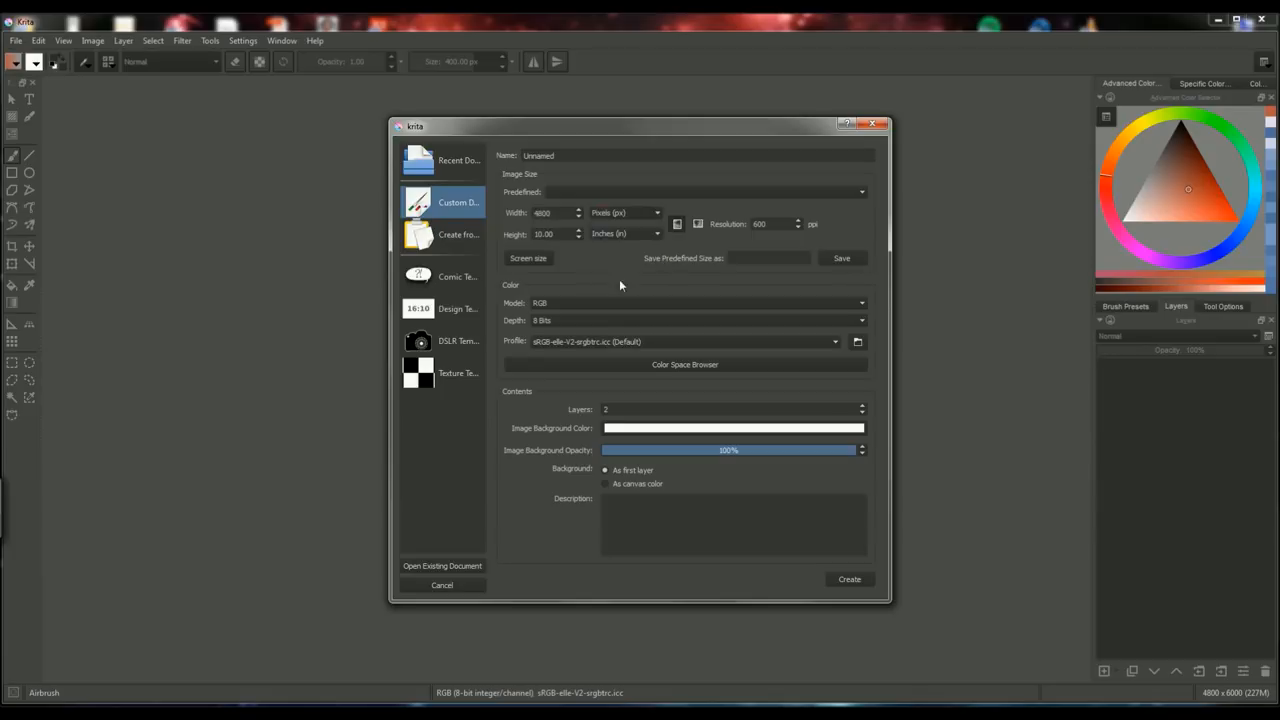
pyautogui.click(650, 232)
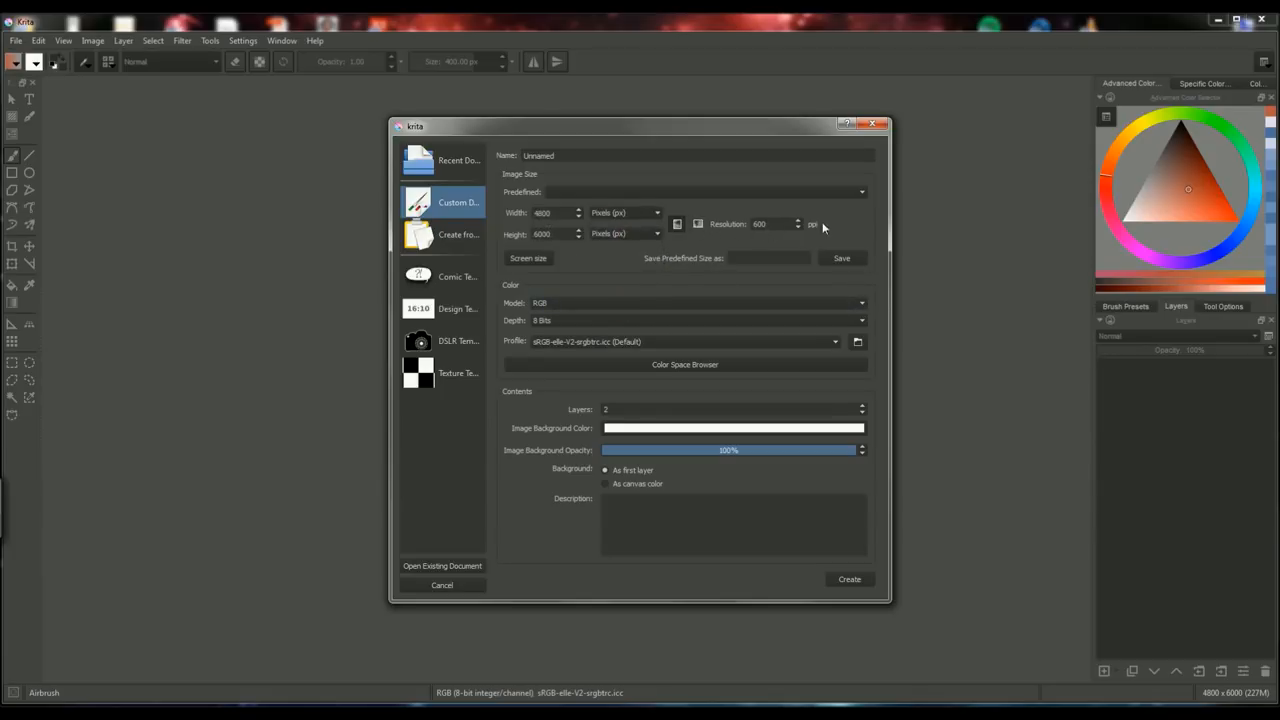
pyautogui.moveTo(818, 234)
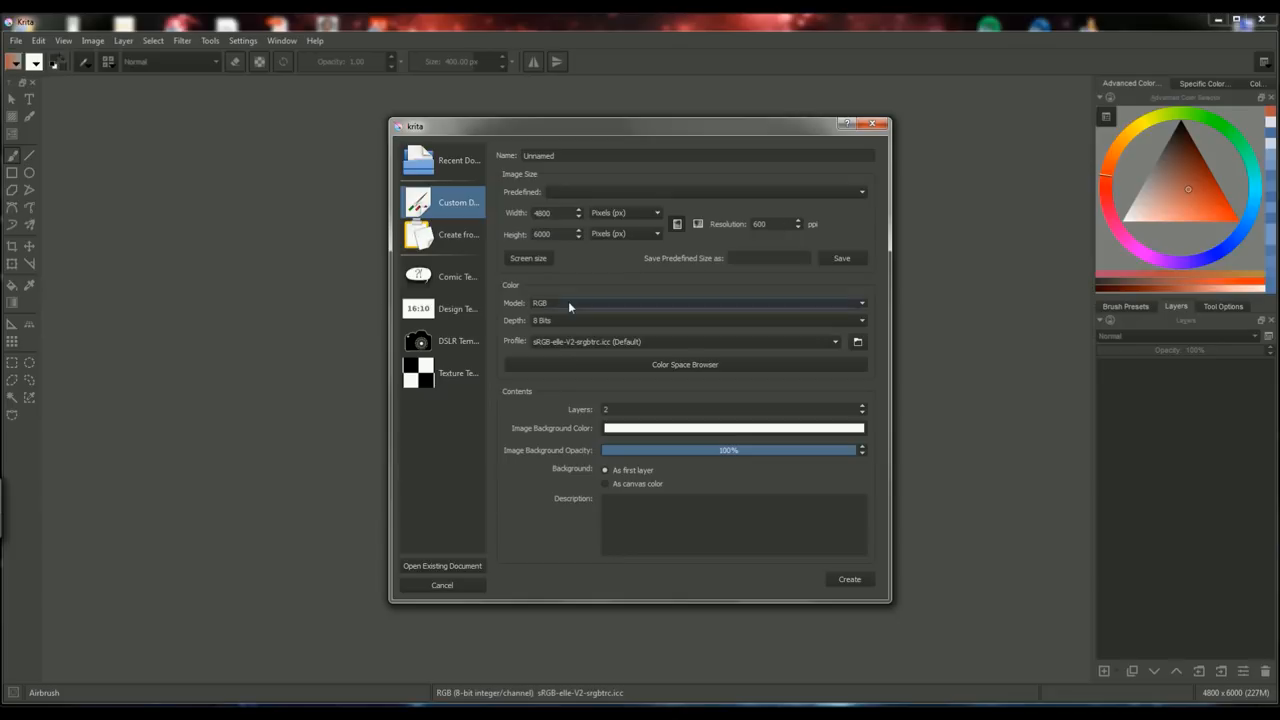
# Review the colour models, keep RGB, and create the new image
pyautogui.click(696, 304)
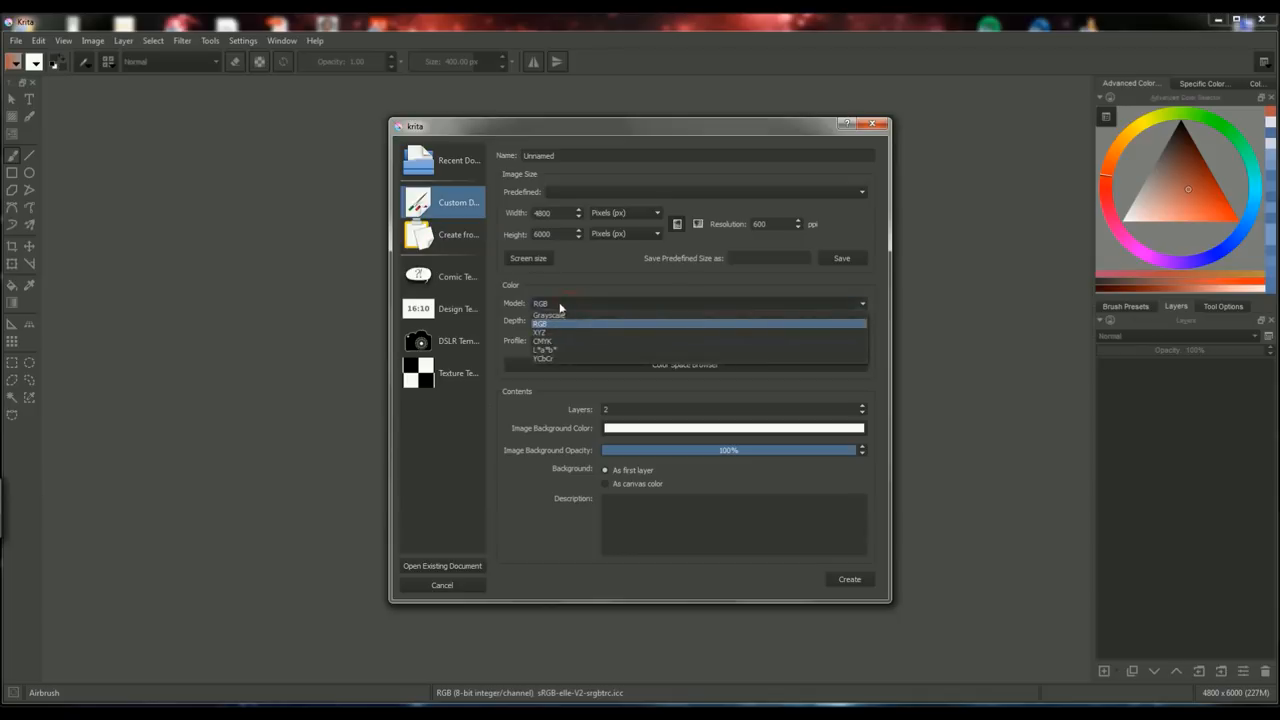
pyautogui.moveTo(550, 342)
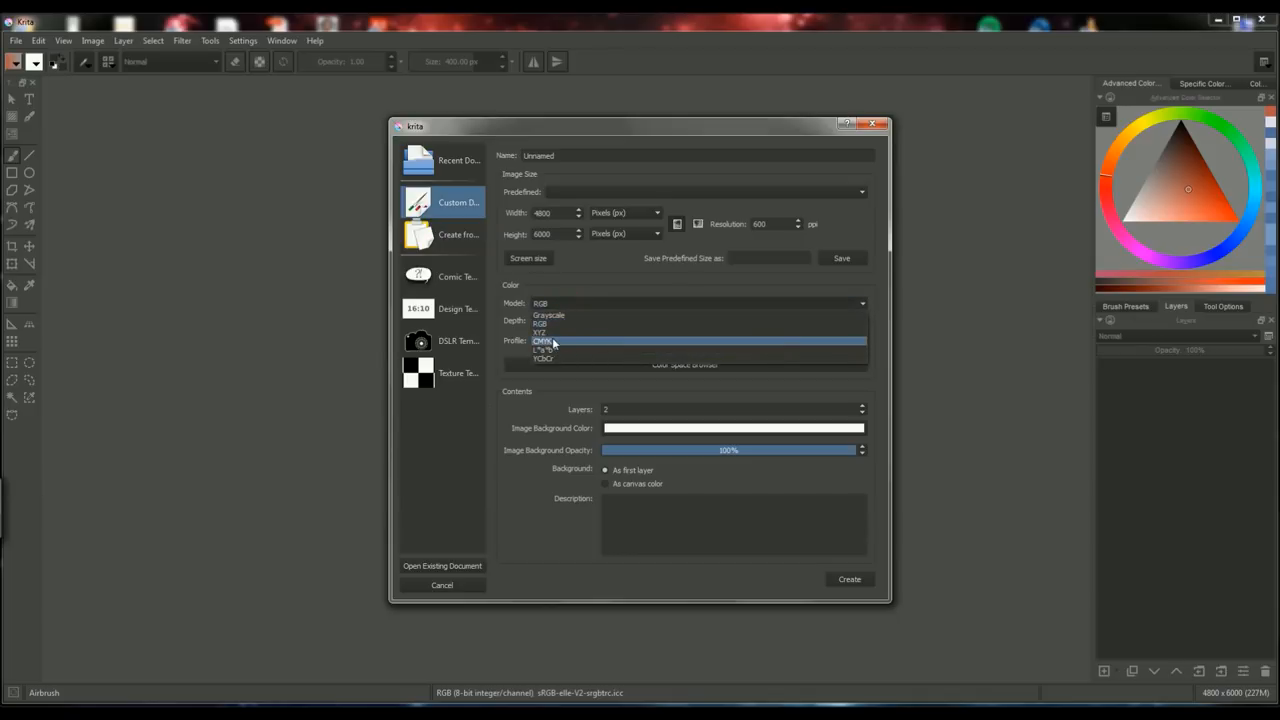
pyautogui.moveTo(566, 324)
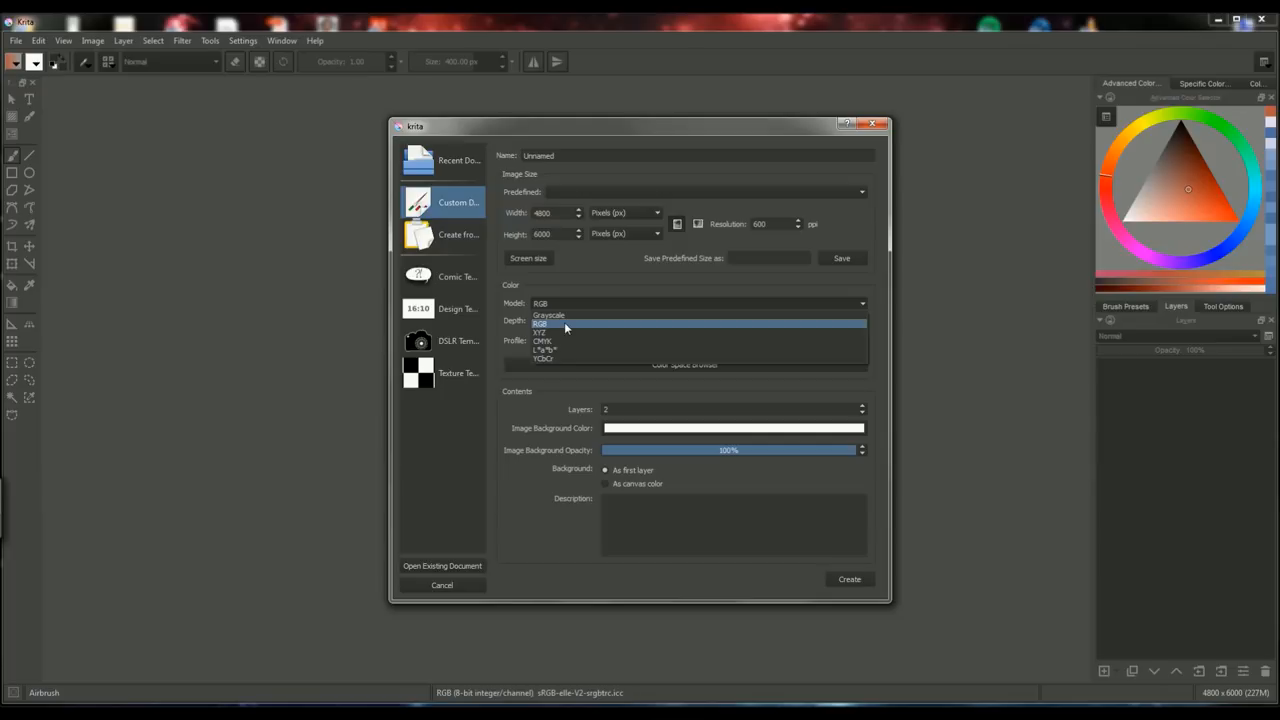
pyautogui.click(564, 324)
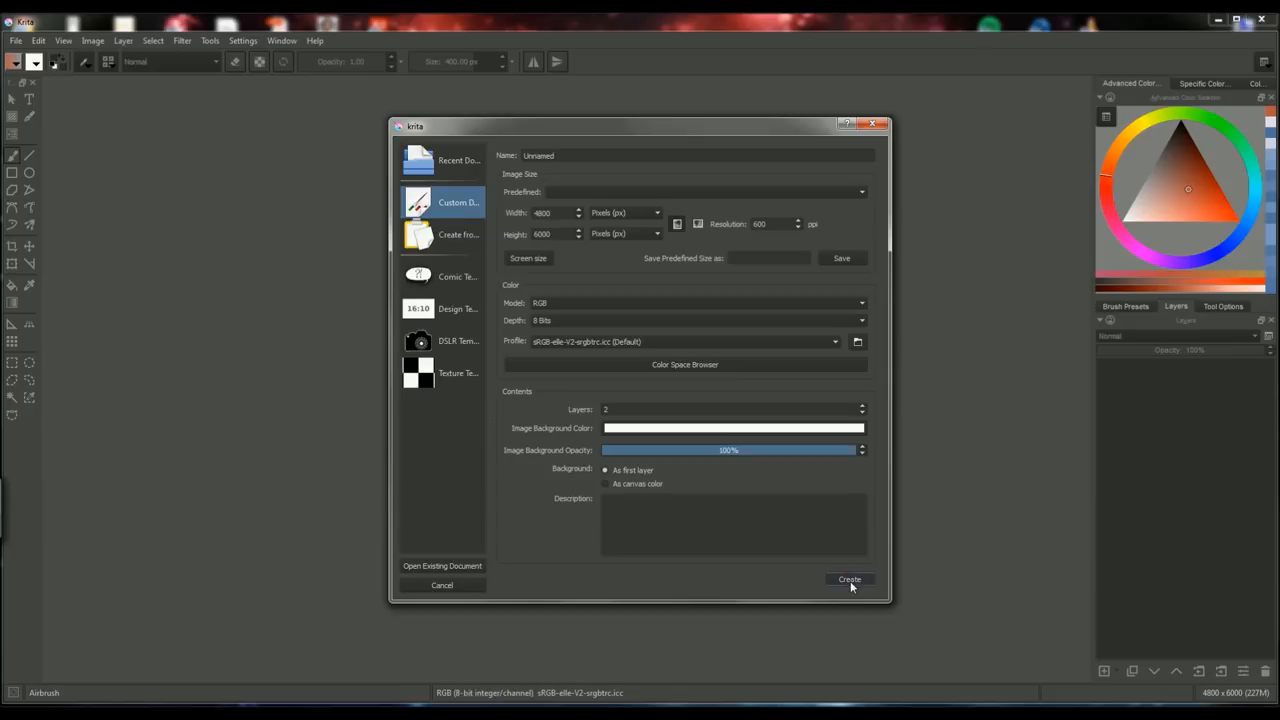
pyautogui.click(848, 580)
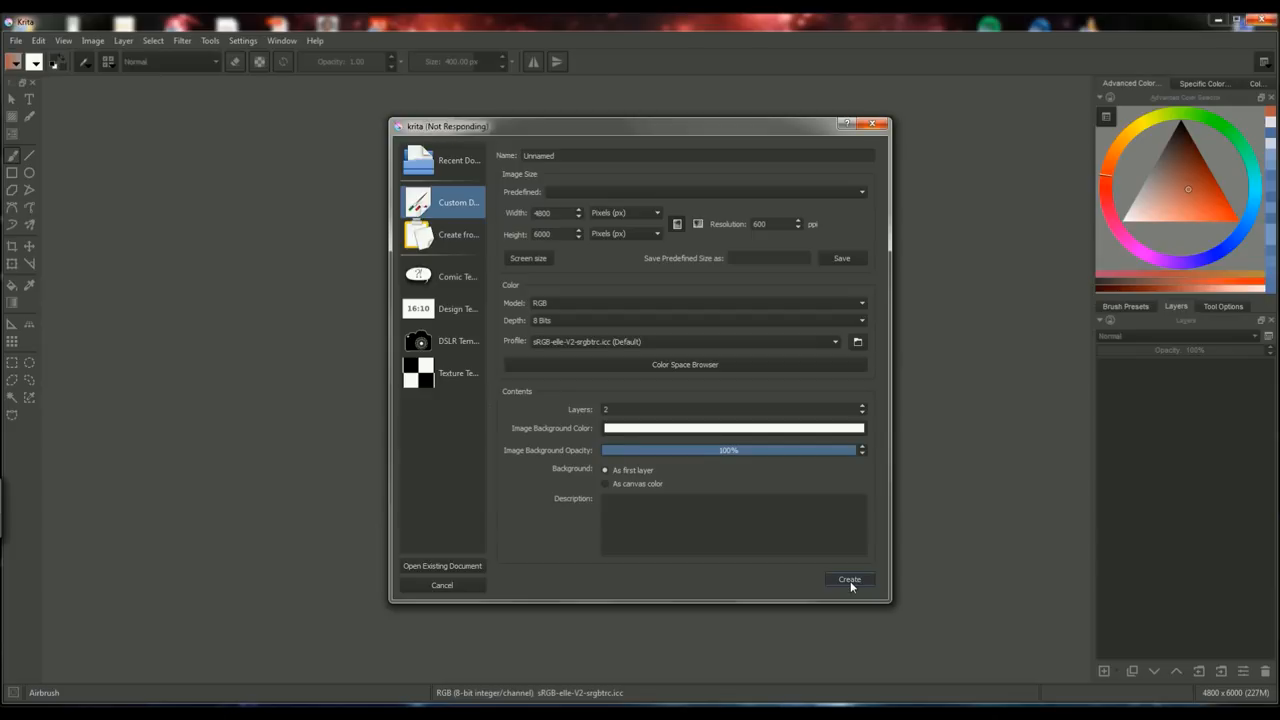
pyautogui.click(848, 580)
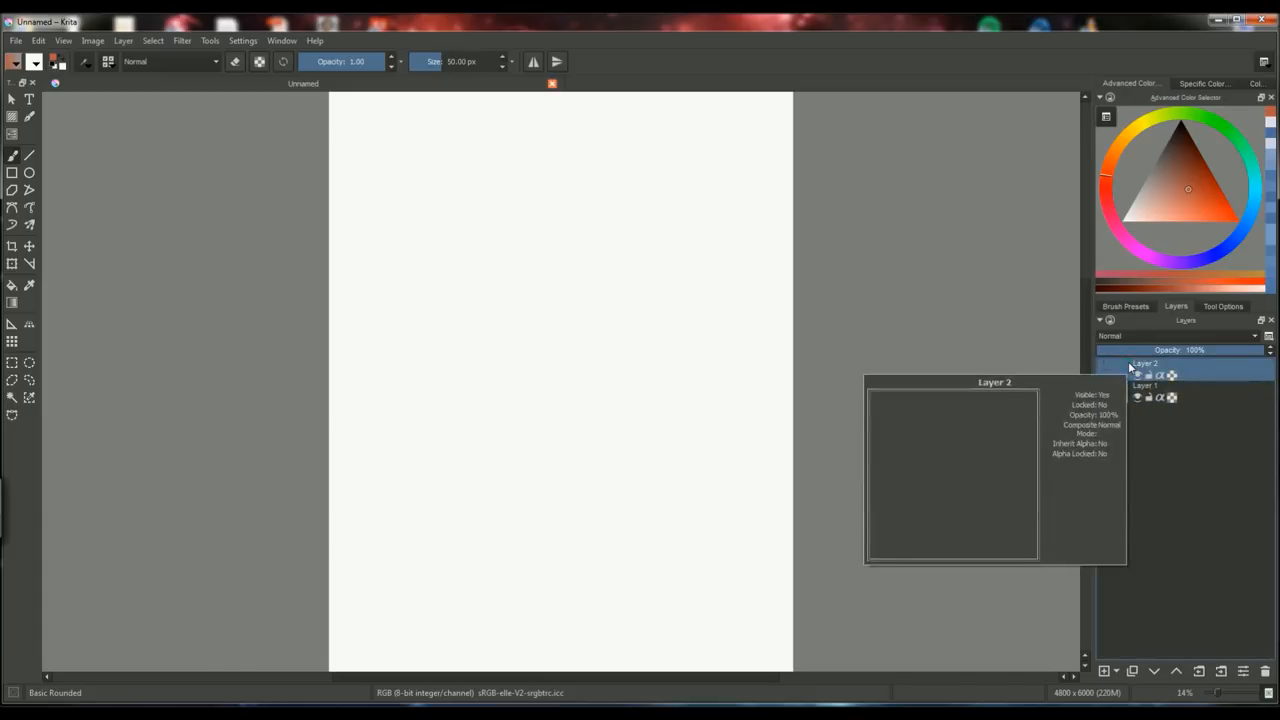
pyautogui.moveTo(1130, 366)
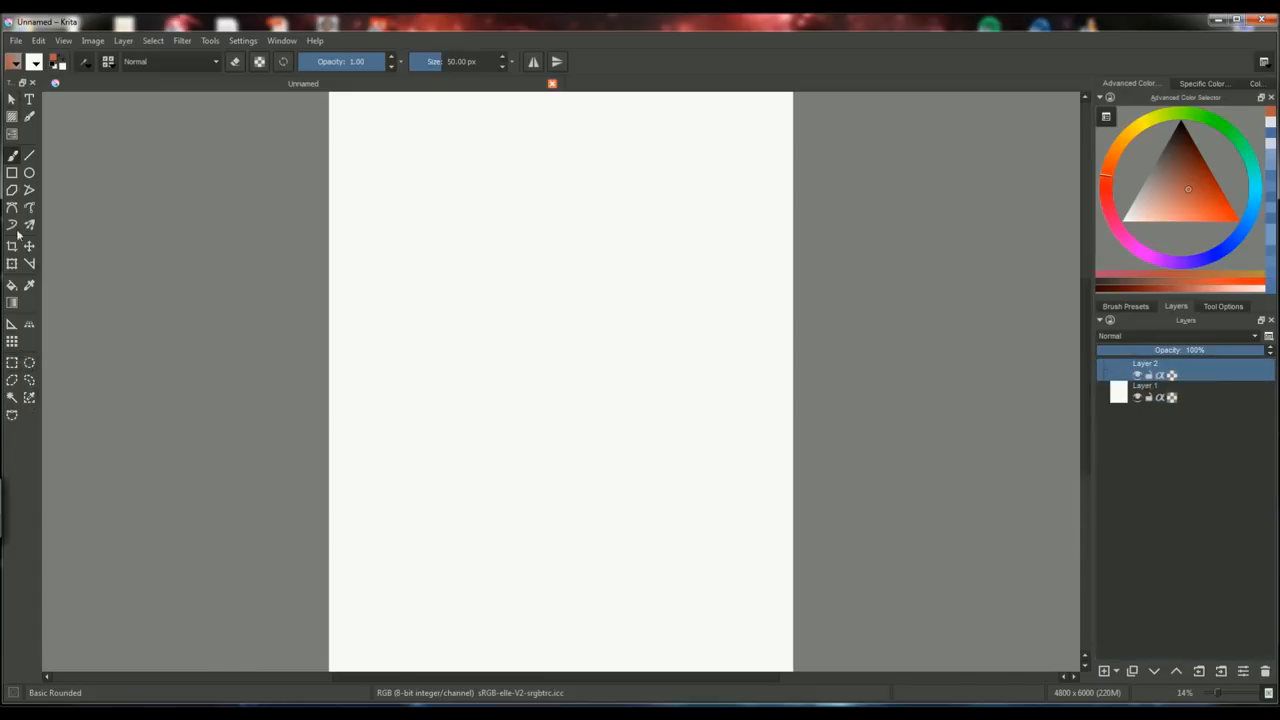
pyautogui.moveTo(10, 156)
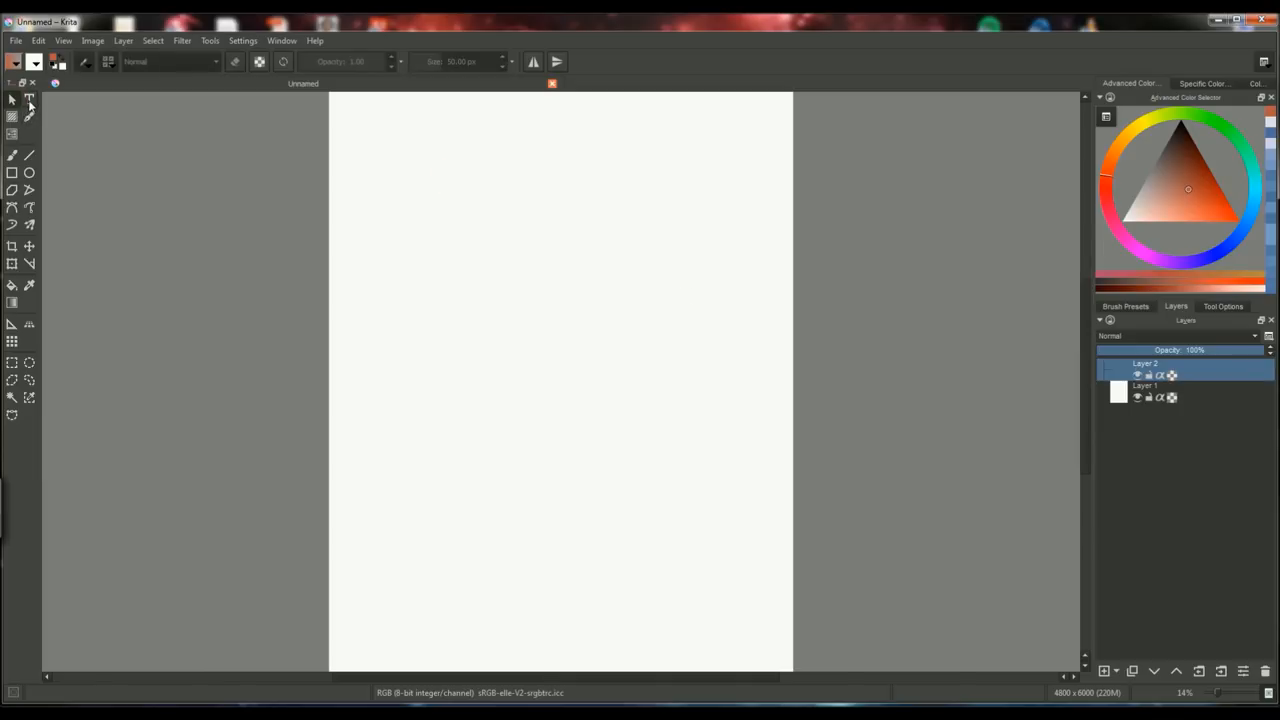
# Select a tool from the toolbox on the new blank canvas
pyautogui.click(12, 160)
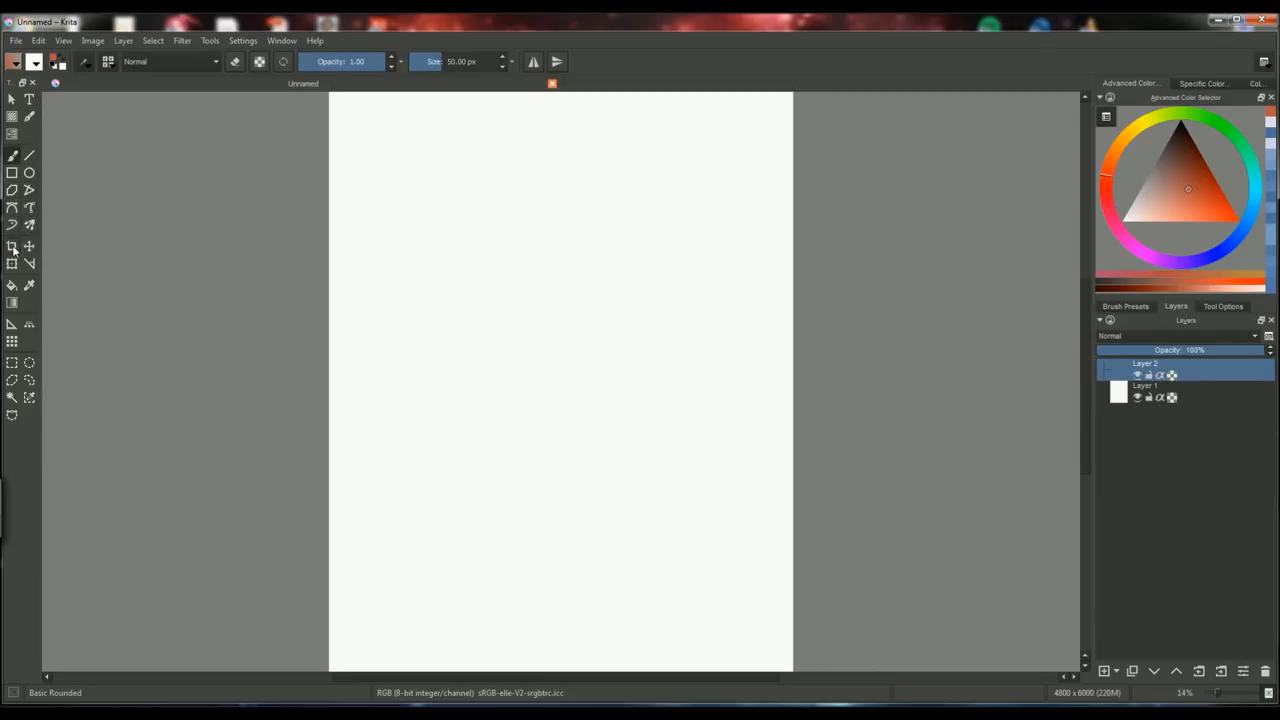
pyautogui.moveTo(32, 248)
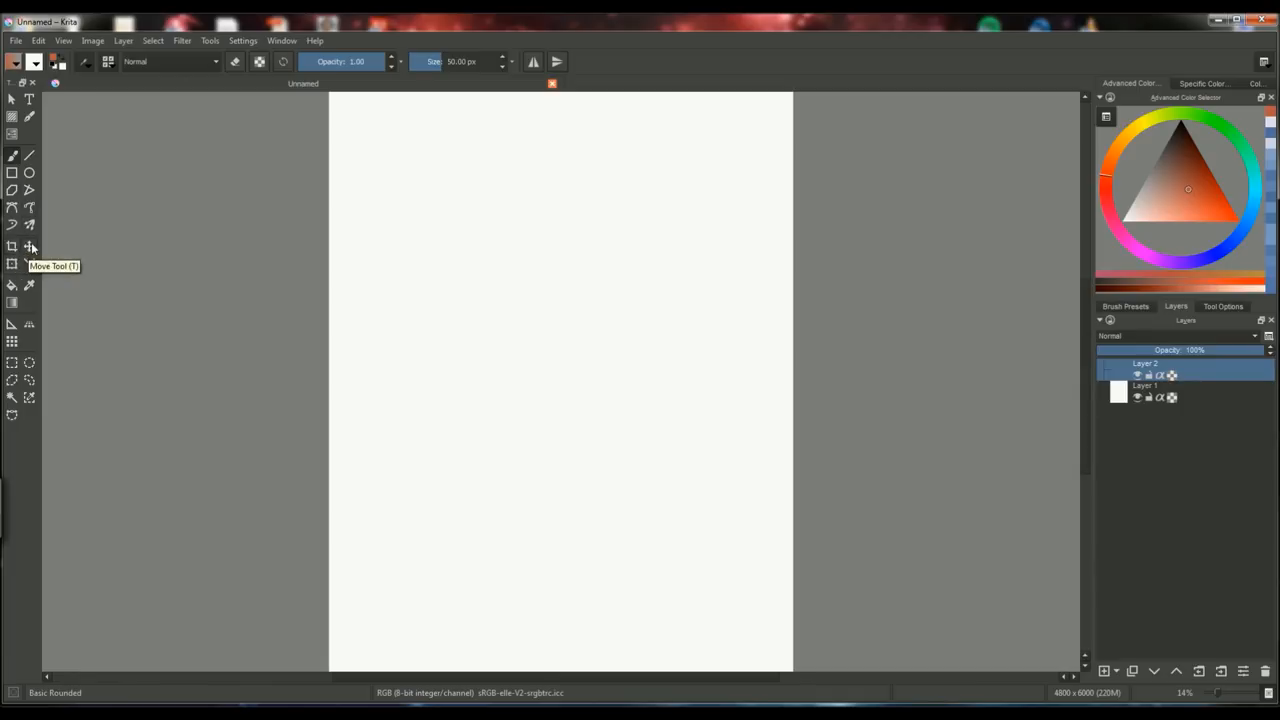
pyautogui.moveTo(10, 266)
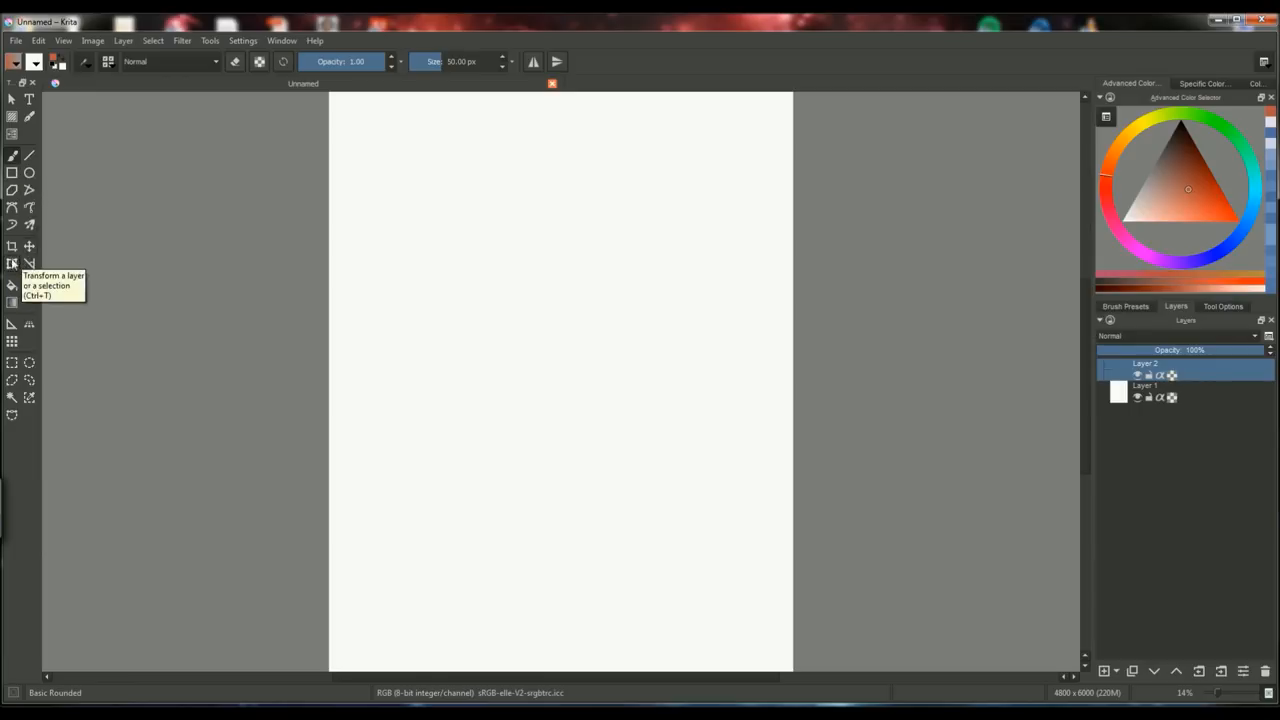
pyautogui.moveTo(28, 282)
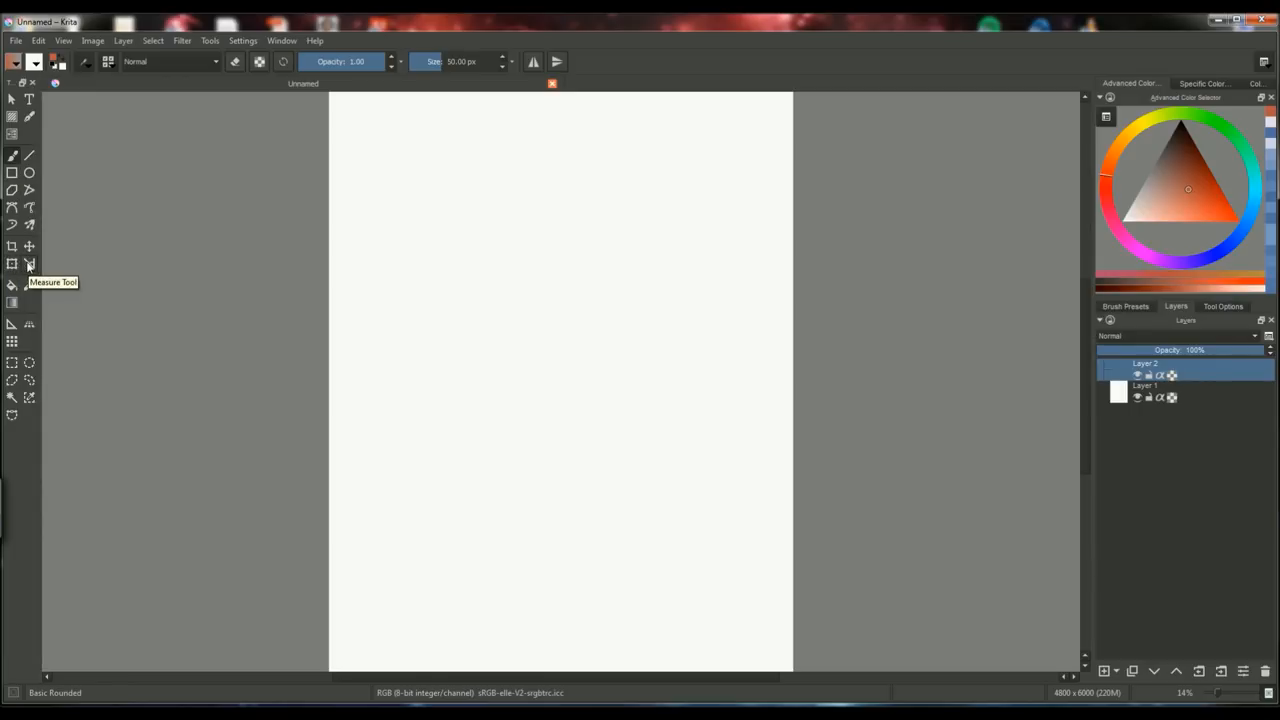
pyautogui.moveTo(12, 288)
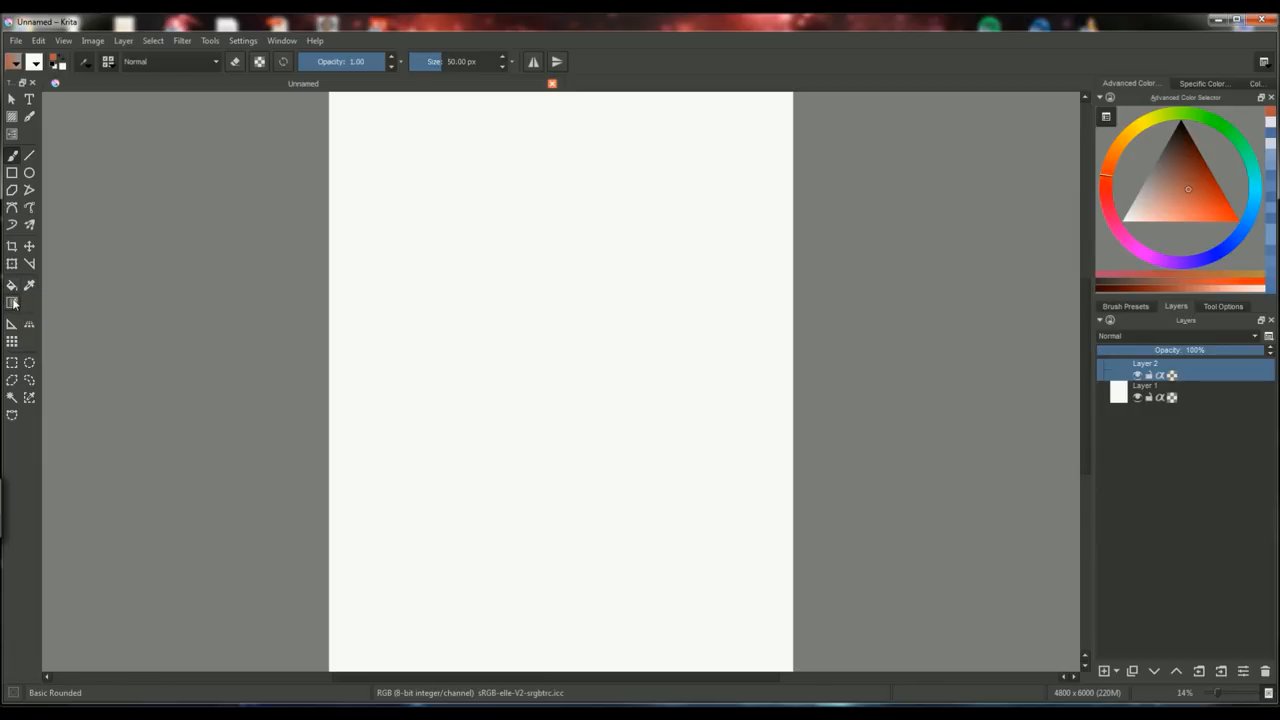
pyautogui.moveTo(10, 284)
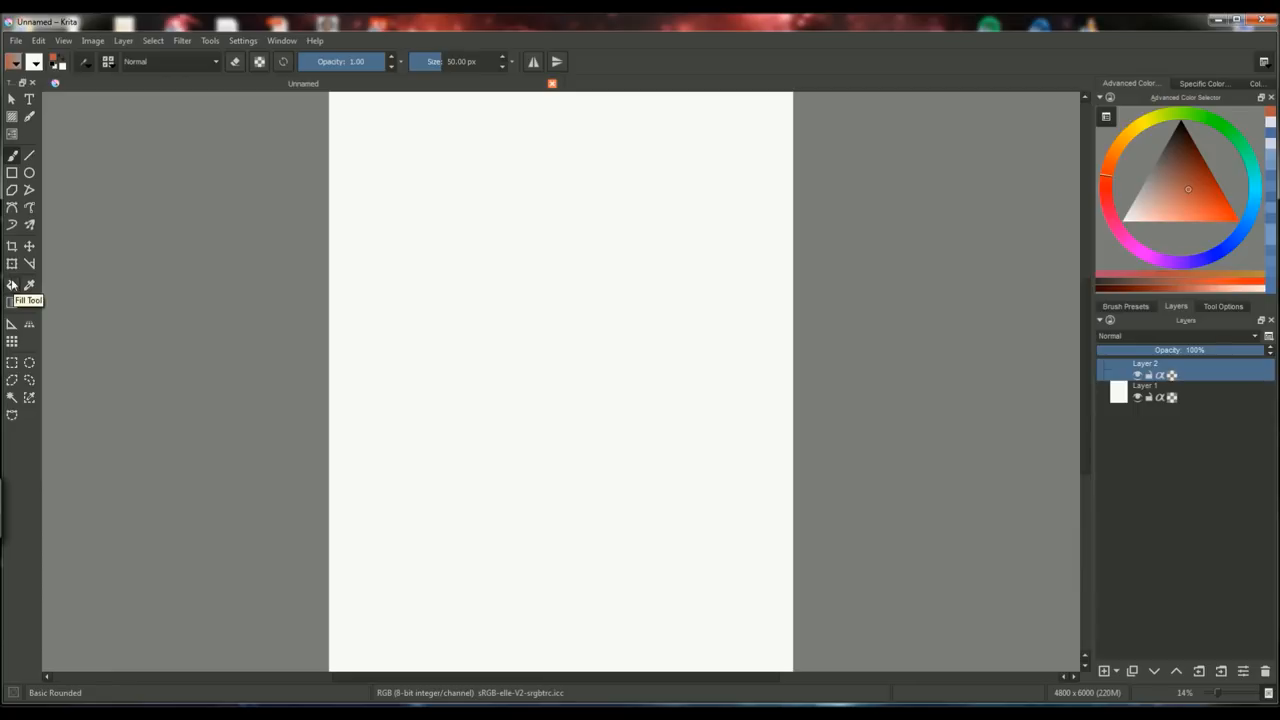
pyautogui.moveTo(12, 302)
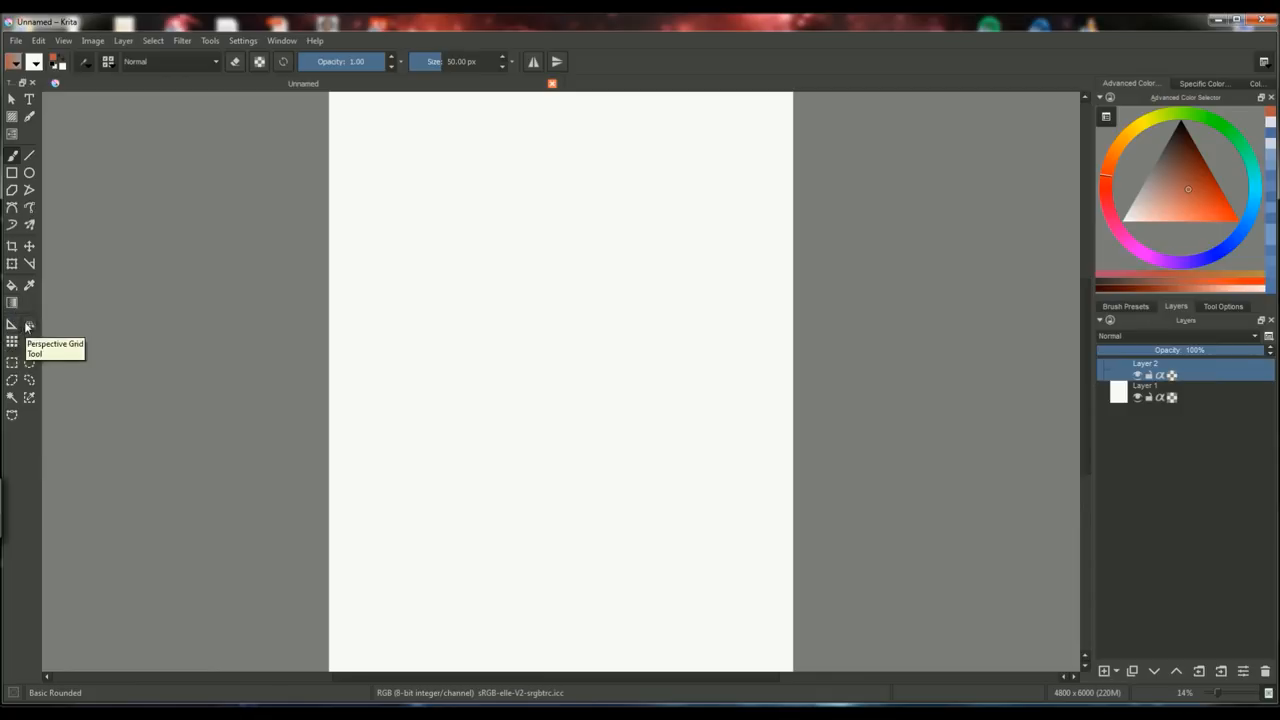
pyautogui.moveTo(12, 364)
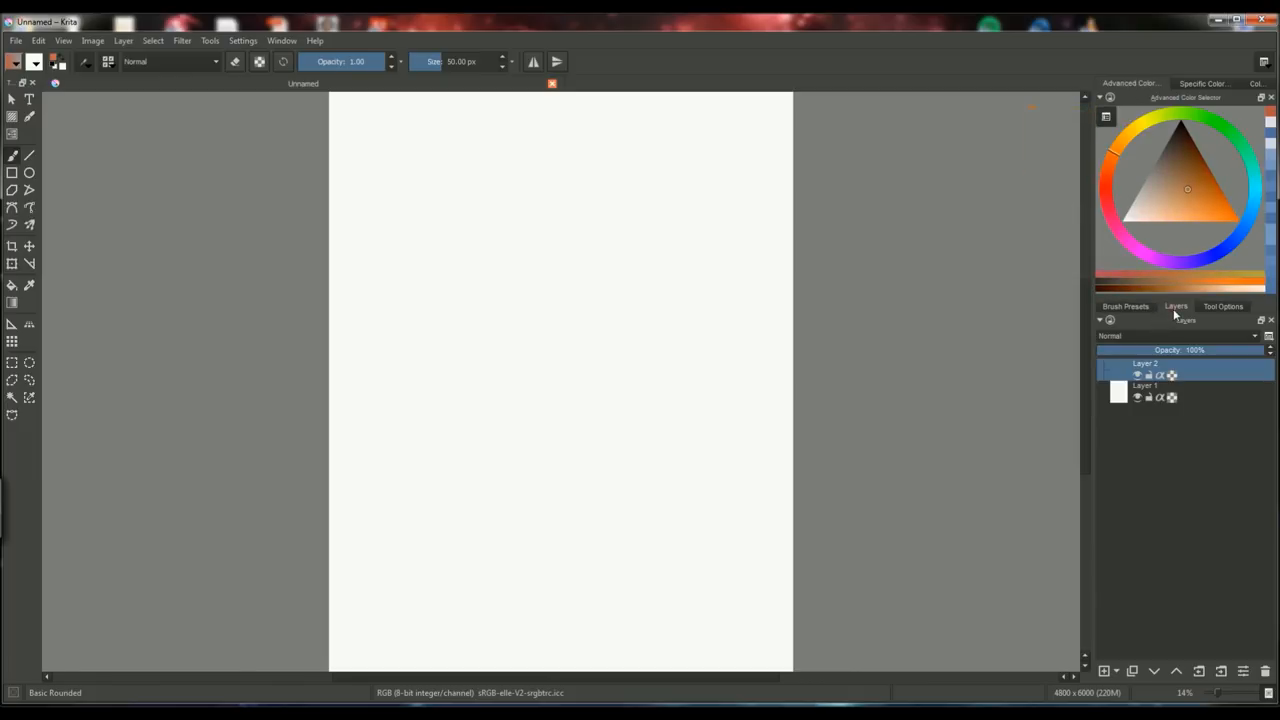
# Show the Layers list with Layer 2 above Layer 1 in normal blending
pyautogui.click(1124, 306)
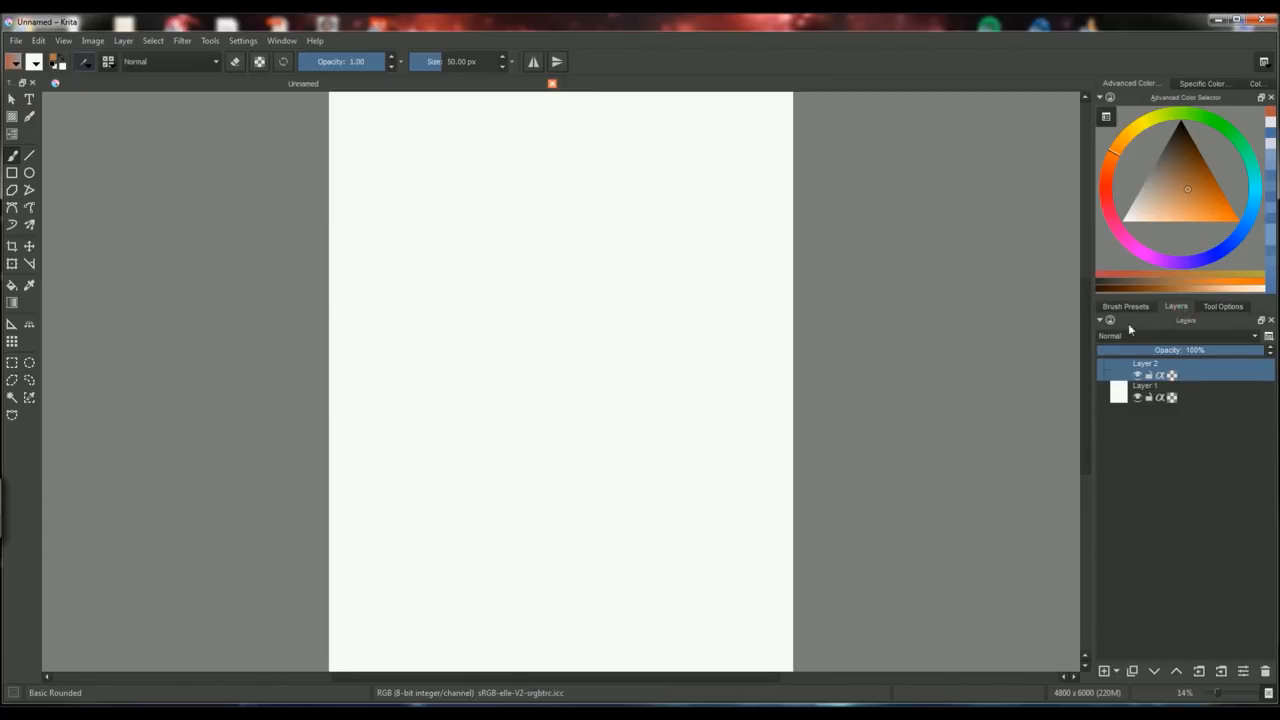
pyautogui.moveTo(1116, 340)
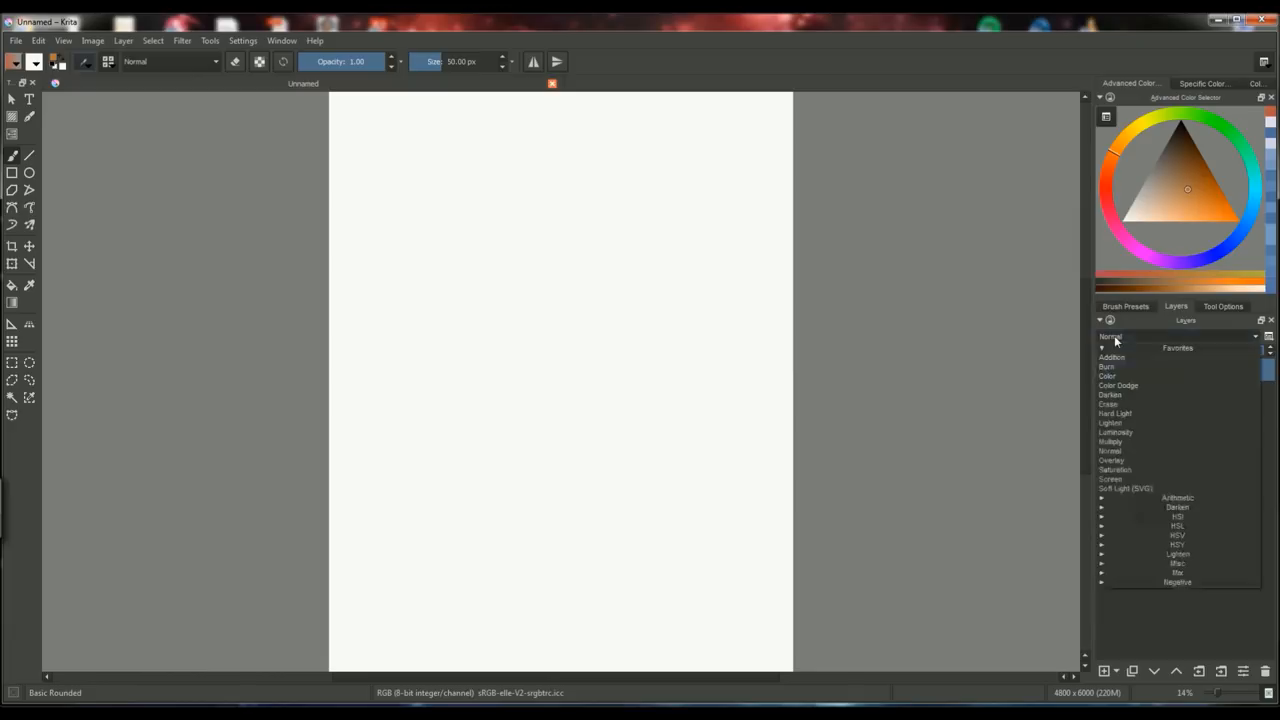
pyautogui.moveTo(1140, 460)
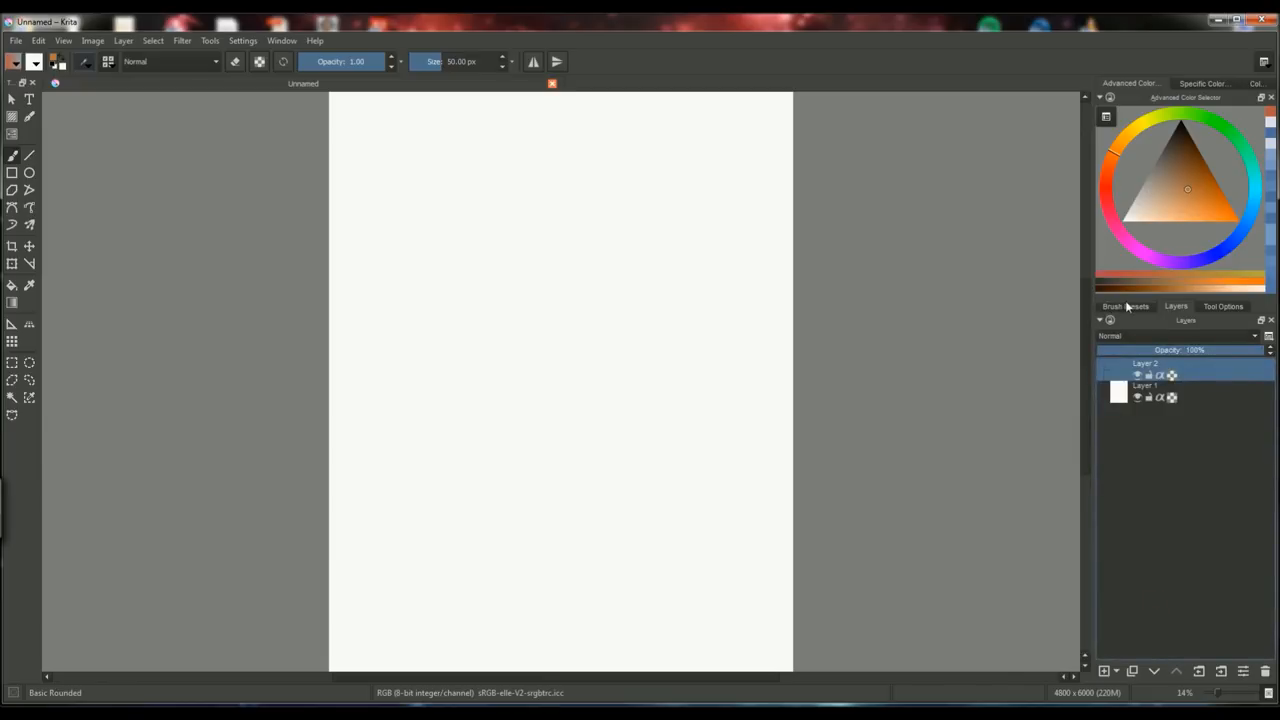
# Browse the brush presets and choose a different 27 px preset
pyautogui.click(1124, 306)
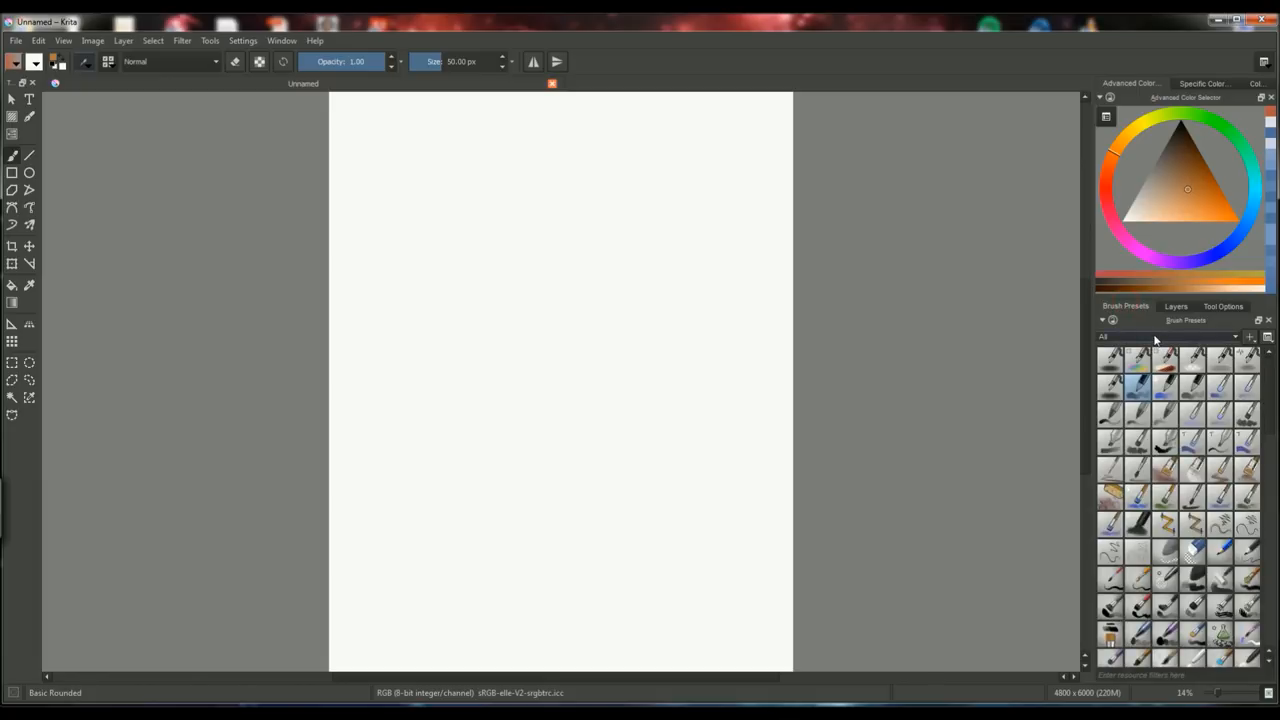
pyautogui.moveTo(1152, 356)
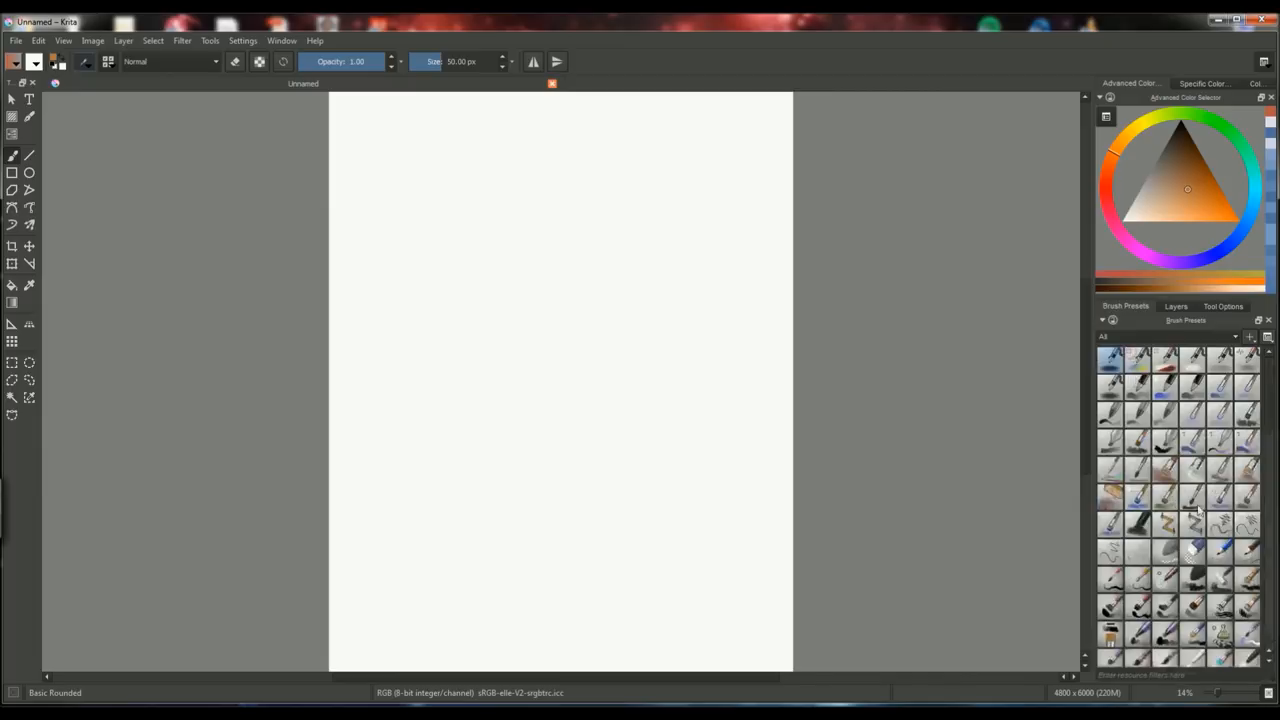
pyautogui.scroll(-3)
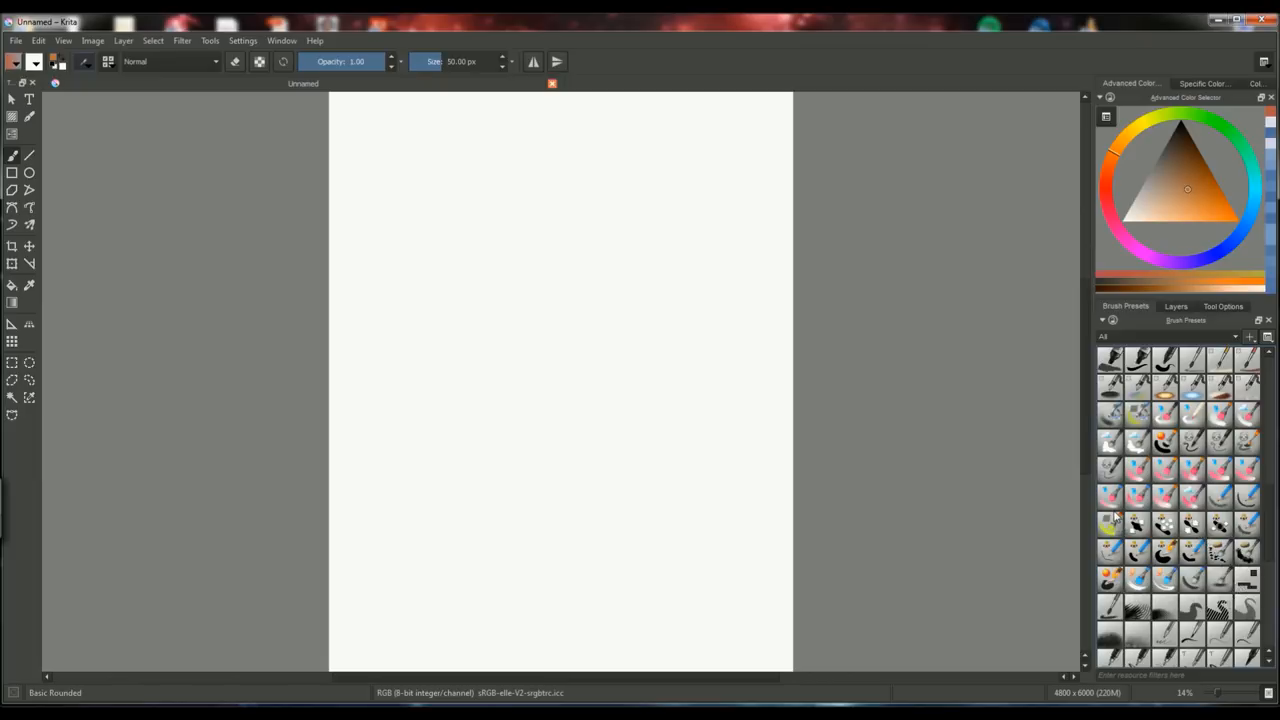
pyautogui.moveTo(1116, 520)
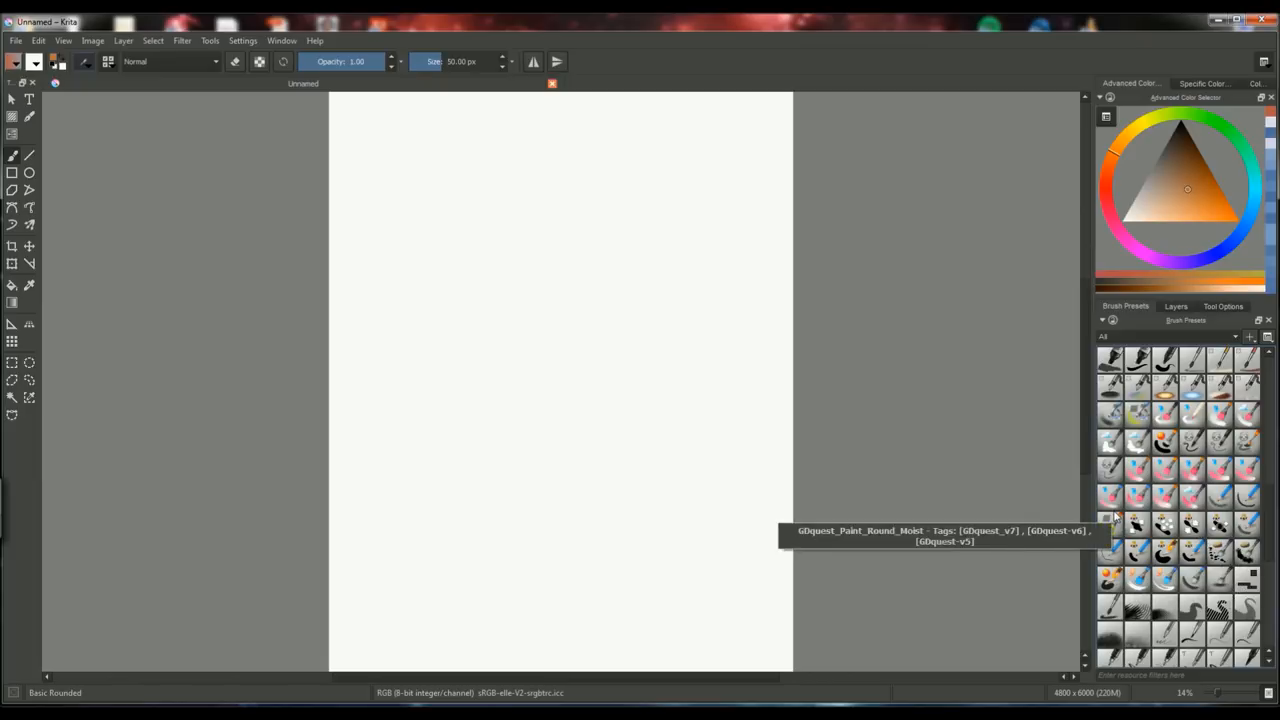
pyautogui.moveTo(1138, 480)
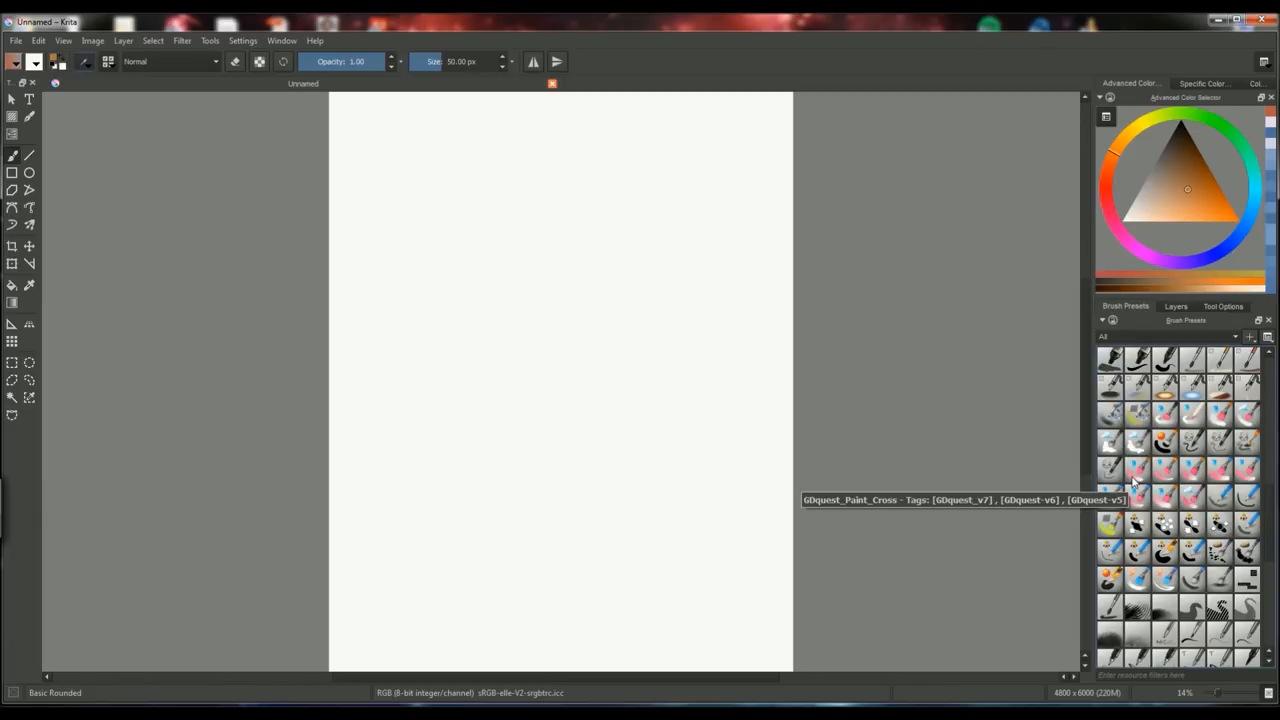
pyautogui.click(1172, 444)
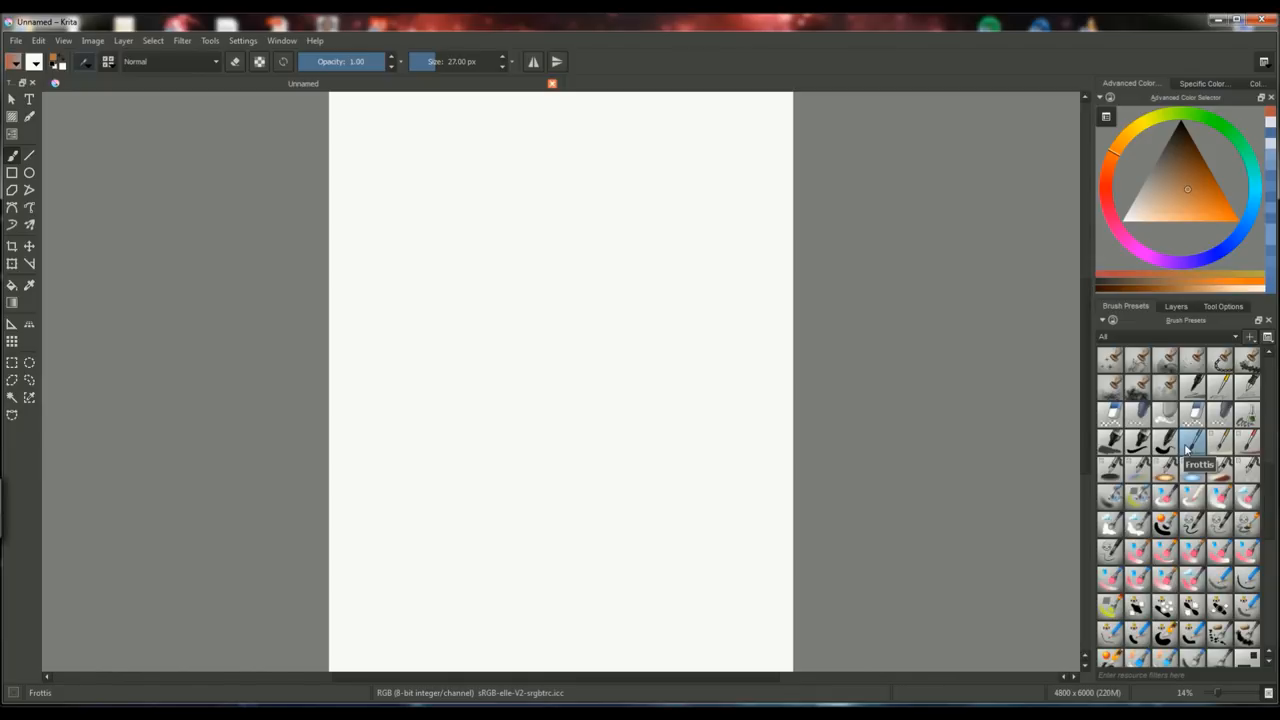
pyautogui.moveTo(1188, 448)
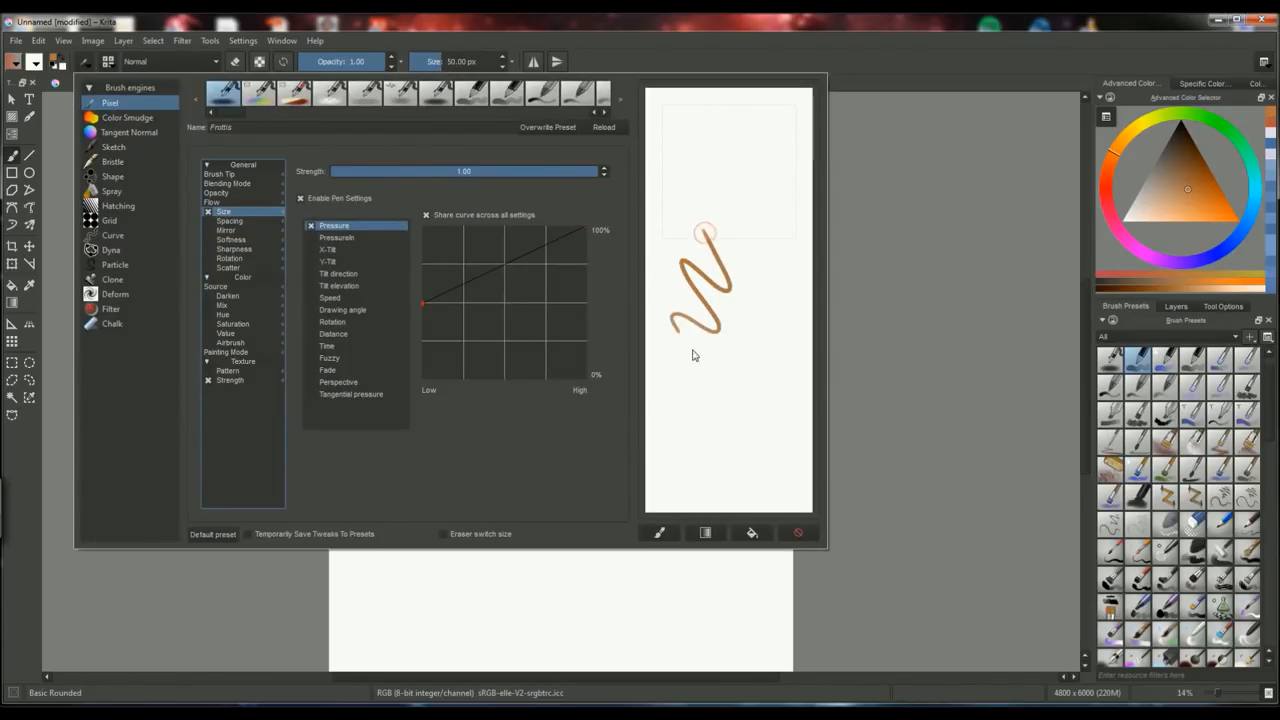
# Scribble test strokes in the Brush Editor scratchpad, clearing and redrawing them
pyautogui.moveTo(704, 236); pyautogui.dragTo(716, 456)
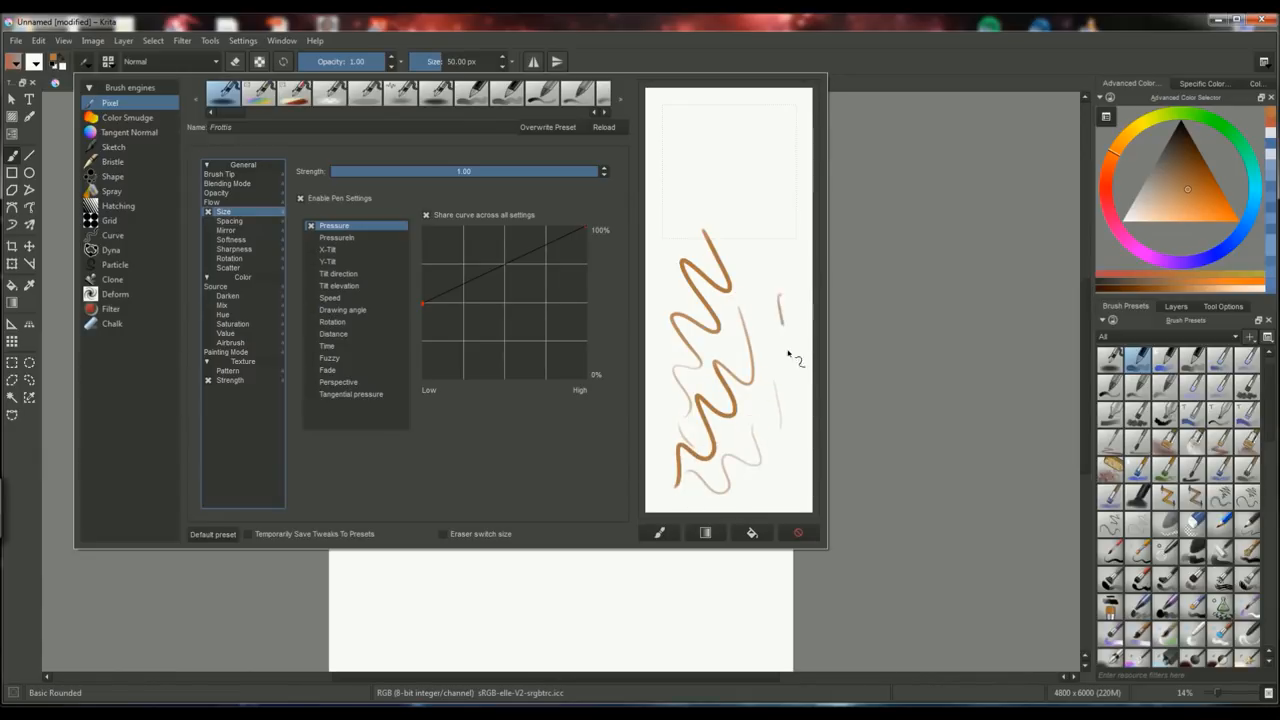
pyautogui.moveTo(780, 300); pyautogui.dragTo(760, 470)
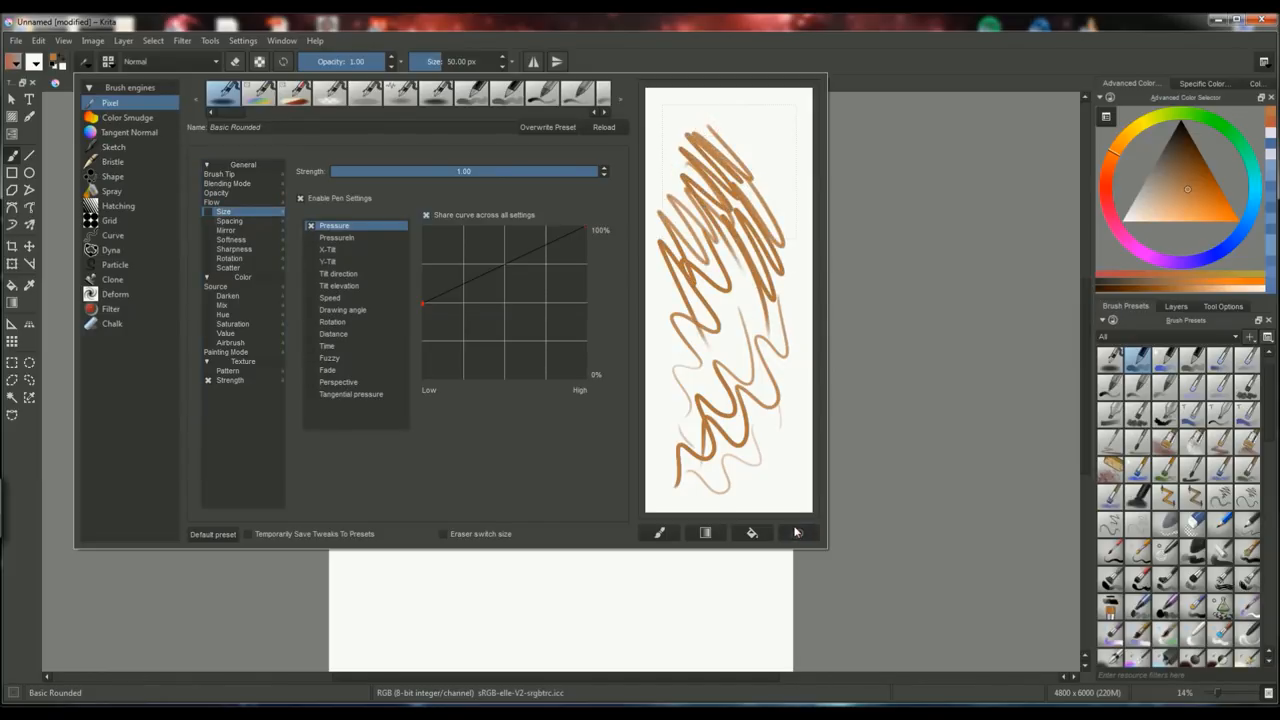
pyautogui.click(796, 532)
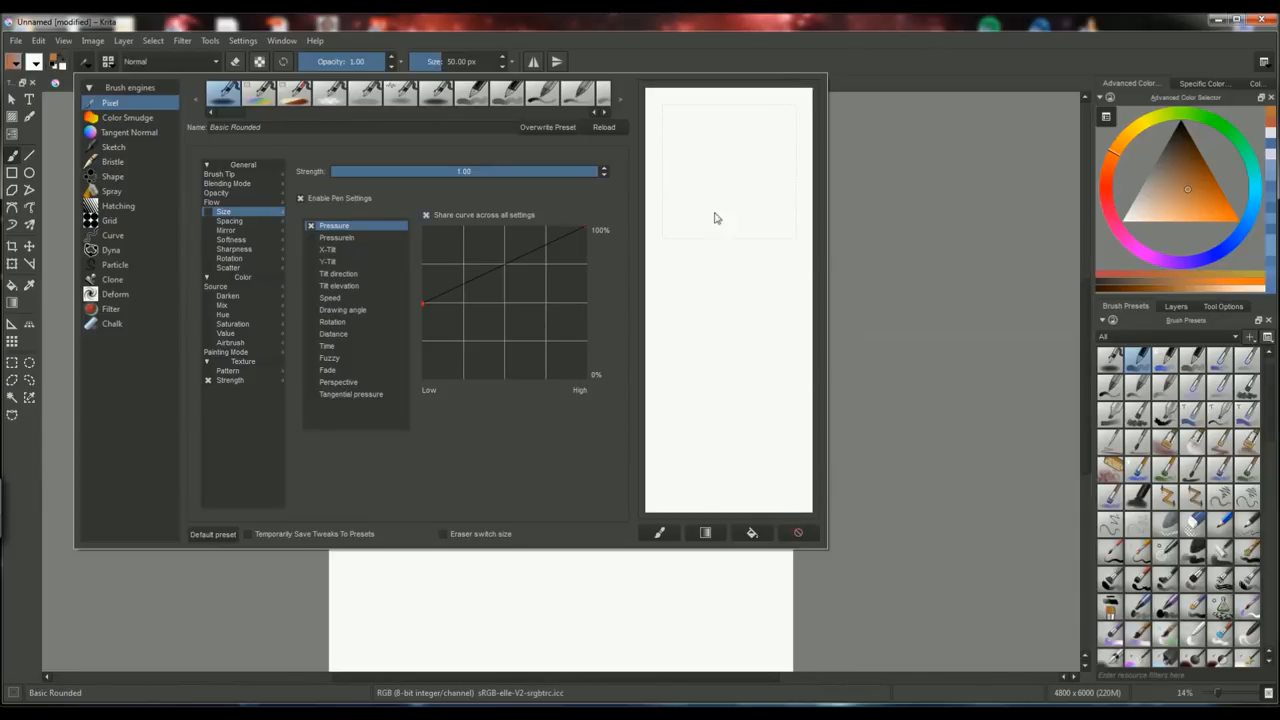
pyautogui.moveTo(700, 216); pyautogui.dragTo(716, 356)
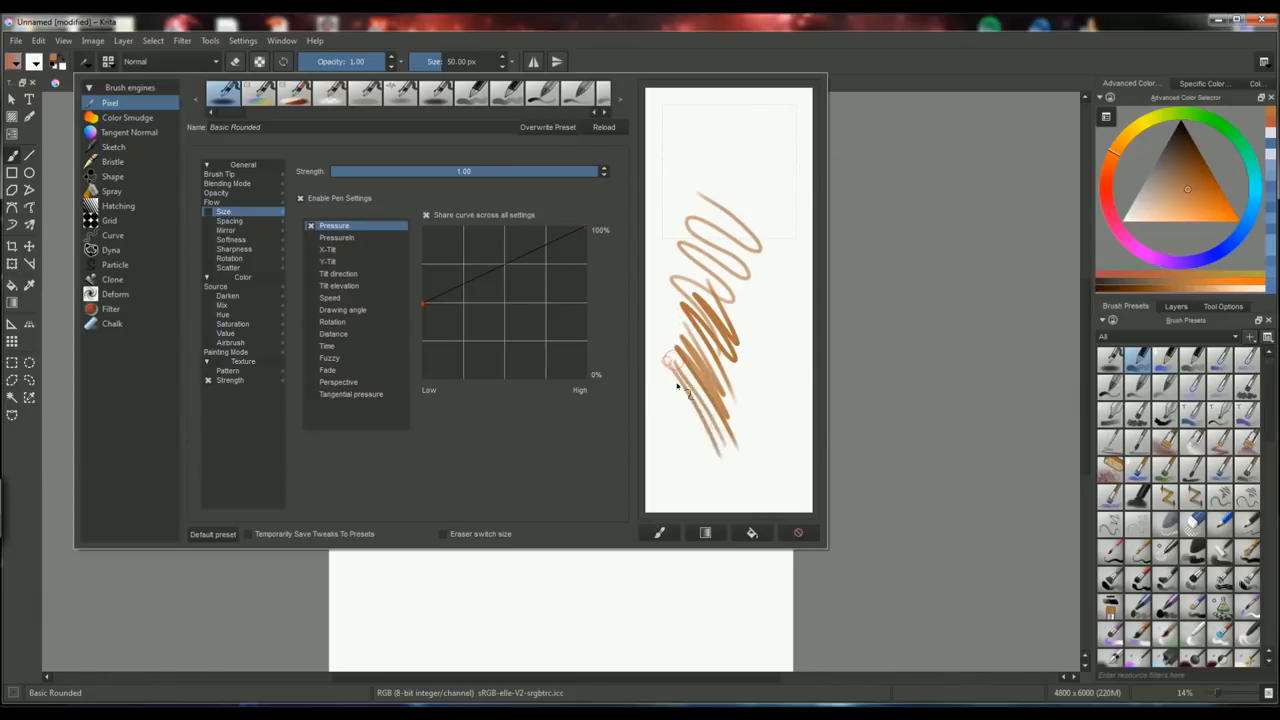
pyautogui.click(798, 532)
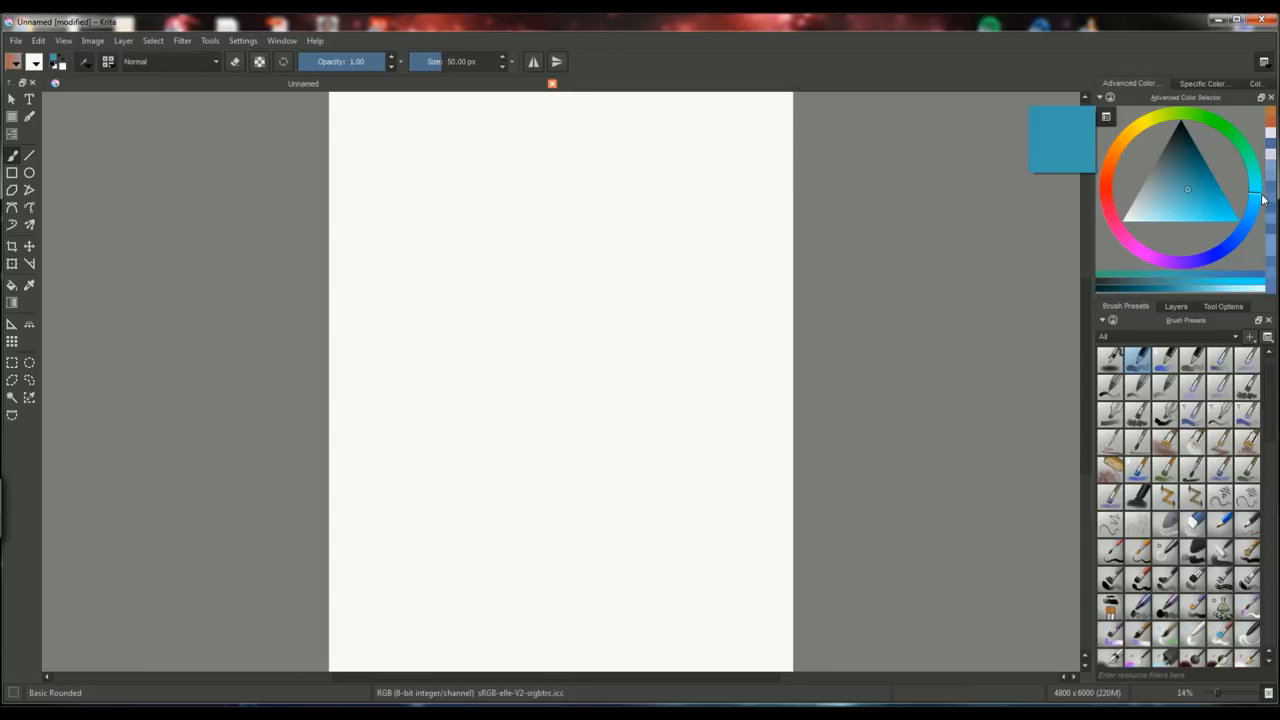
# Pick a purple hue, then switch the Specific Color Selector to HSL sliders
pyautogui.click(1196, 256)
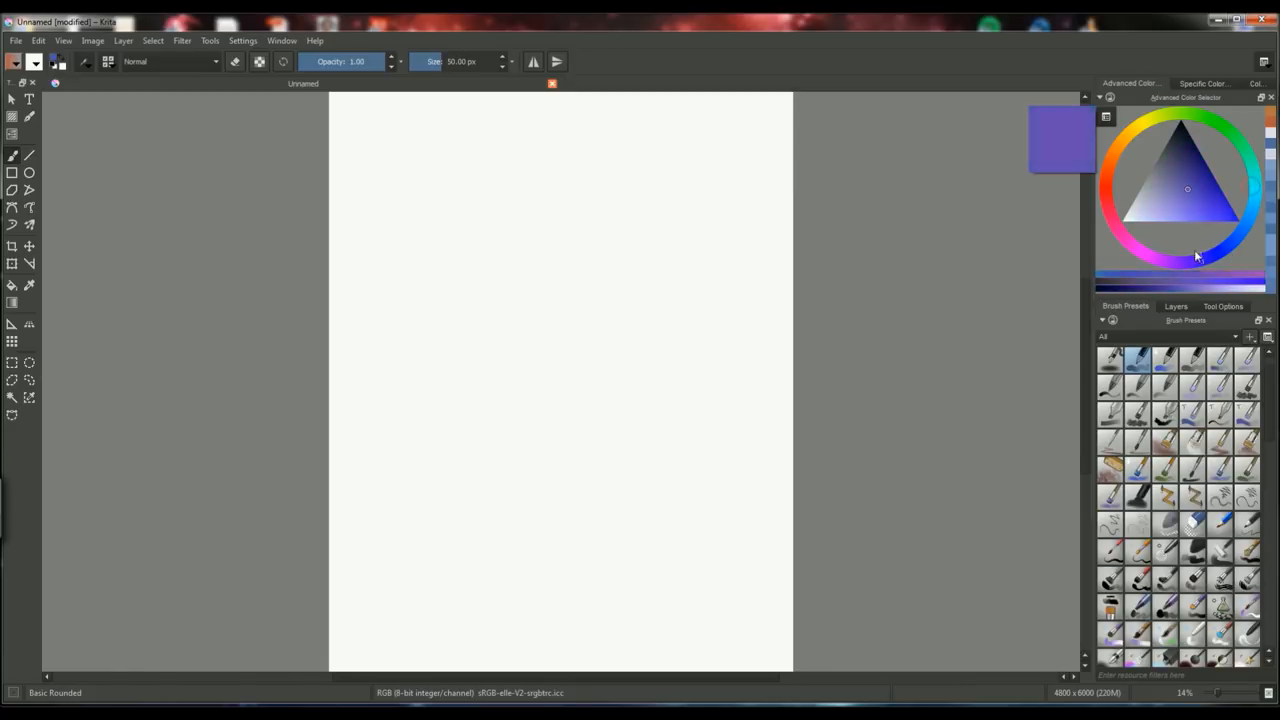
pyautogui.click(1210, 244)
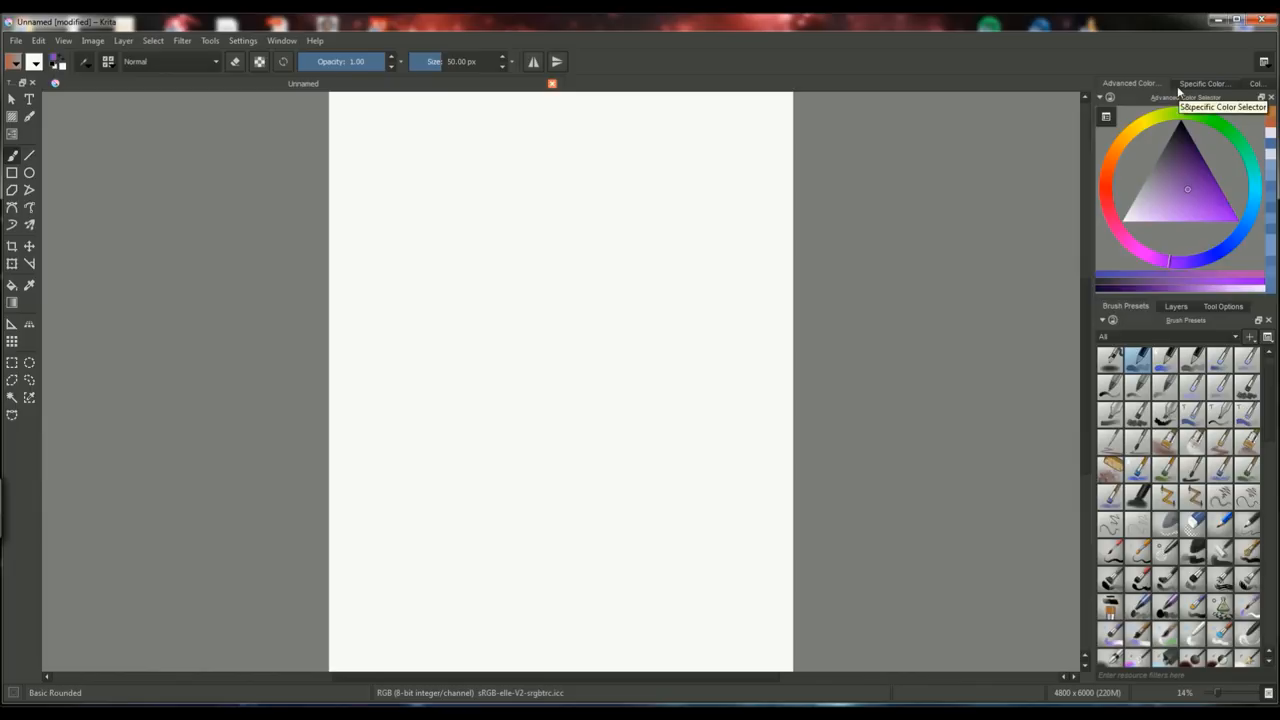
pyautogui.click(1202, 84)
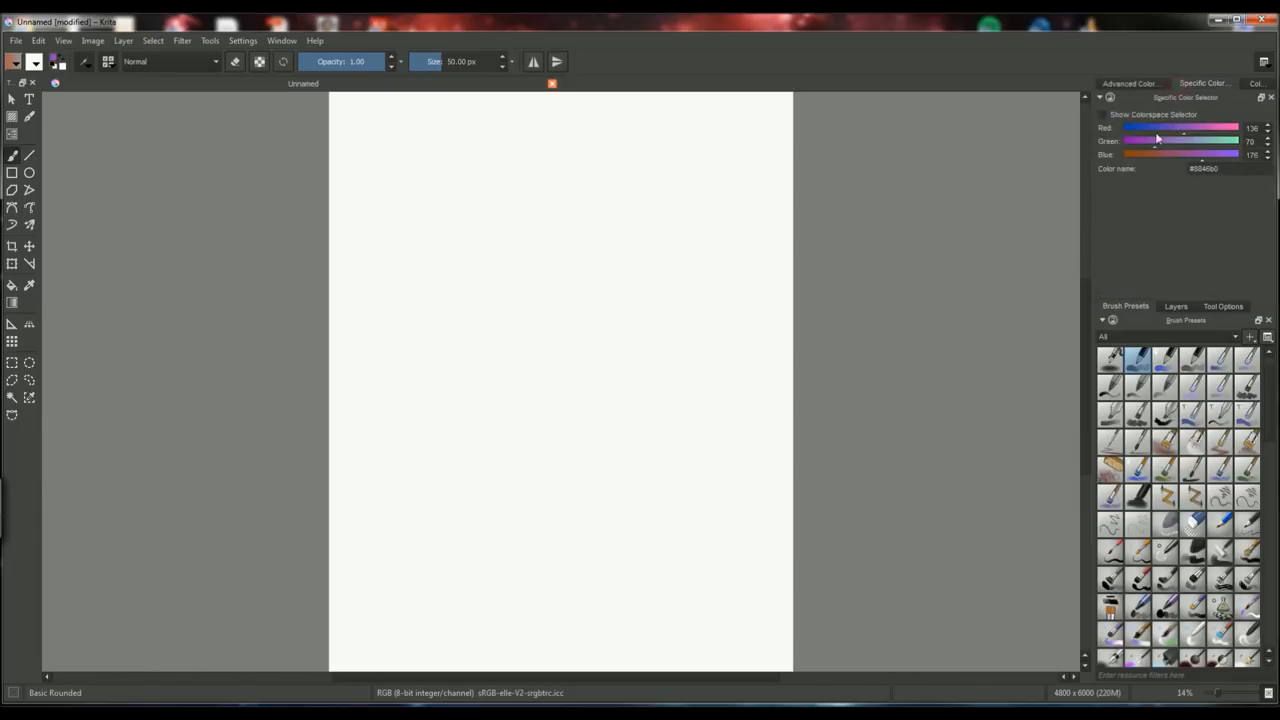
pyautogui.click(1256, 82)
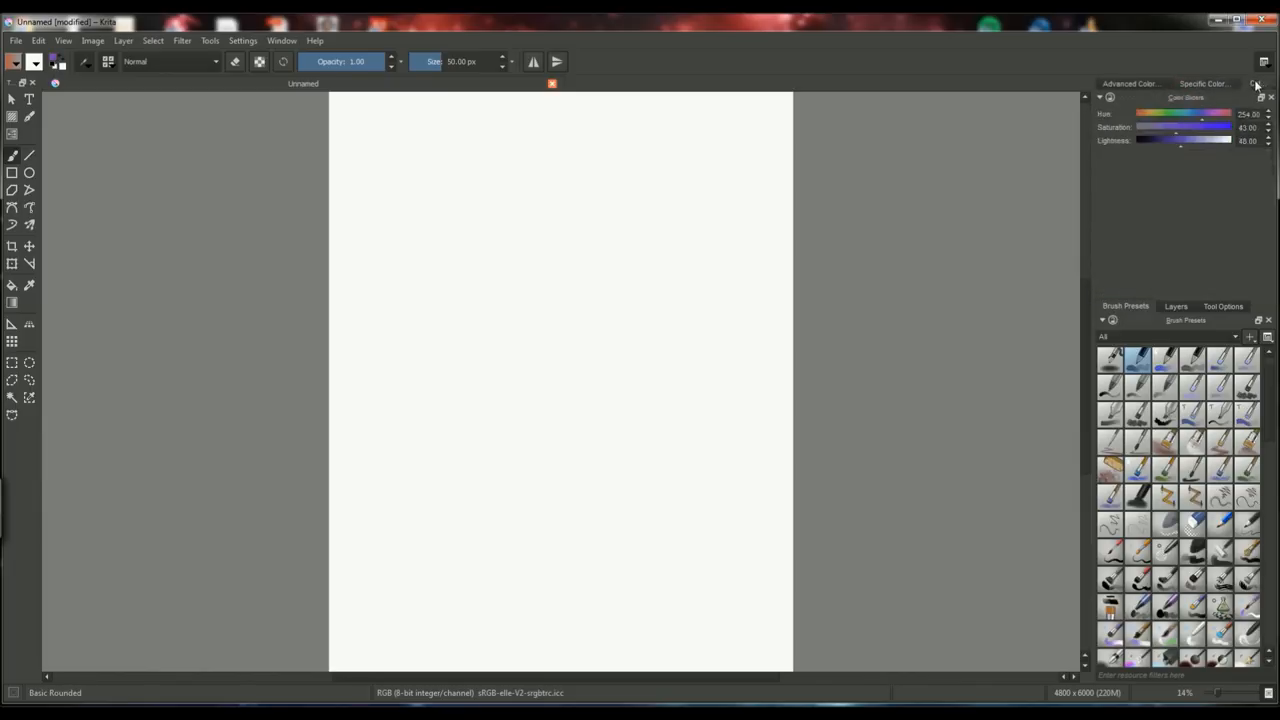
# Shift the hue to a light cyan blue and choose a new colour in the Advanced Color Selector
pyautogui.moveTo(1200, 114); pyautogui.dragTo(1160, 114)
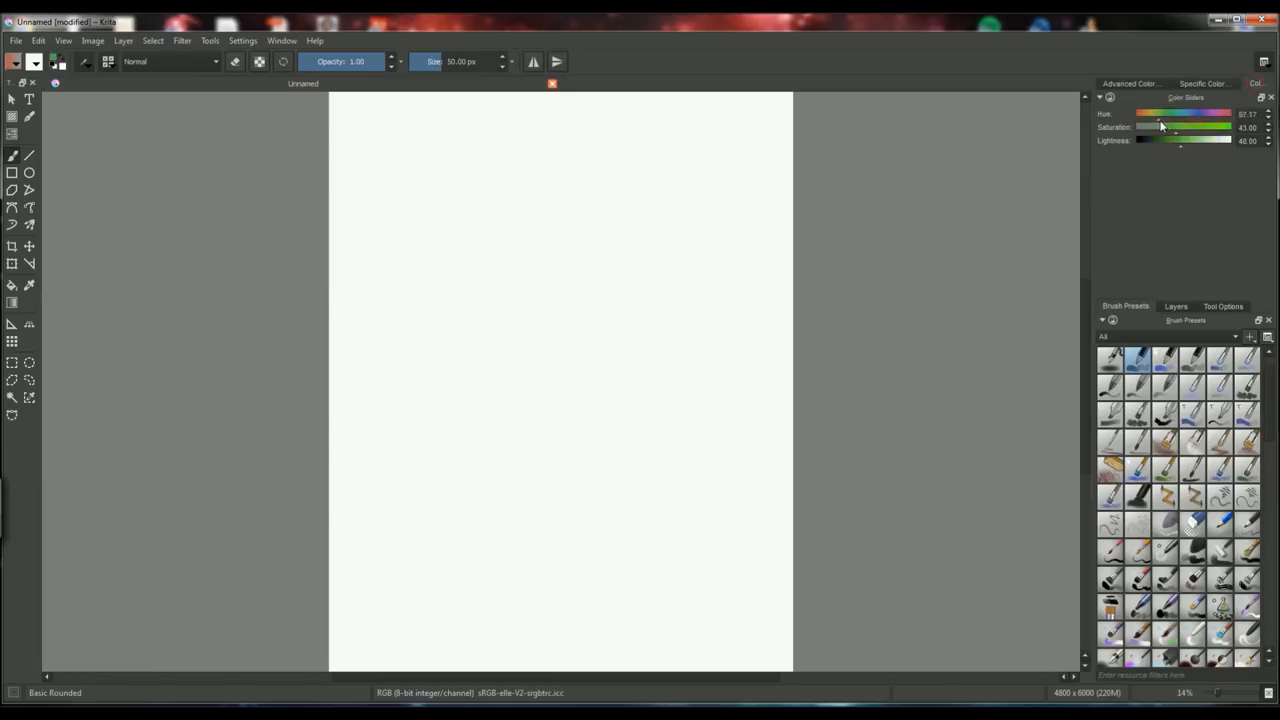
pyautogui.moveTo(1160, 112); pyautogui.dragTo(1170, 112)
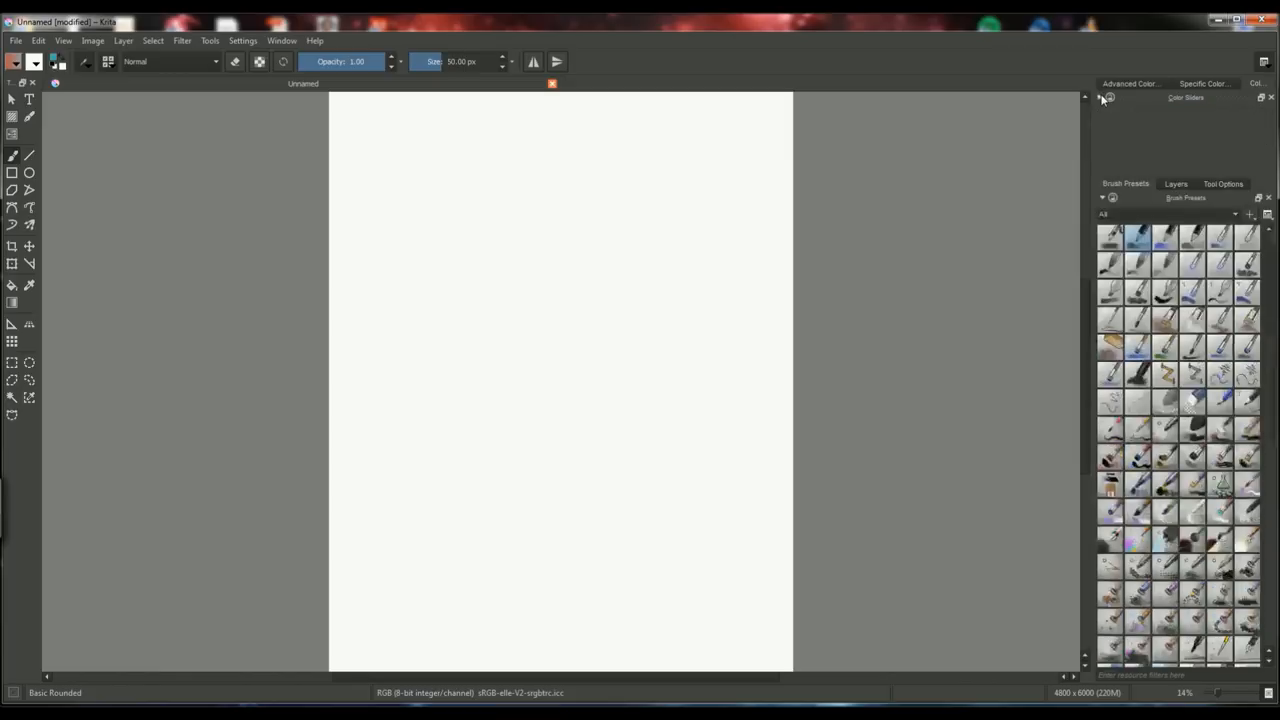
pyautogui.click(1100, 98)
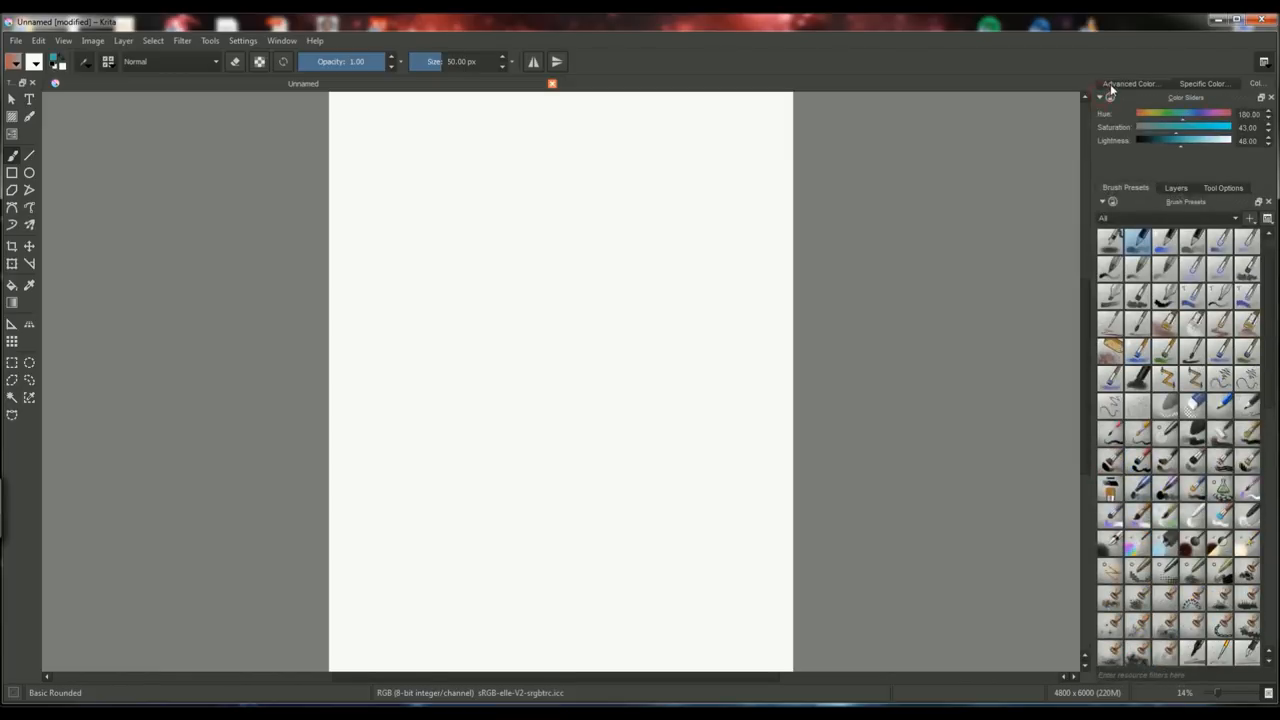
pyautogui.moveTo(1228, 88)
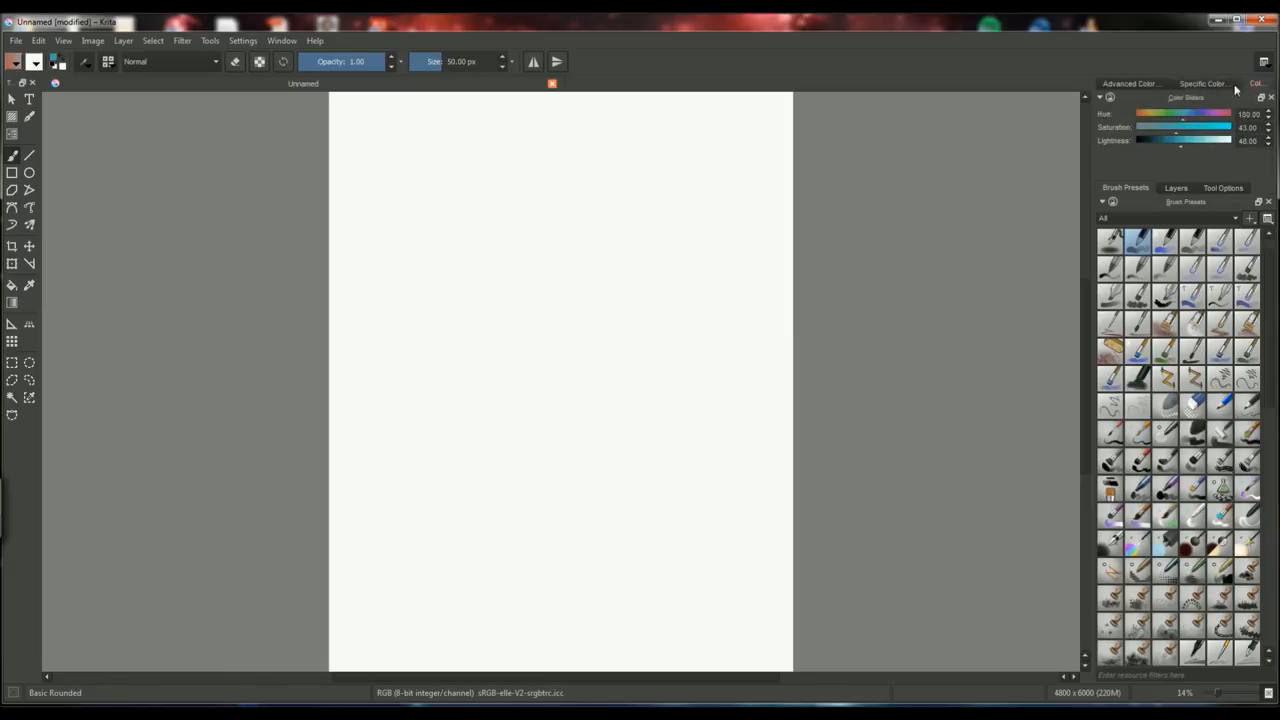
pyautogui.click(1128, 82)
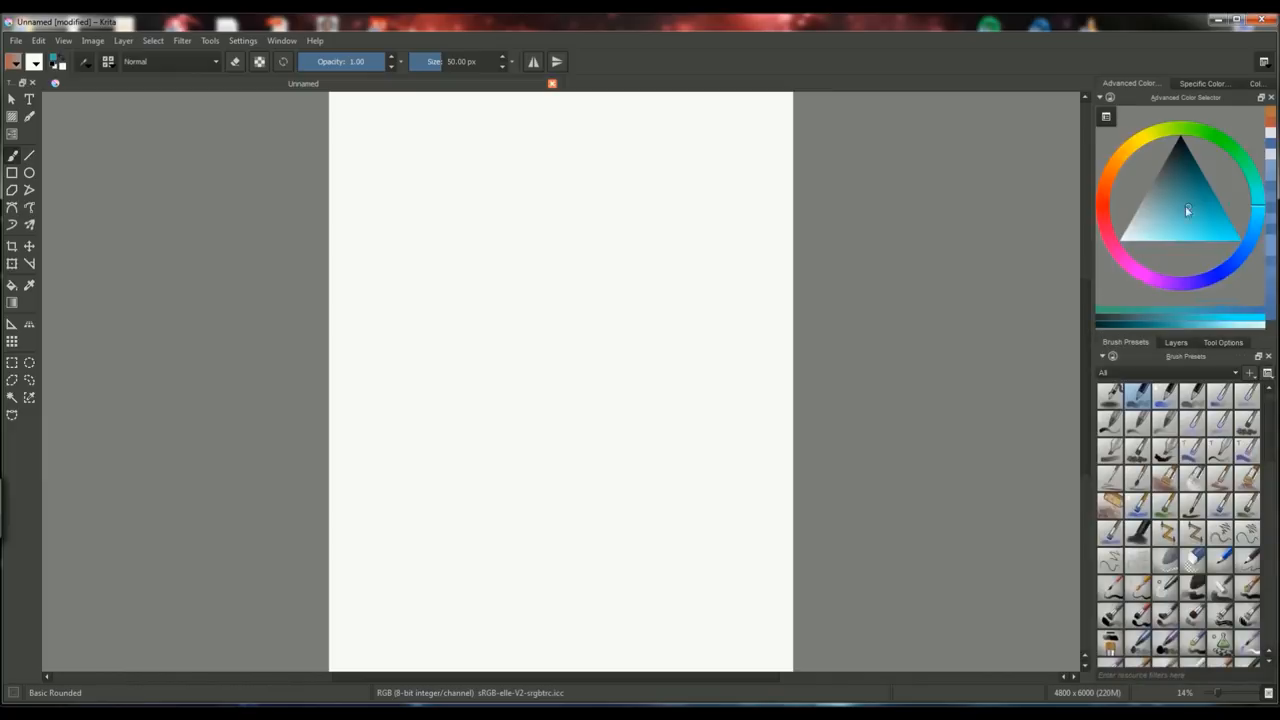
pyautogui.click(1202, 216)
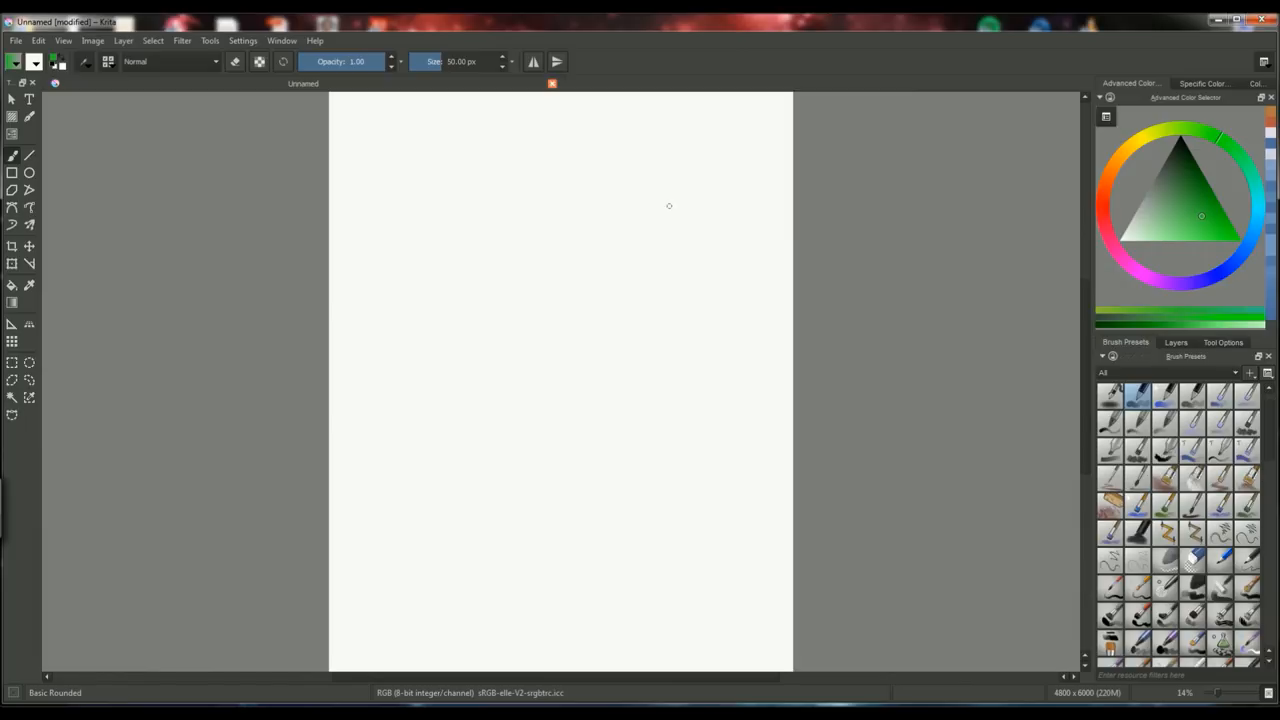
# Undo the recent changes with Ctrl+Z, keeping green as the painting colour
pyautogui.press('ctrl+z')
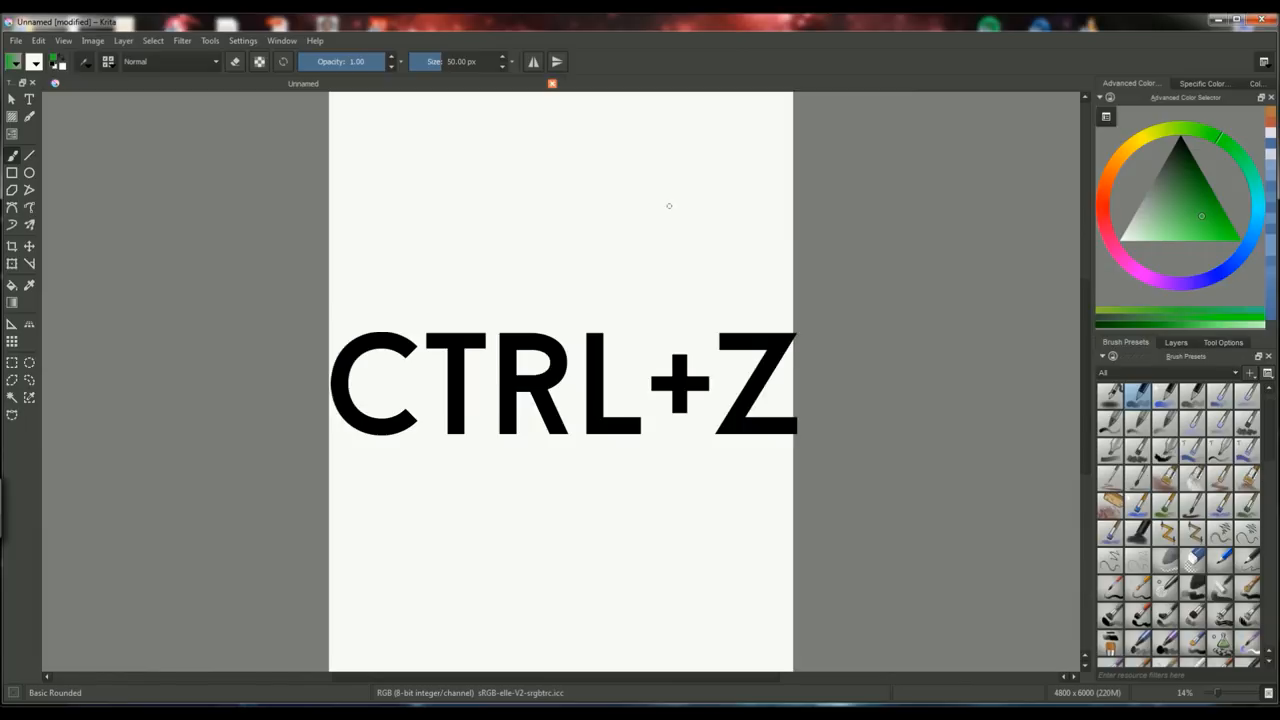
pyautogui.press('ctrl+z')
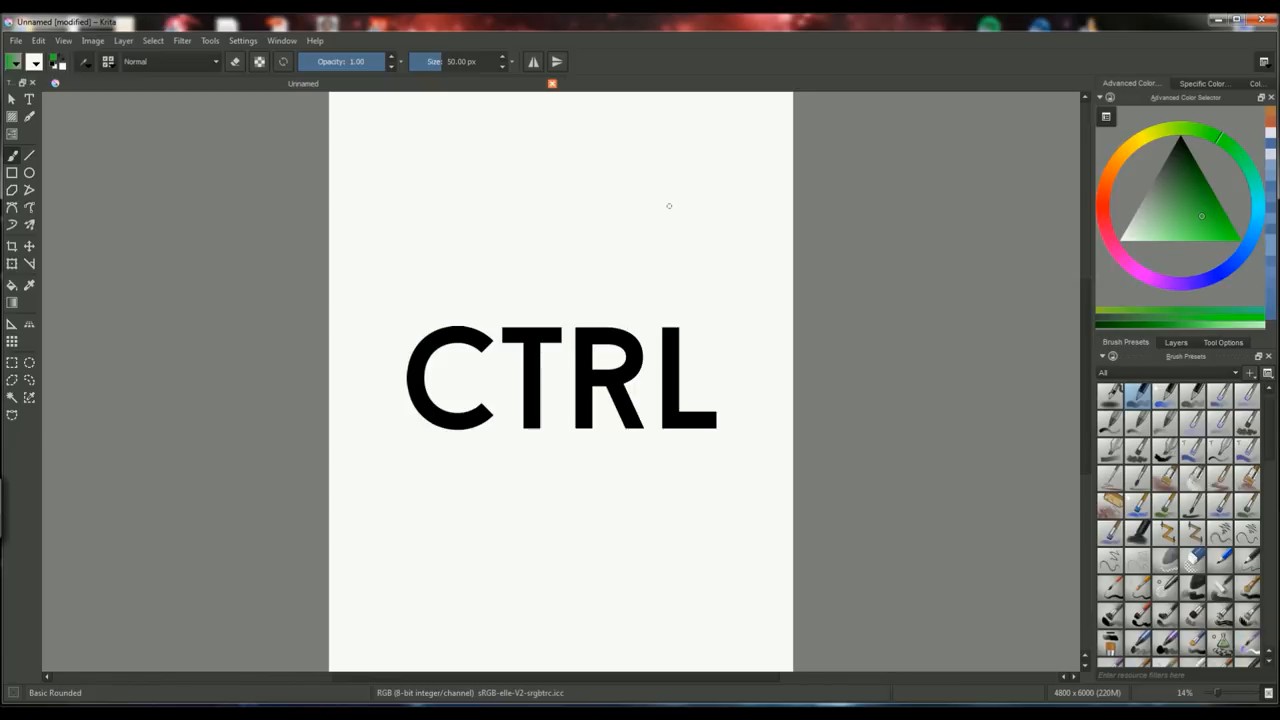
pyautogui.press('ctrl+z')
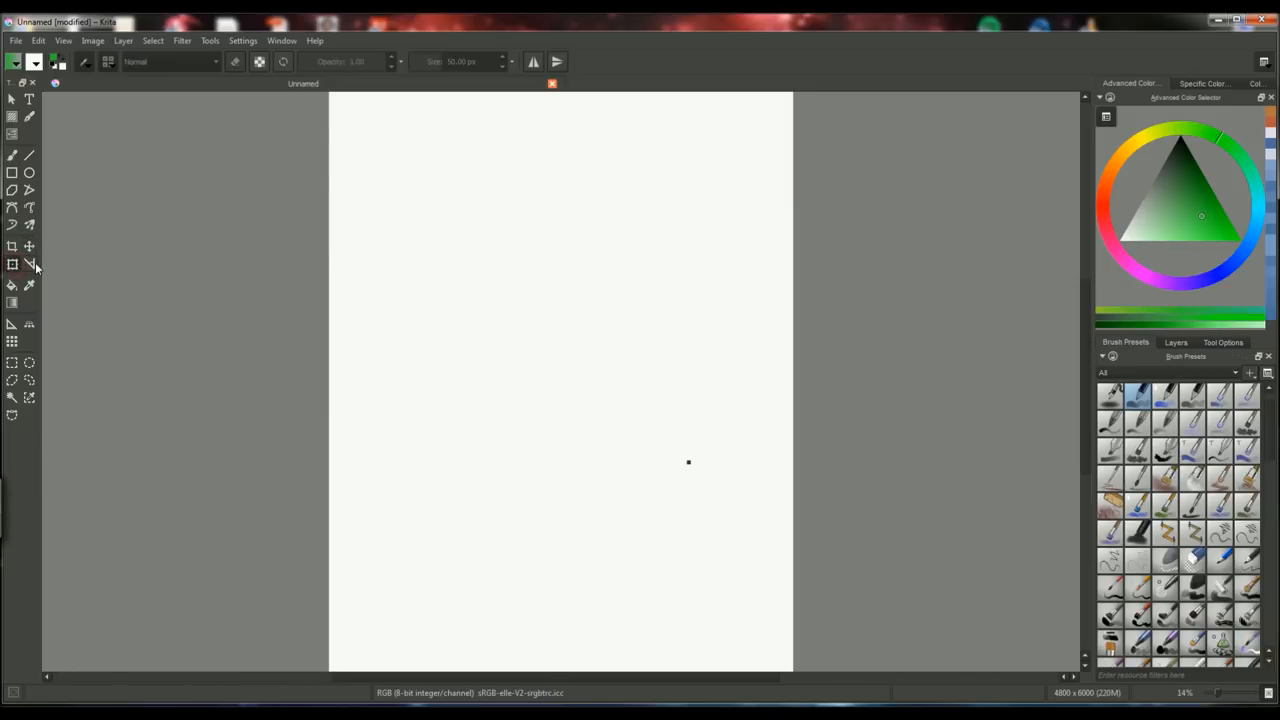
pyautogui.moveTo(32, 266)
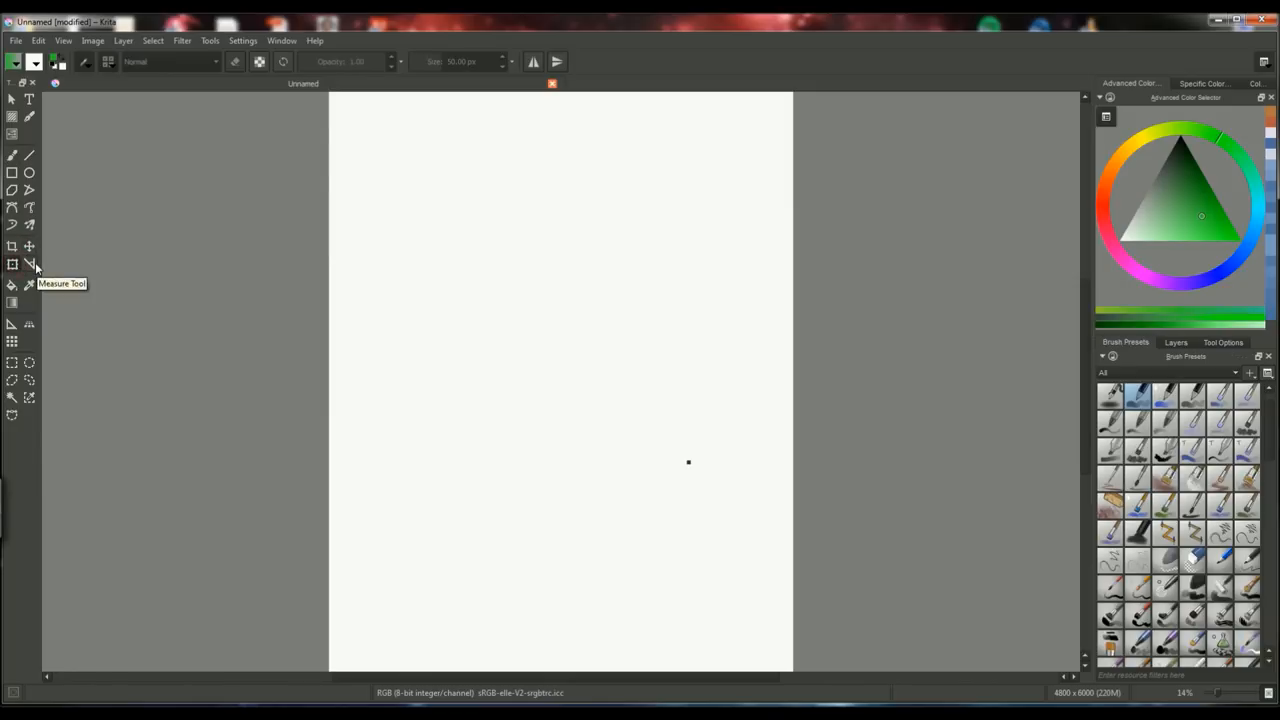
# Paint a green smiley face: circle outline, eyes and smile
pyautogui.moveTo(464, 340); pyautogui.dragTo(504, 420)
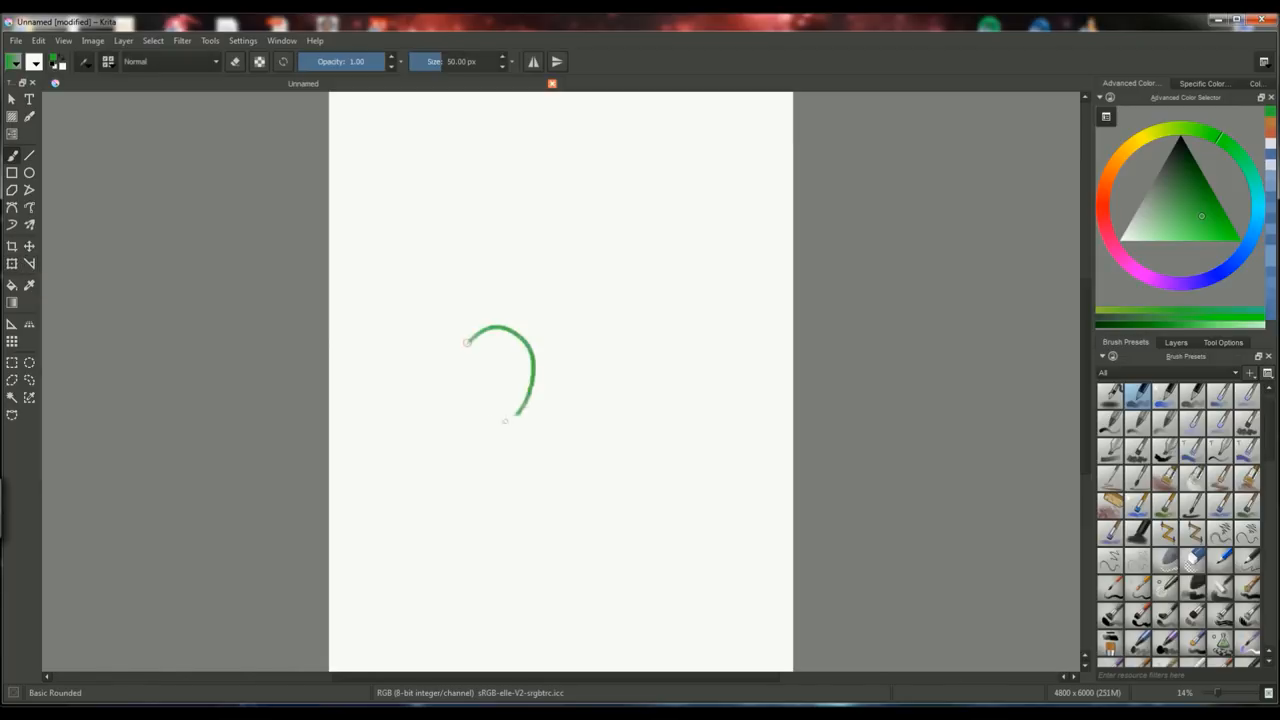
pyautogui.moveTo(504, 420); pyautogui.dragTo(464, 340)
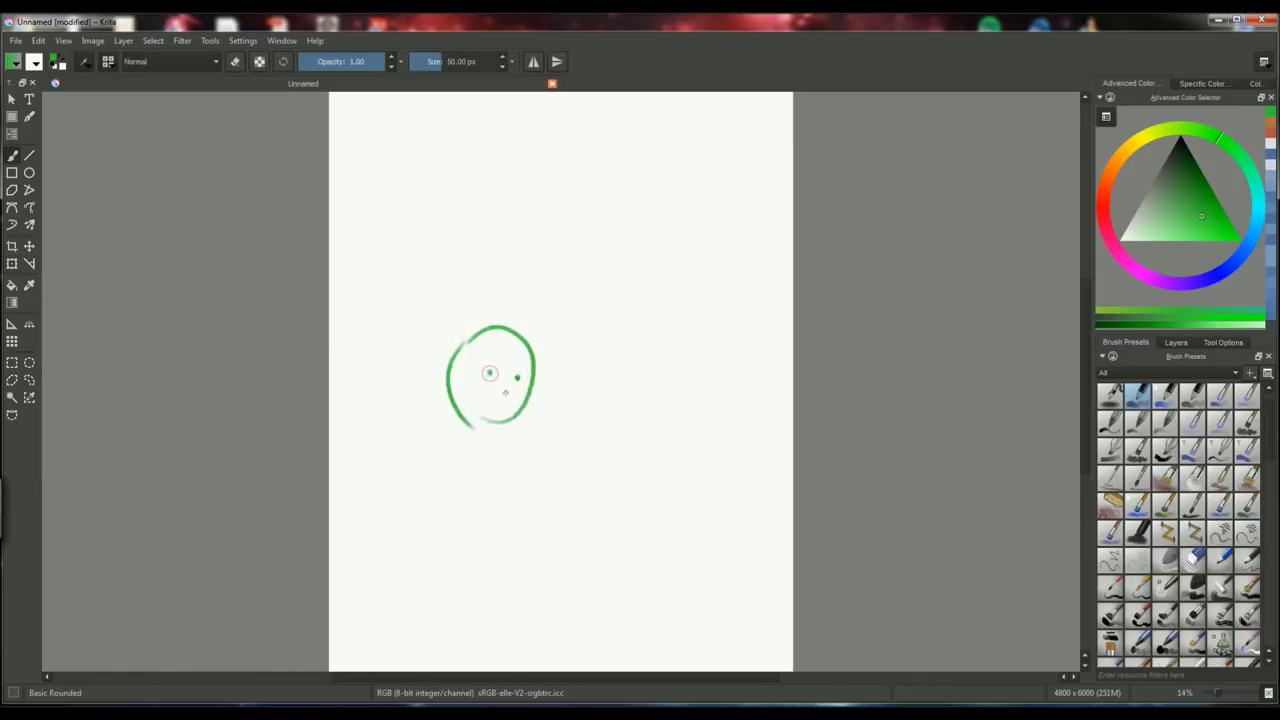
pyautogui.moveTo(490, 376); pyautogui.dragTo(500, 404)
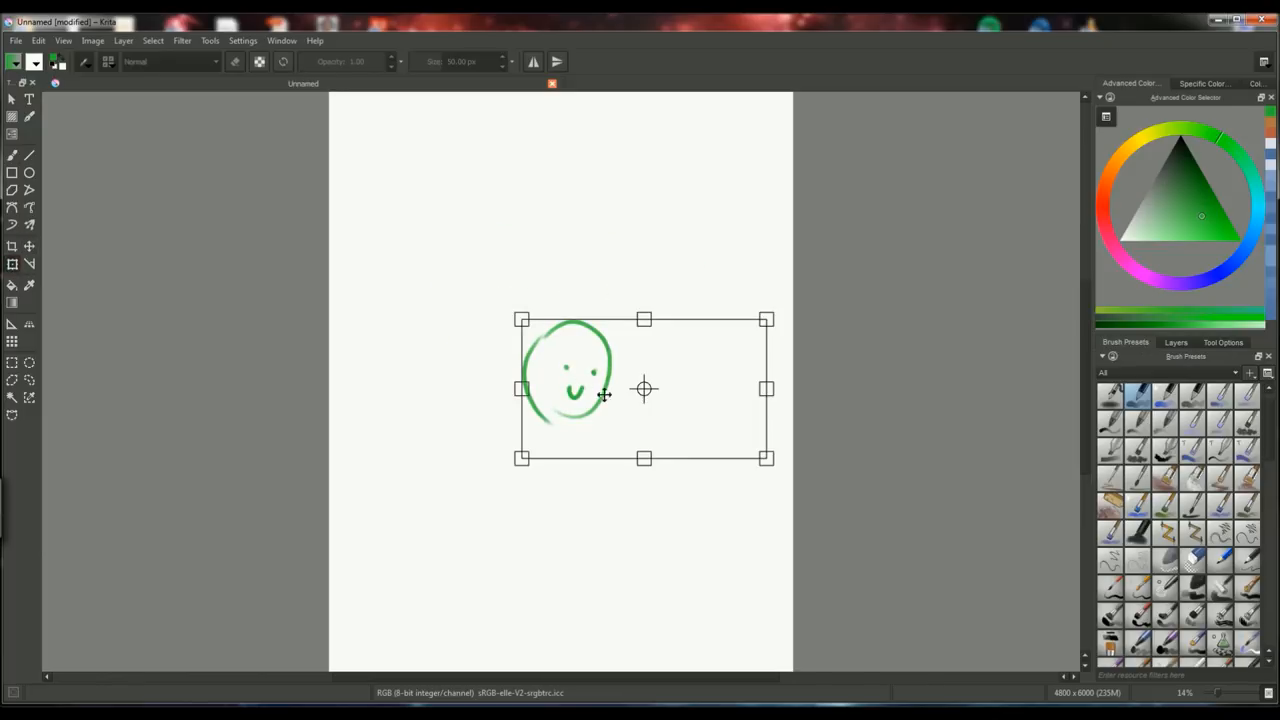
# Rotate the smiley face slightly with the Transform tool
pyautogui.moveTo(644, 388); pyautogui.dragTo(612, 400)
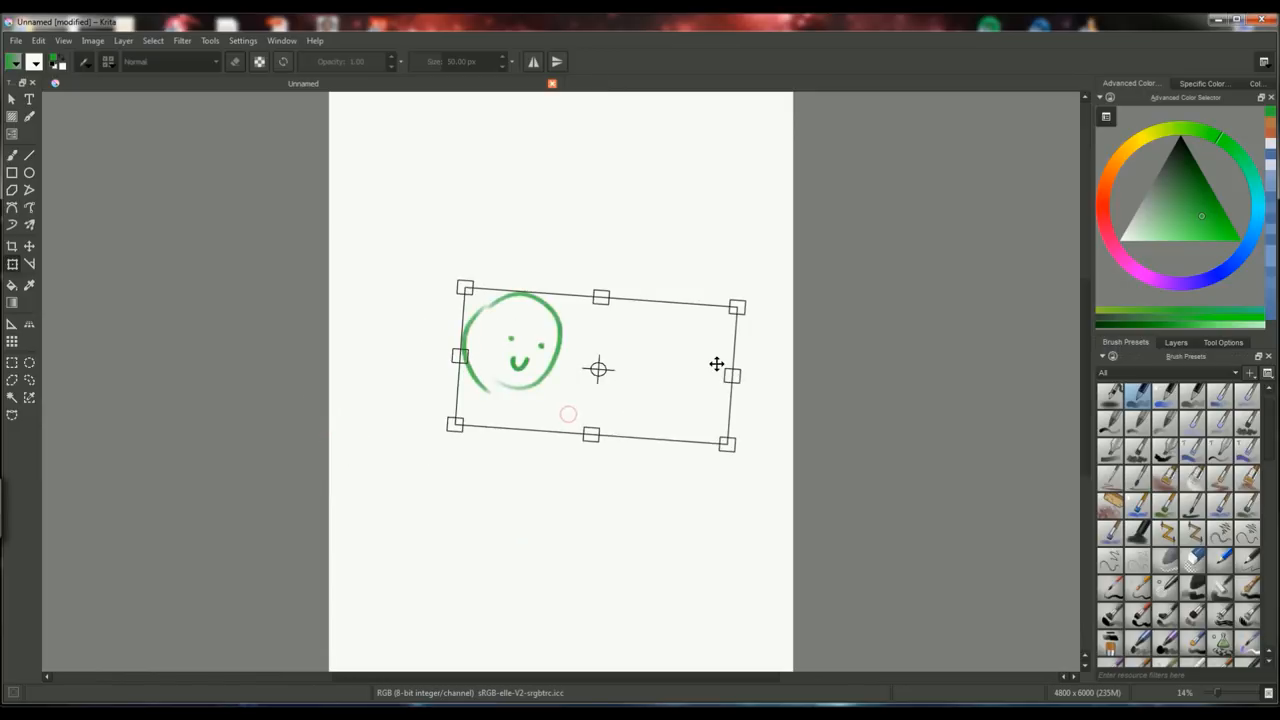
pyautogui.moveTo(590, 434); pyautogui.dragTo(590, 468)
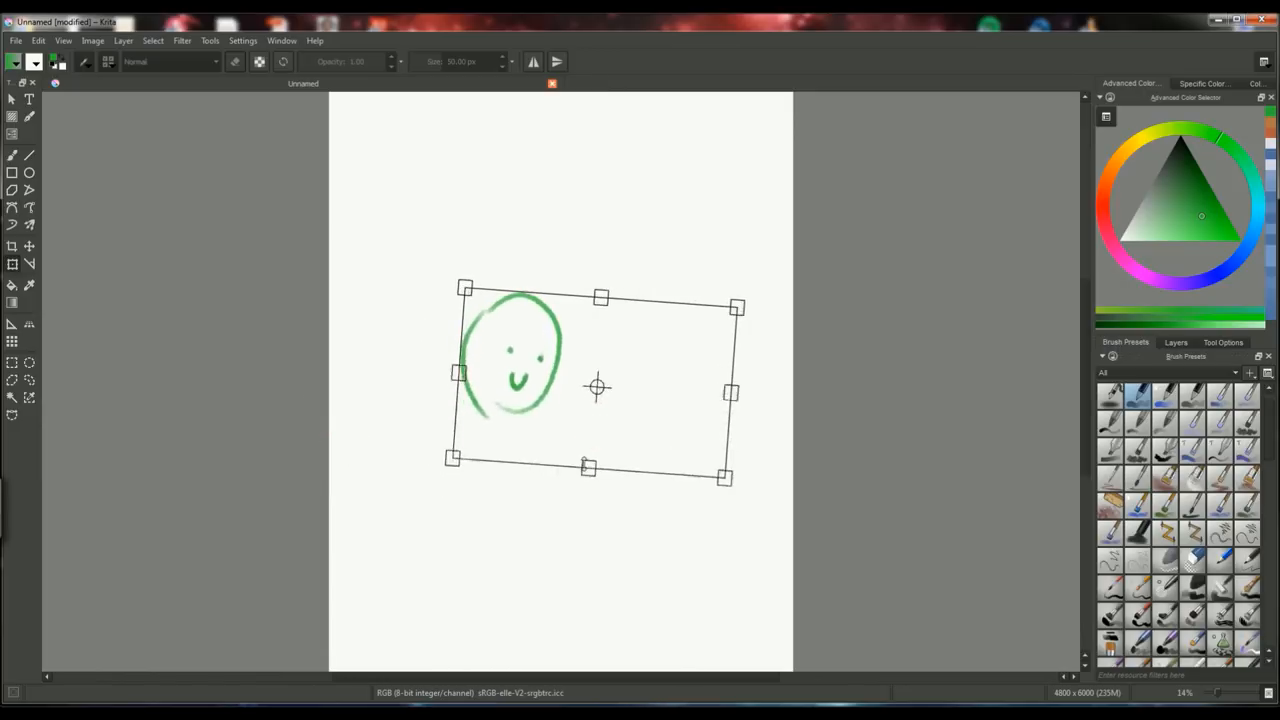
pyautogui.moveTo(588, 468); pyautogui.dragTo(592, 480)
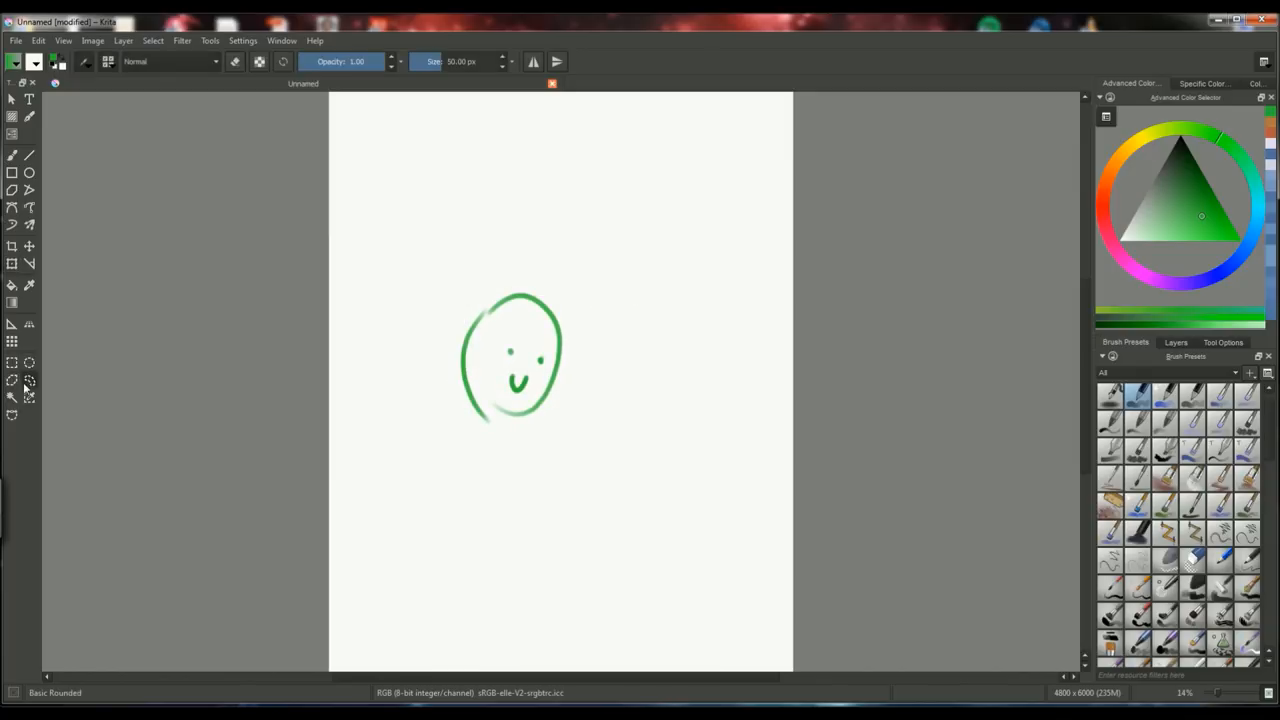
# Trace a freehand selection outline around the right side of the green smiley face
pyautogui.moveTo(480, 420); pyautogui.dragTo(590, 270)
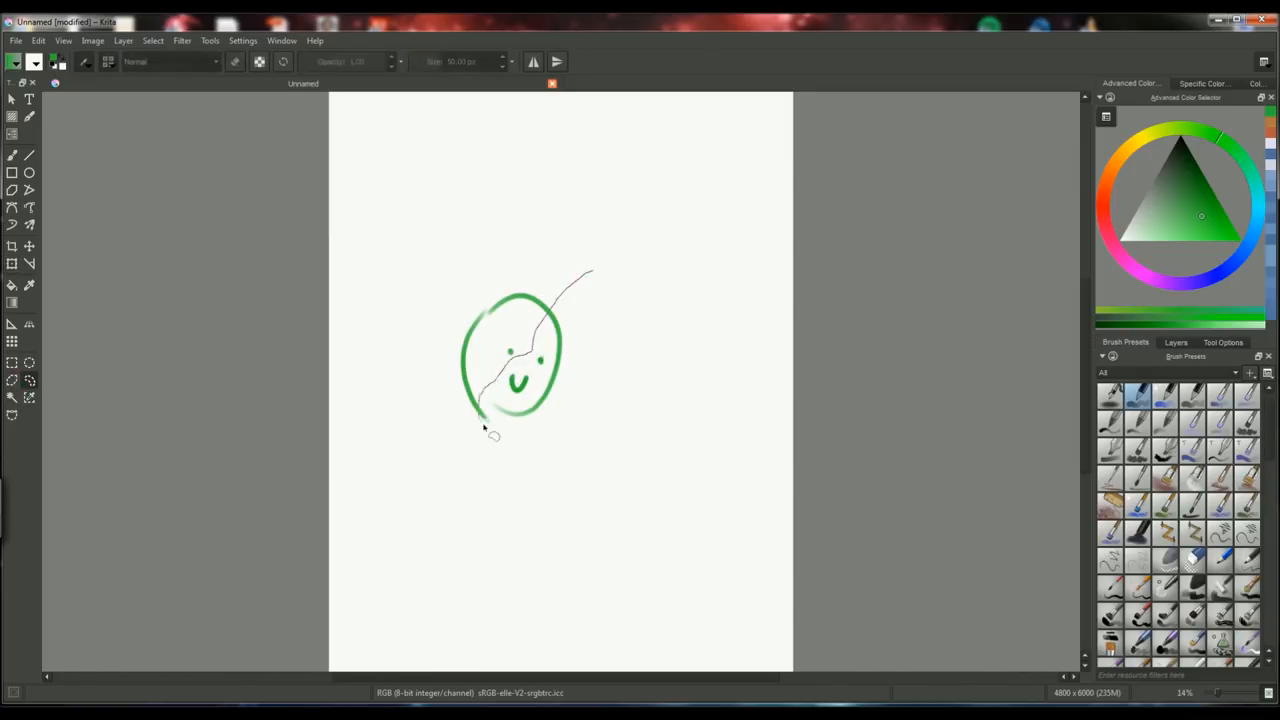
pyautogui.moveTo(480, 430); pyautogui.dragTo(590, 270)
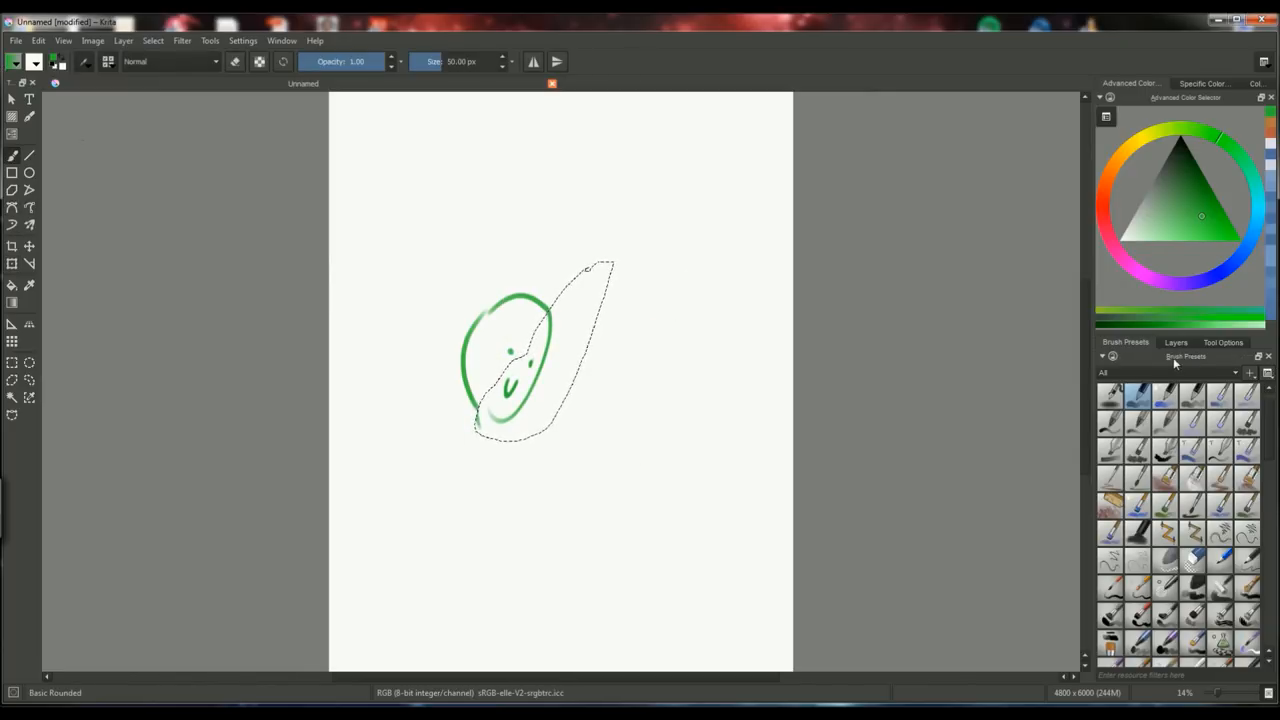
# Deselect everything via the Select menu, then browse the Image, Layer and Filter menus
pyautogui.click(152, 40)
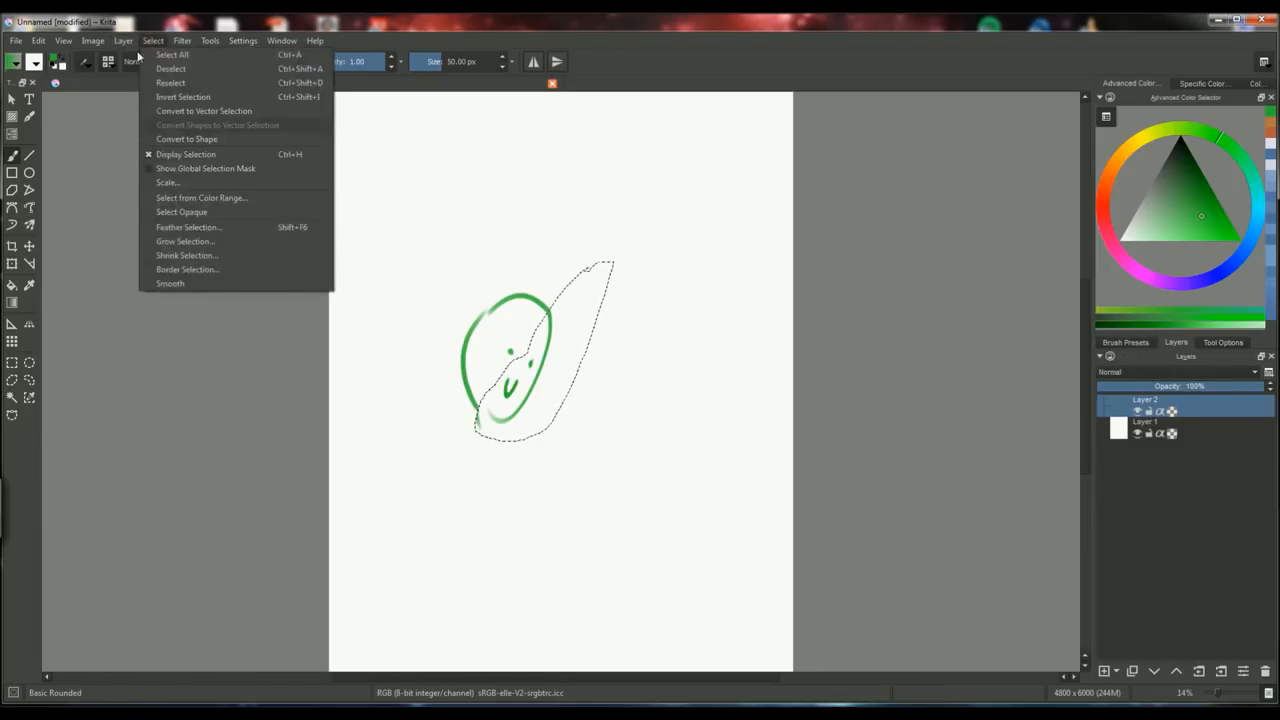
pyautogui.click(178, 68)
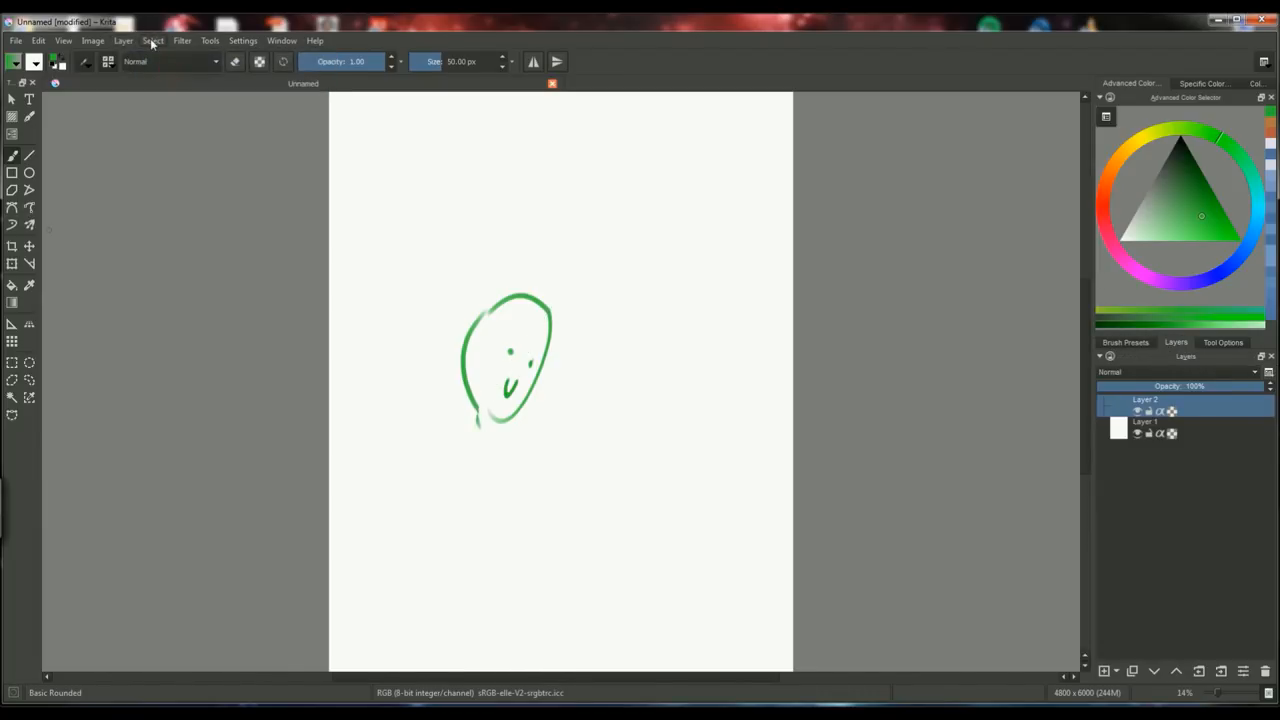
pyautogui.click(92, 40)
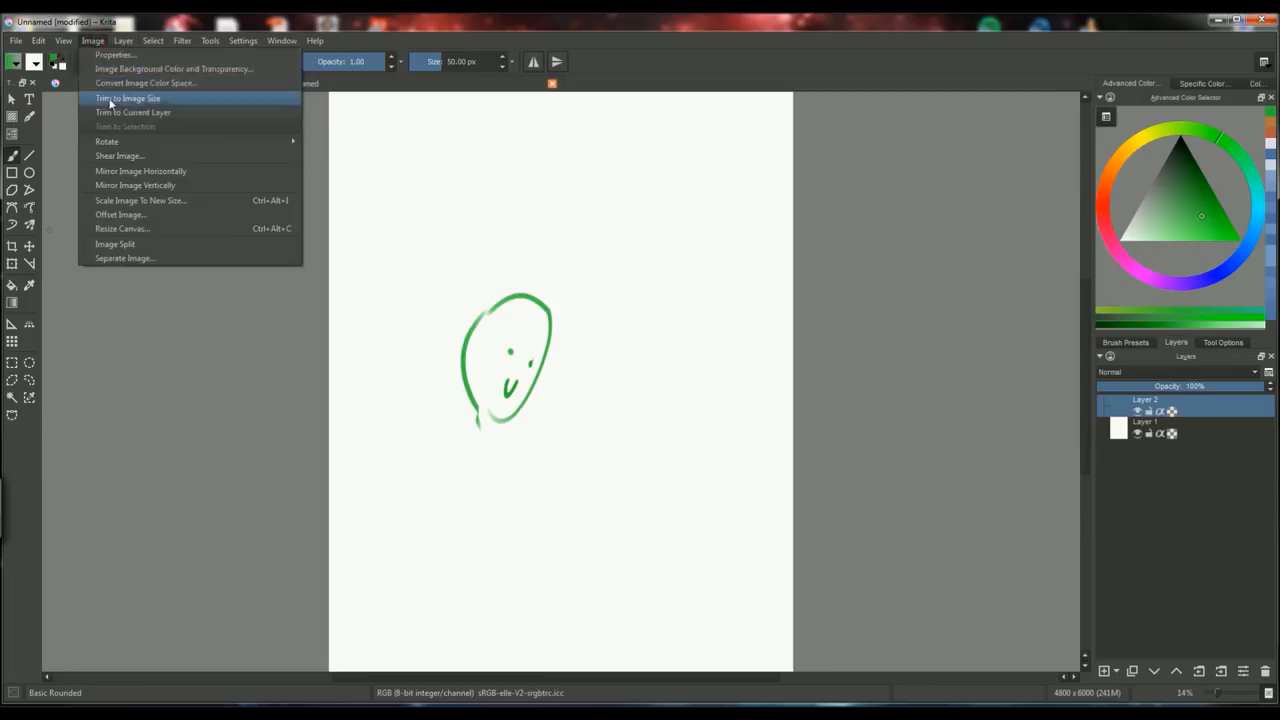
pyautogui.click(136, 172)
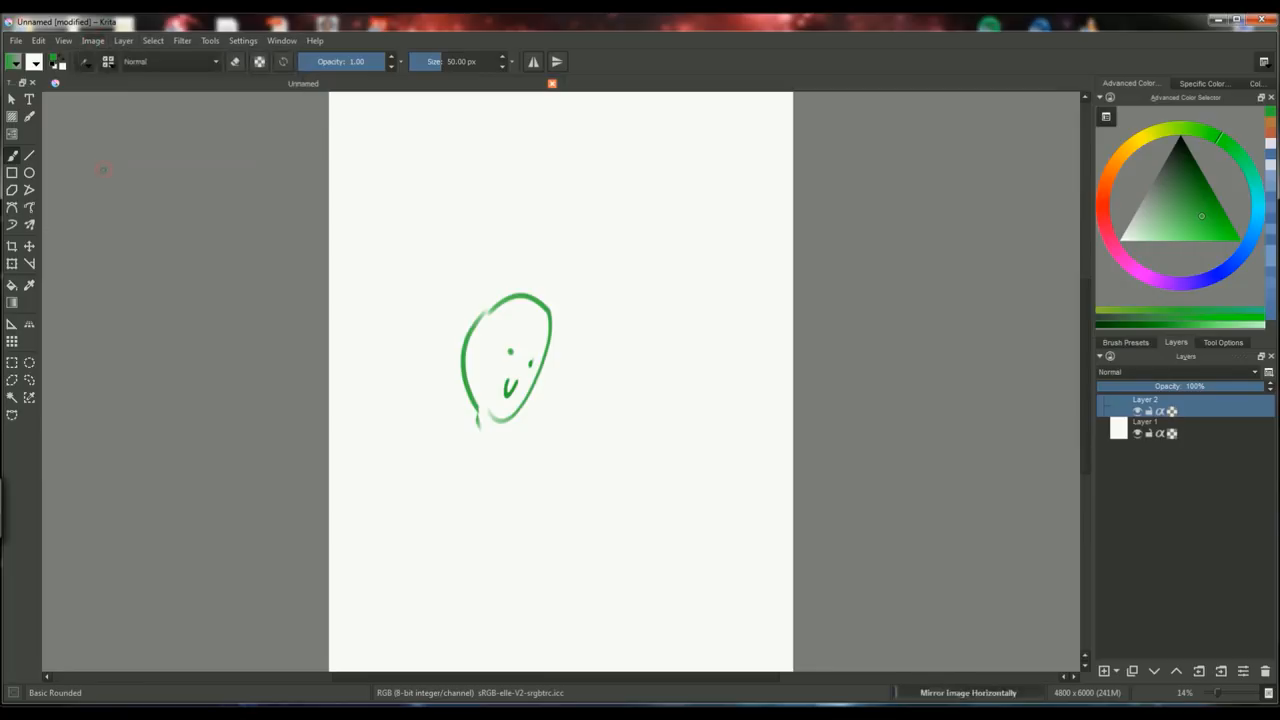
pyautogui.click(94, 40)
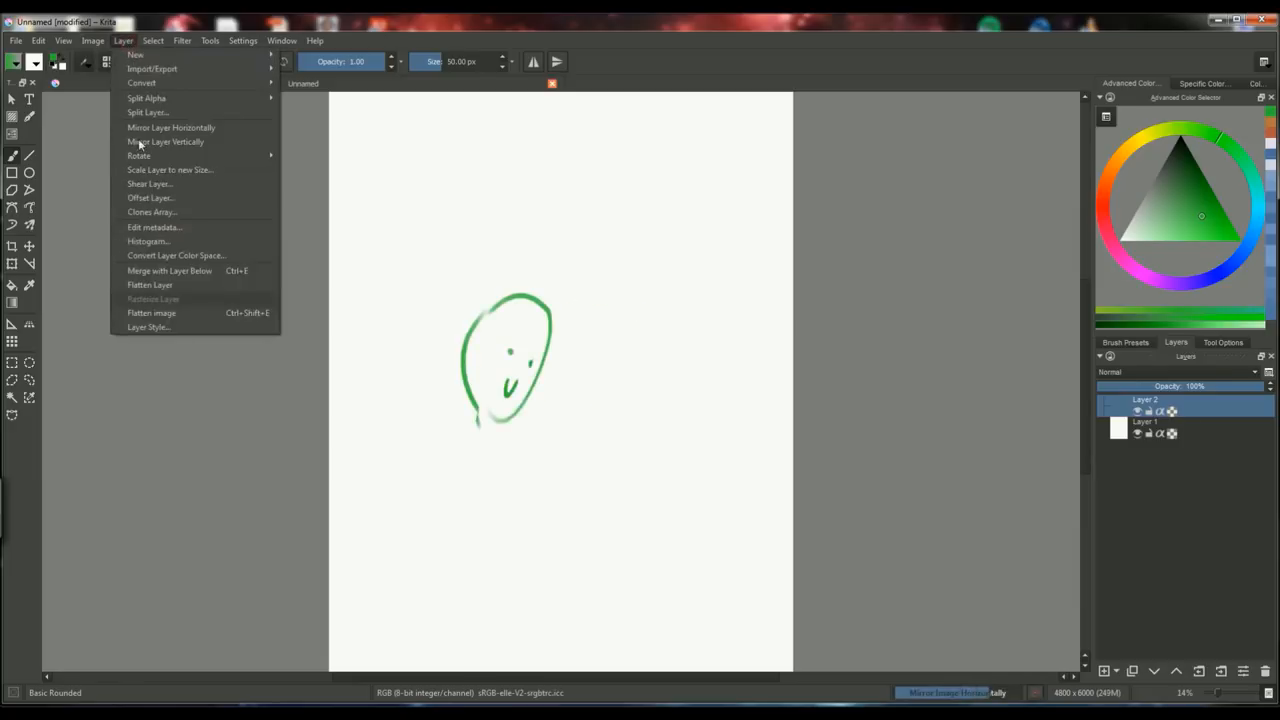
pyautogui.click(180, 40)
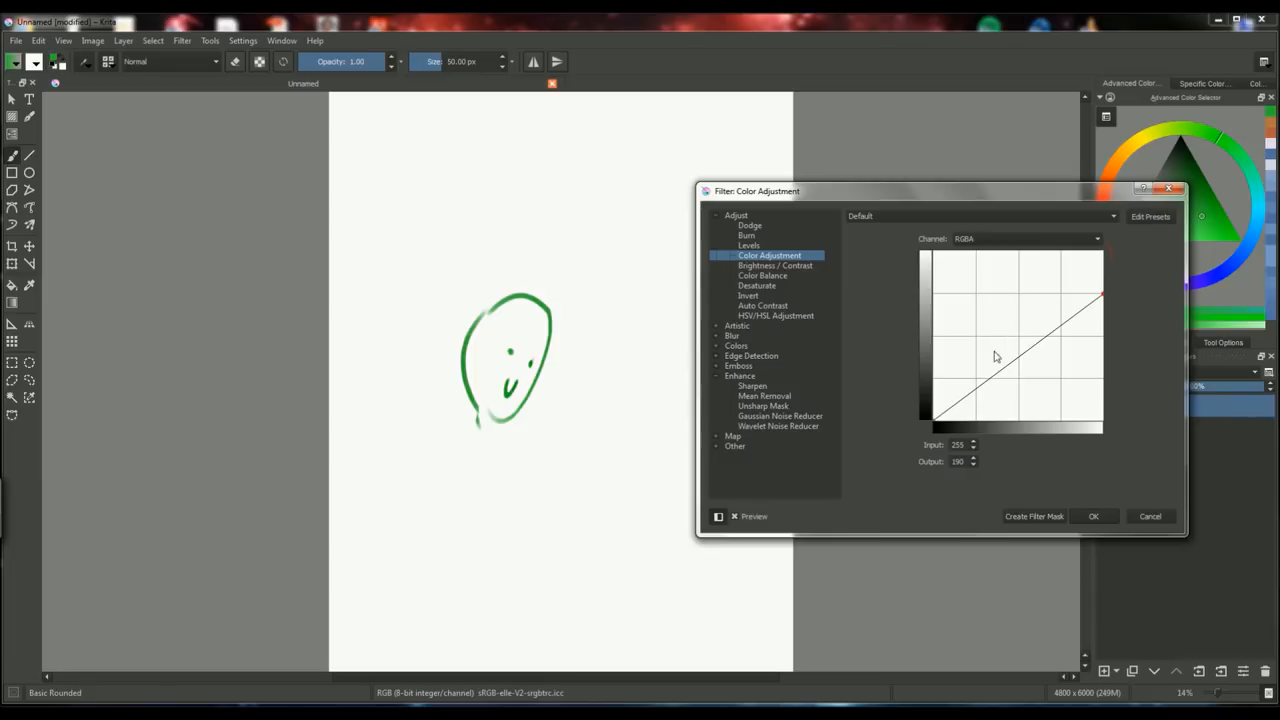
pyautogui.click(1022, 238)
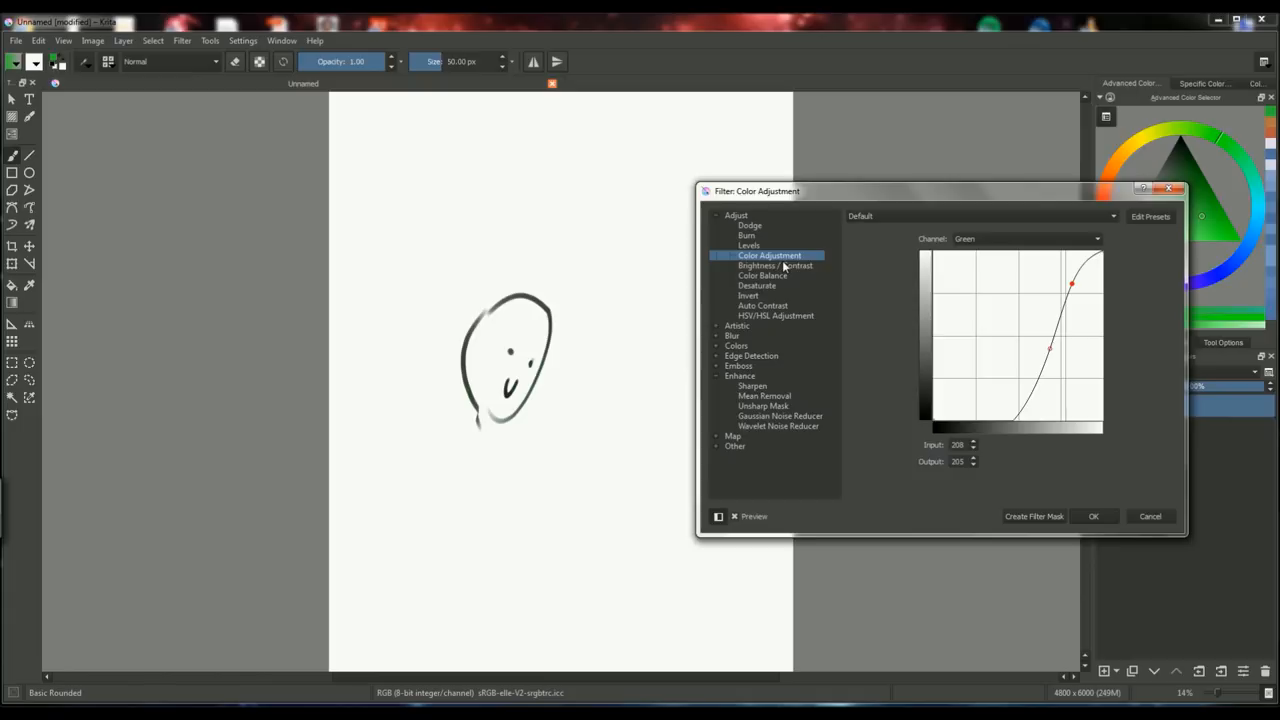
pyautogui.click(772, 264)
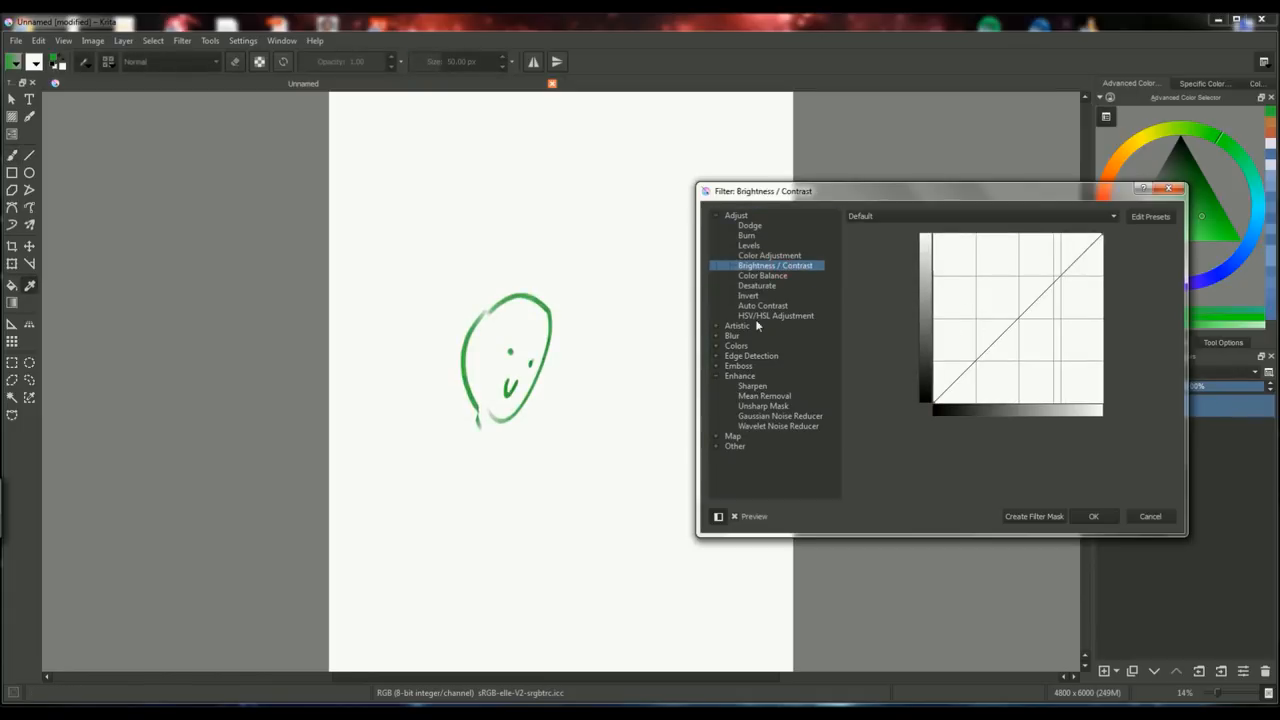
pyautogui.click(776, 316)
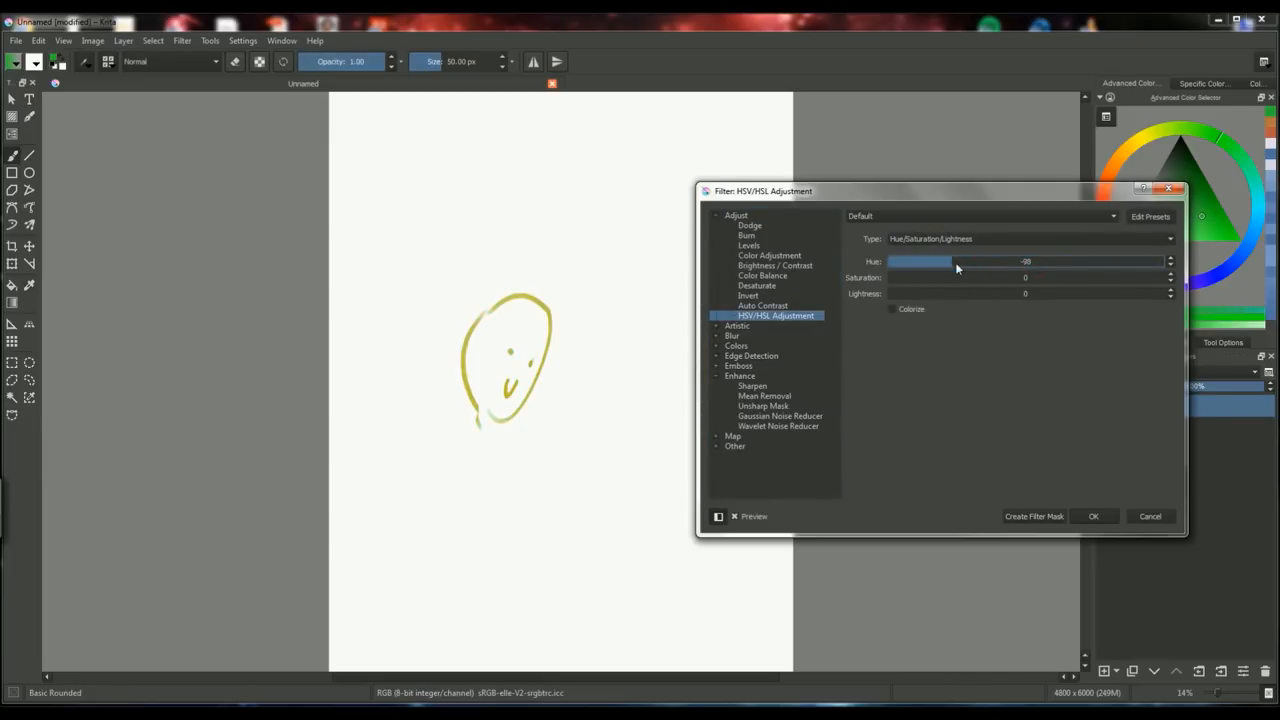
pyautogui.moveTo(956, 260); pyautogui.dragTo(920, 260)
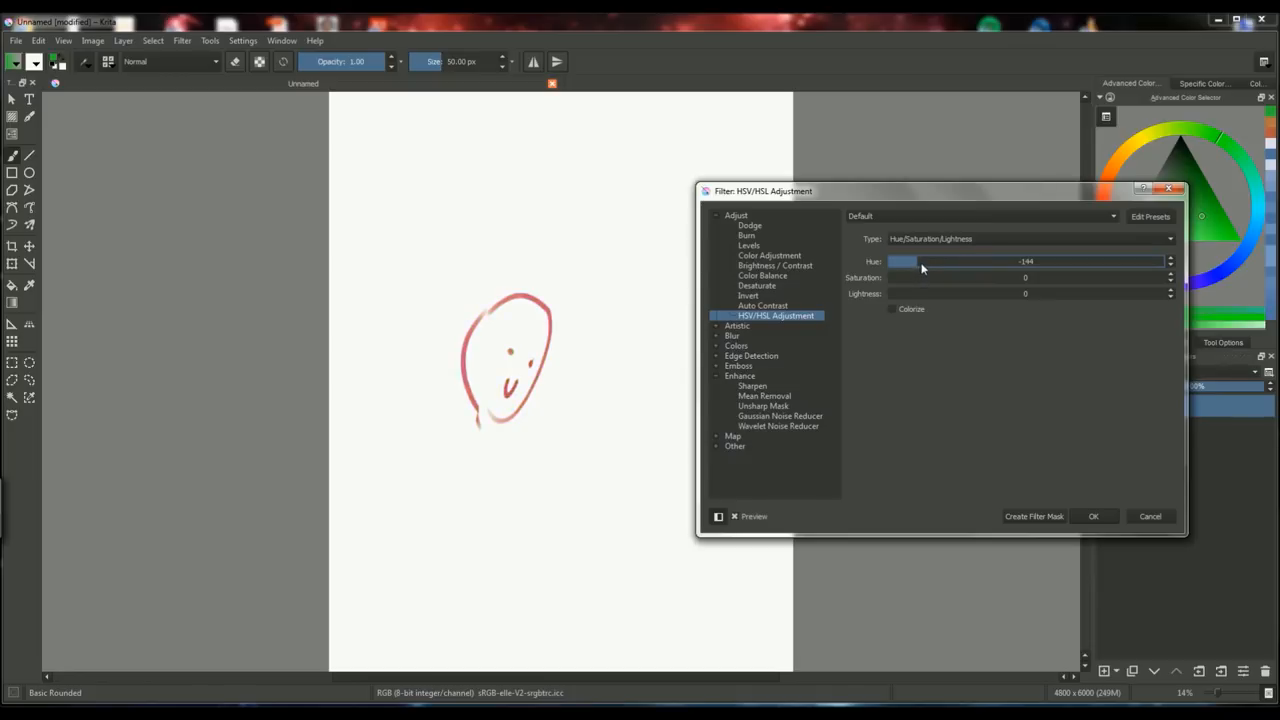
pyautogui.moveTo(920, 260); pyautogui.dragTo(1070, 260)
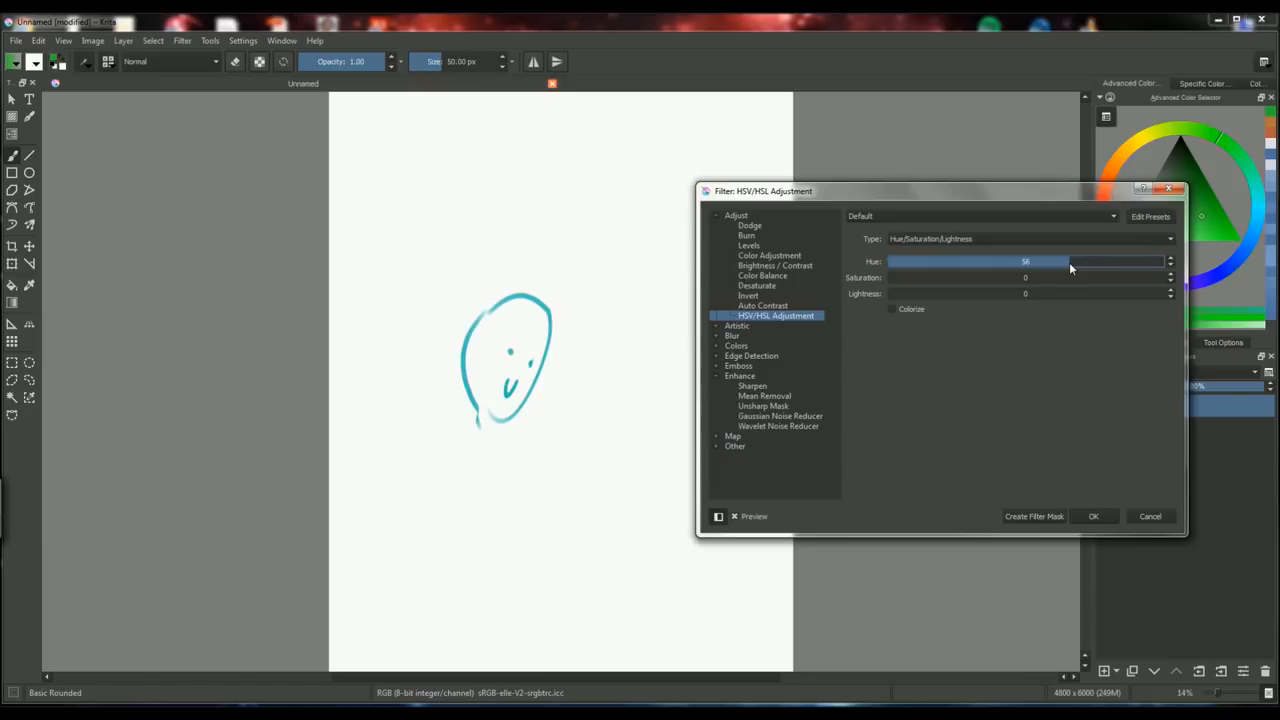
pyautogui.click(1094, 516)
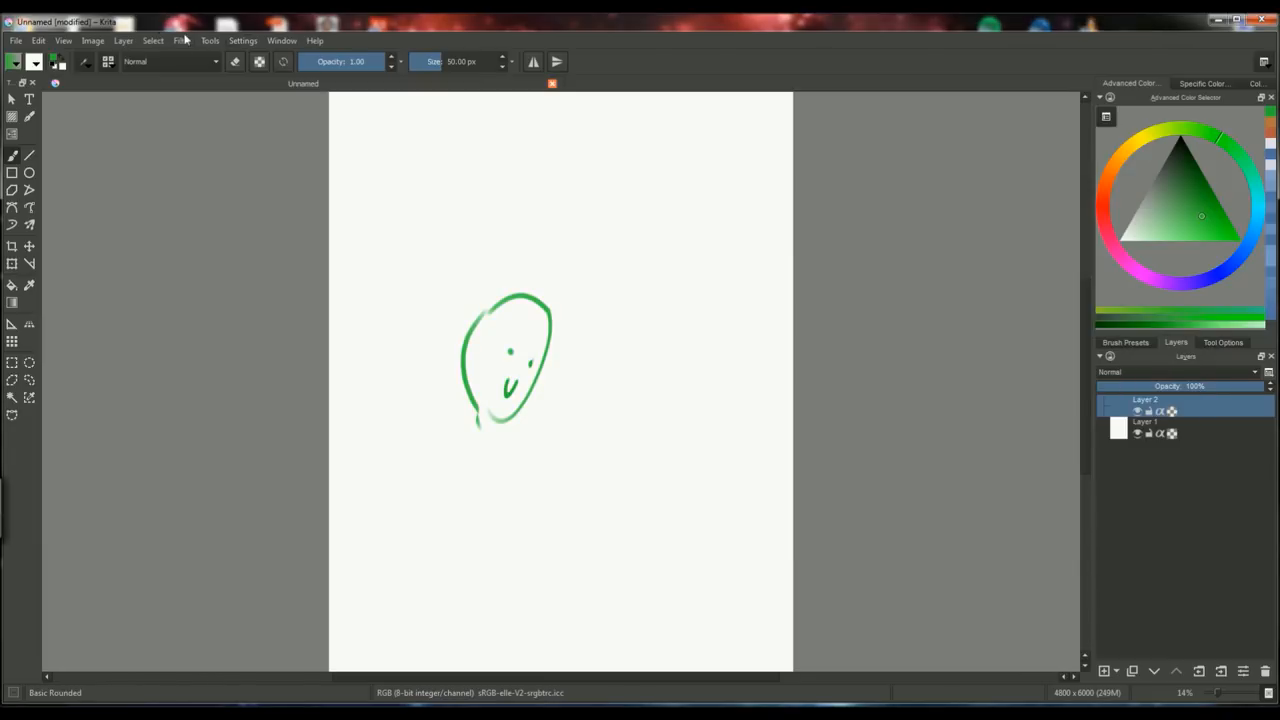
# Add an HSV/HSL Adjustment filter layer with hue shifted so the face turns blue, and confirm
pyautogui.click(180, 40)
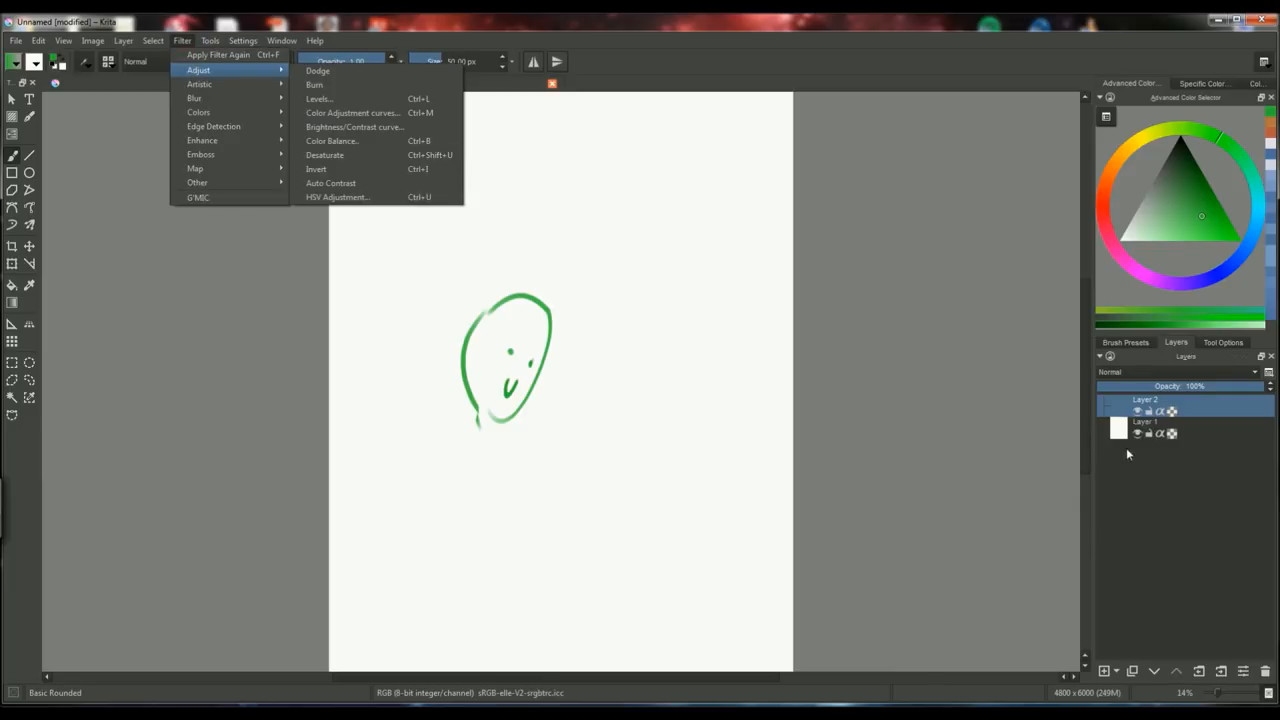
pyautogui.moveTo(1120, 432)
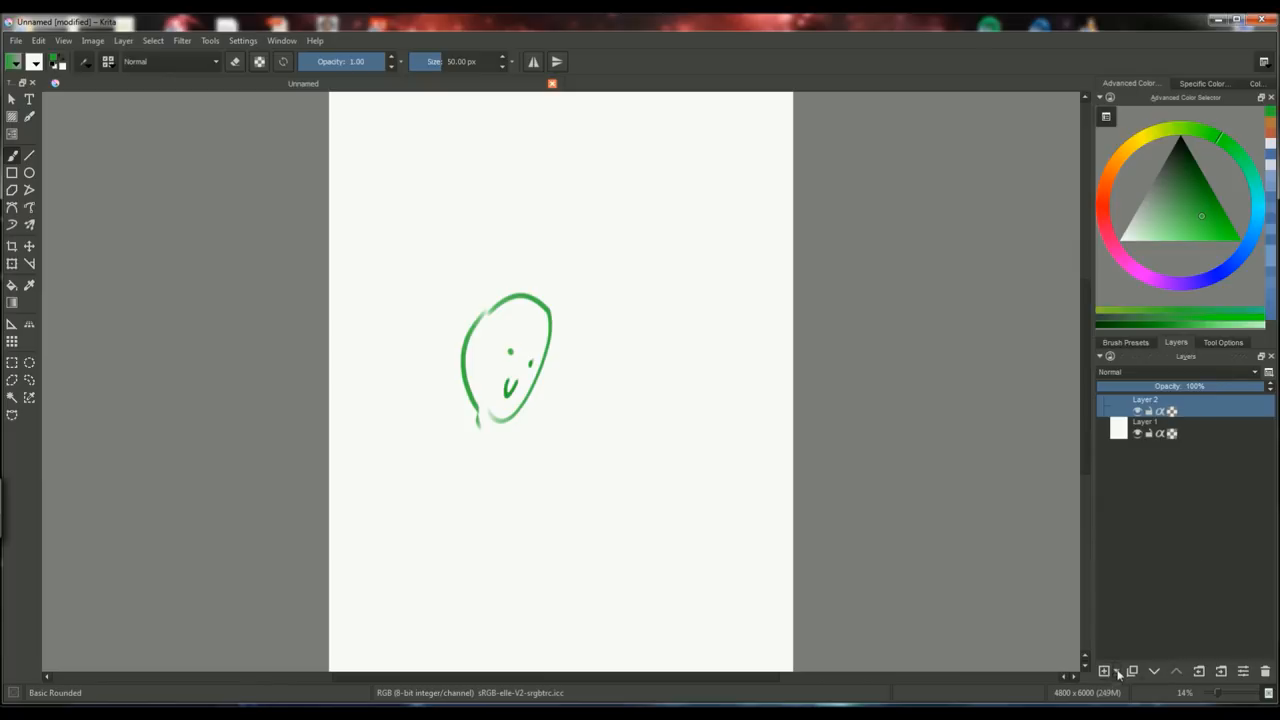
pyautogui.click(1116, 672)
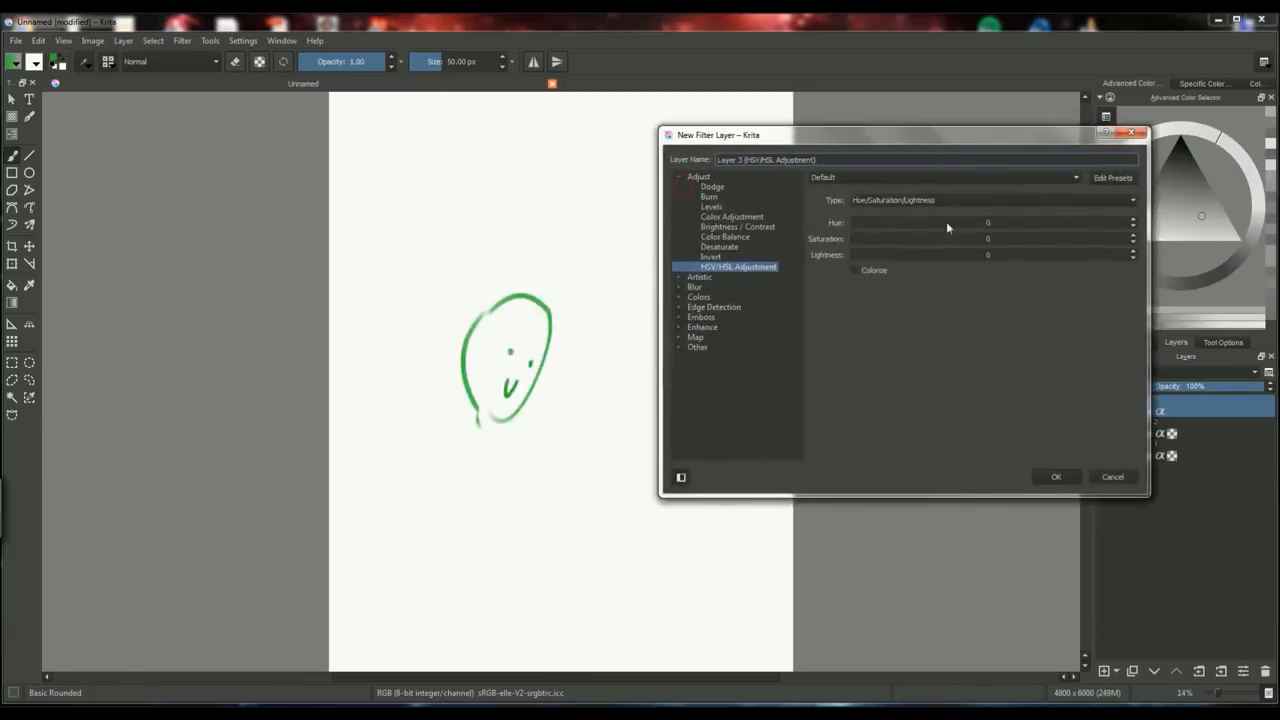
pyautogui.moveTo(940, 222); pyautogui.dragTo(988, 222)
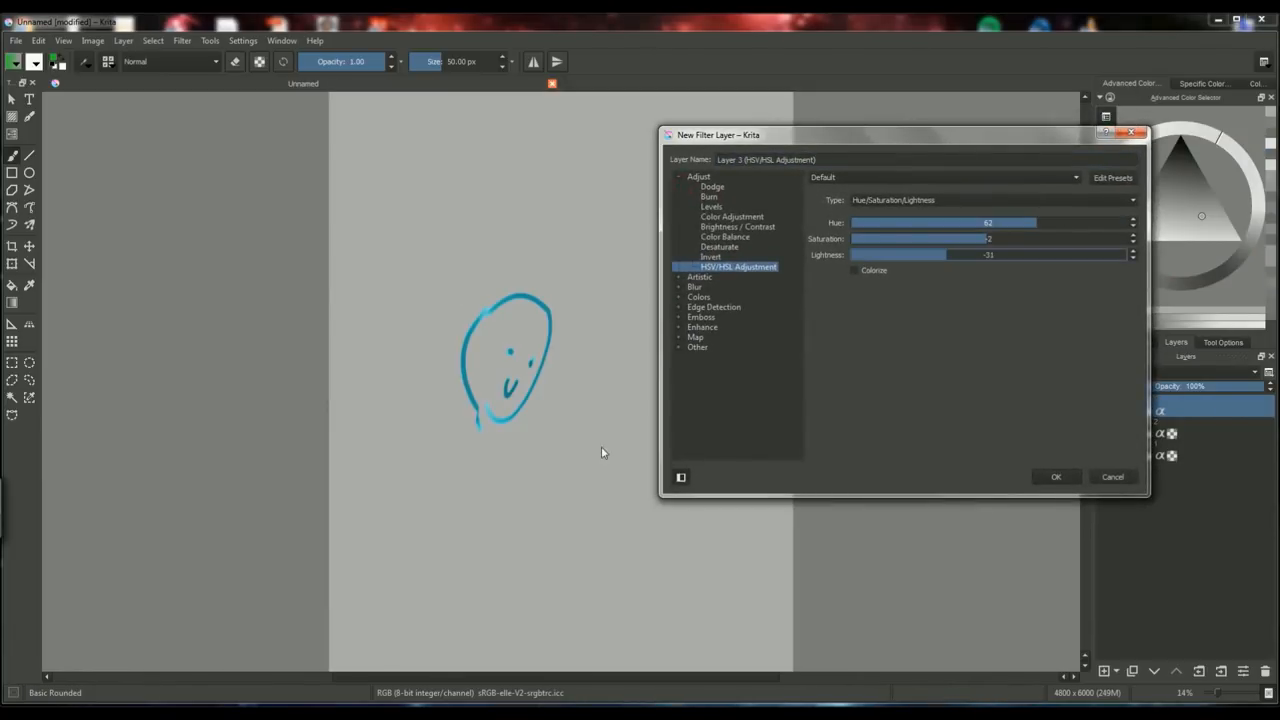
pyautogui.moveTo(936, 400)
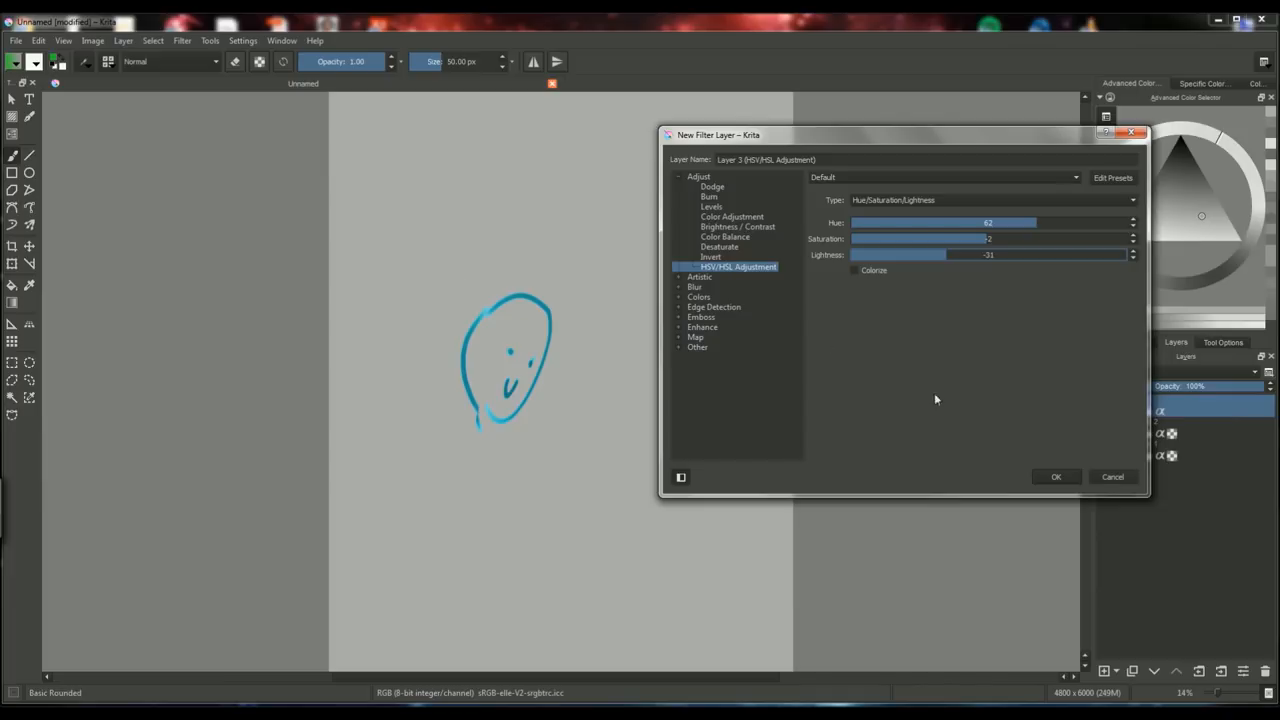
pyautogui.click(1056, 476)
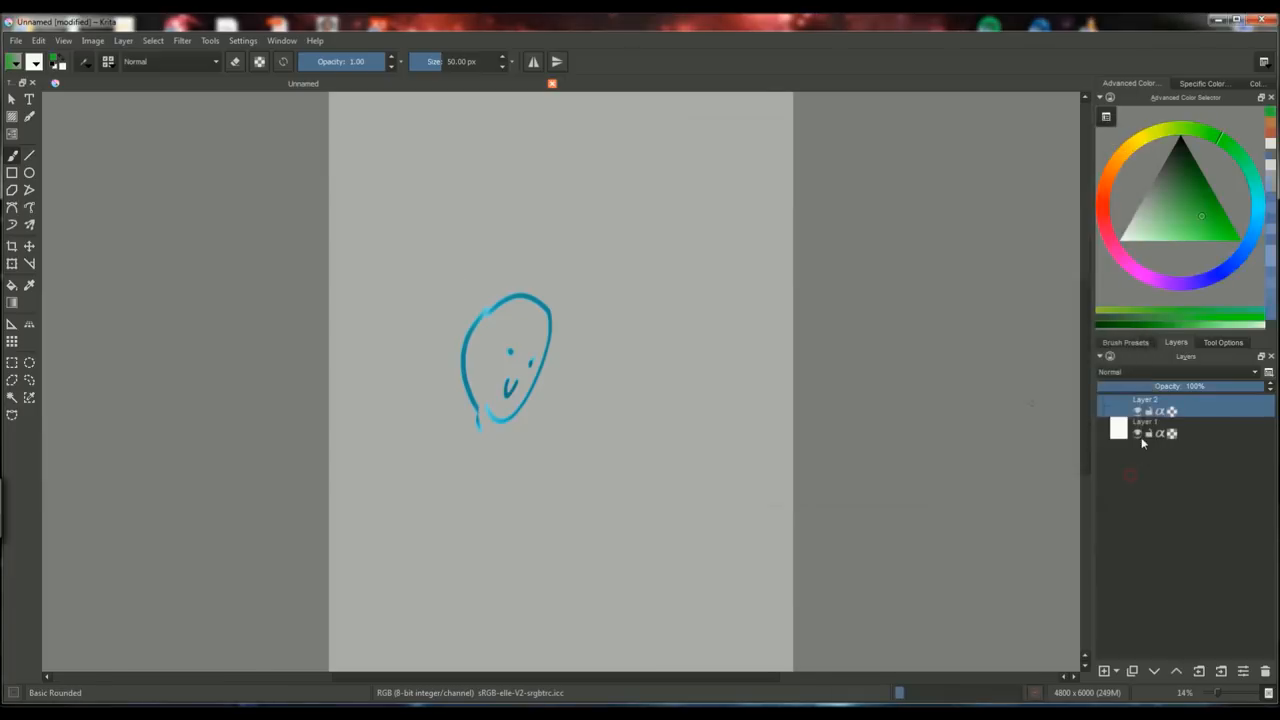